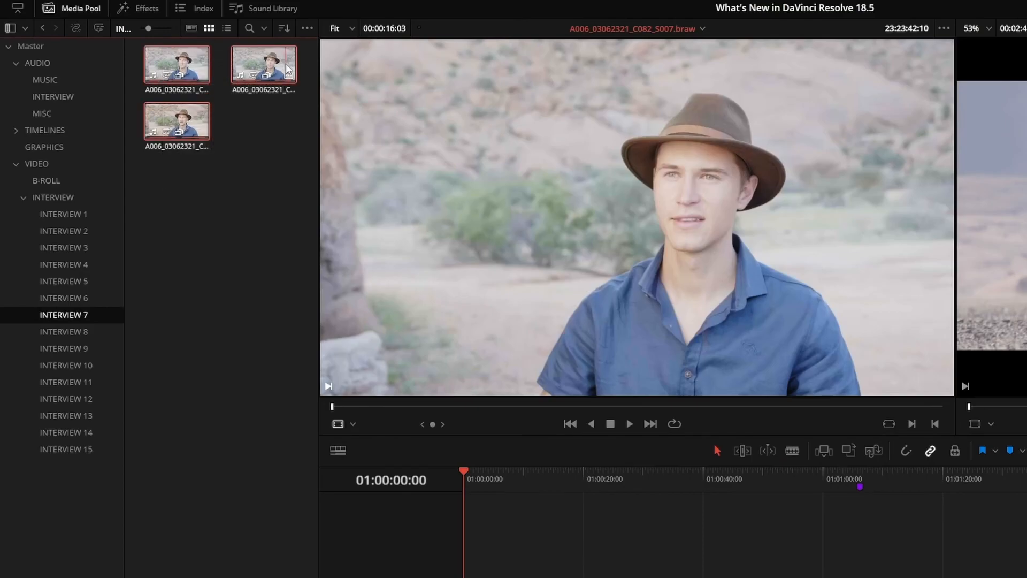
- Transcribe the audio of the selected interview clips from the Media Pool
{"action": "right_click", "coordinate": [264, 65]}
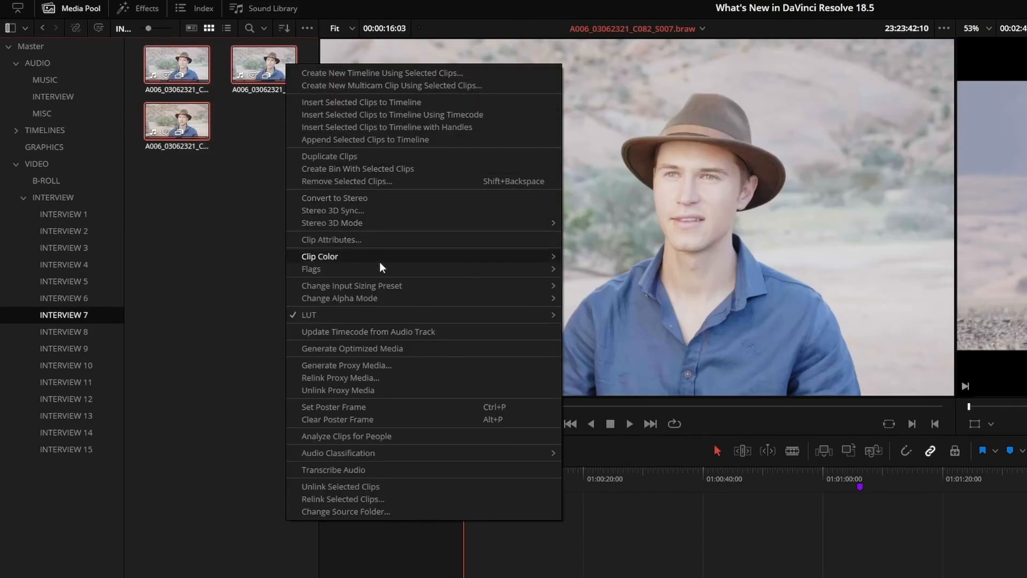
{"action": "mouse_move", "coordinate": [376, 470]}
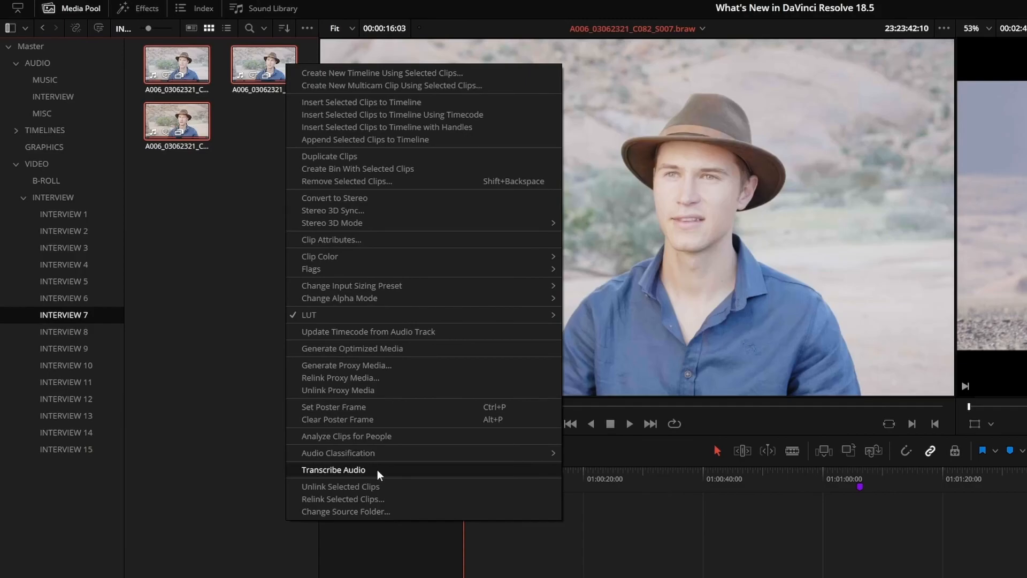
{"action": "left_click", "coordinate": [333, 468]}
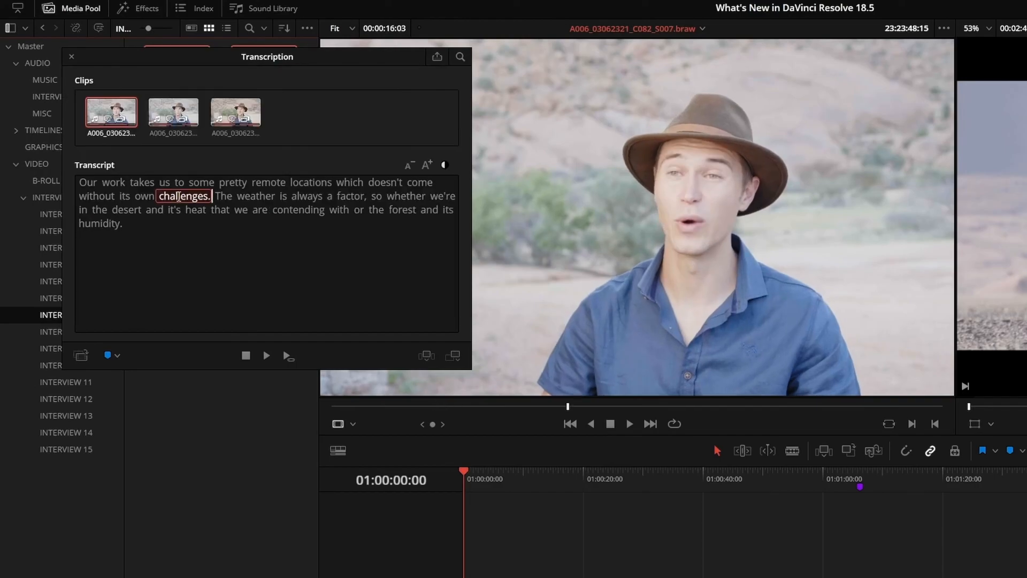
- Jump playback to the words 'desert' and 'some' by selecting them in the transcript
{"action": "left_click", "coordinate": [126, 209]}
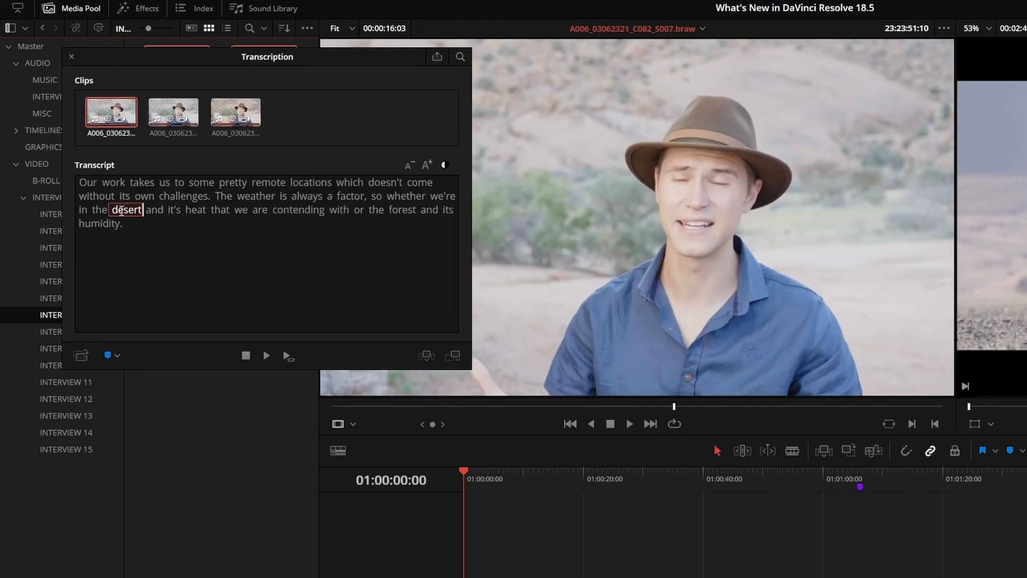
{"action": "left_click", "coordinate": [202, 182]}
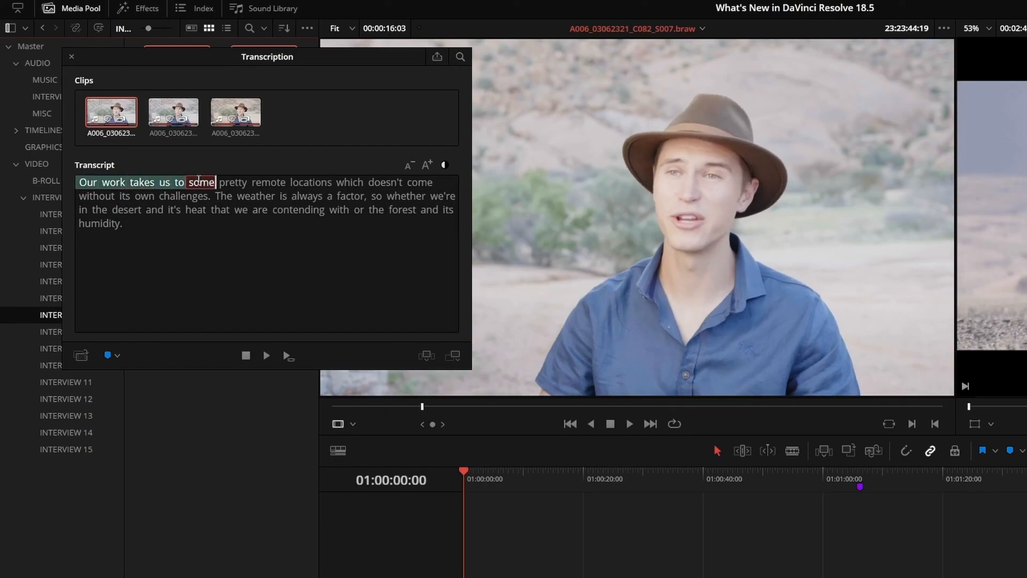
{"action": "left_click", "coordinate": [311, 181]}
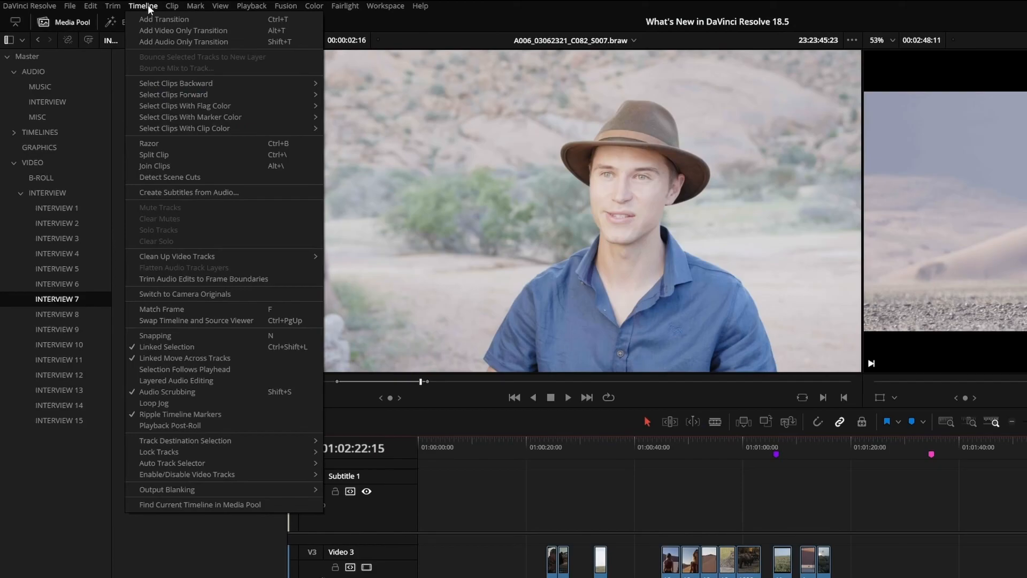
{"action": "mouse_move", "coordinate": [249, 195]}
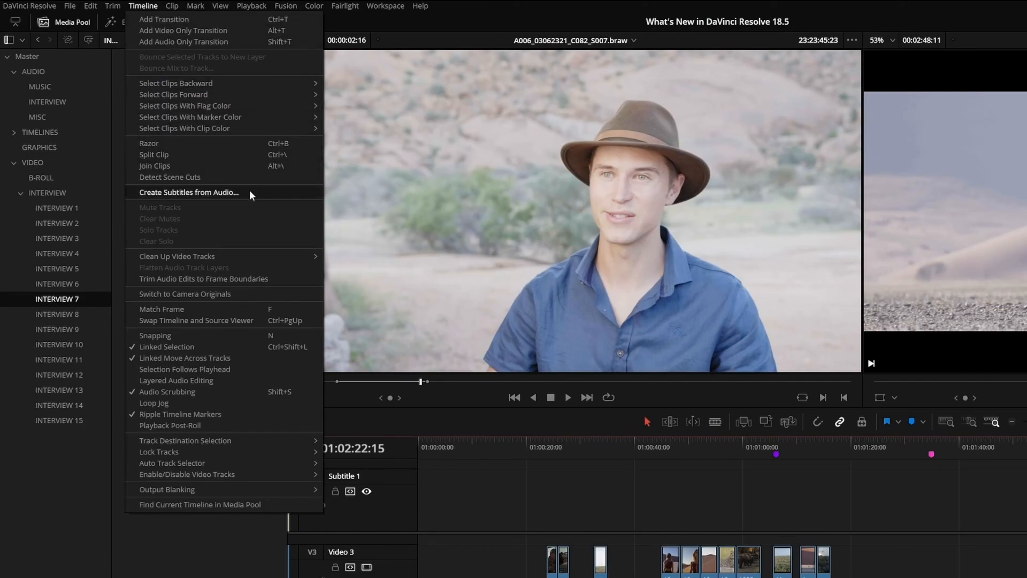
- Generate subtitles from the timeline audio and select the caption about space
{"action": "left_click", "coordinate": [188, 192]}
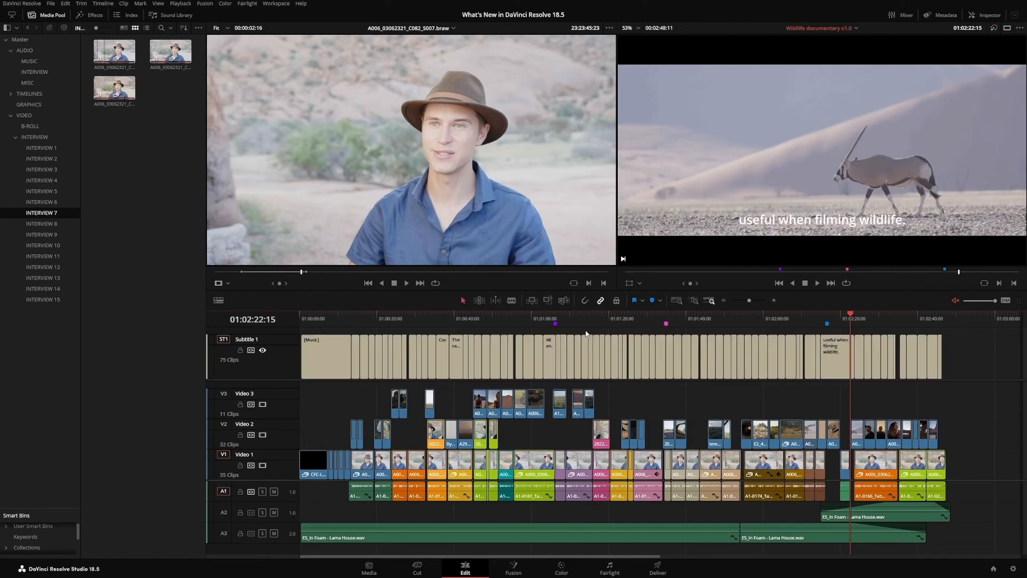
{"action": "left_click", "coordinate": [739, 319]}
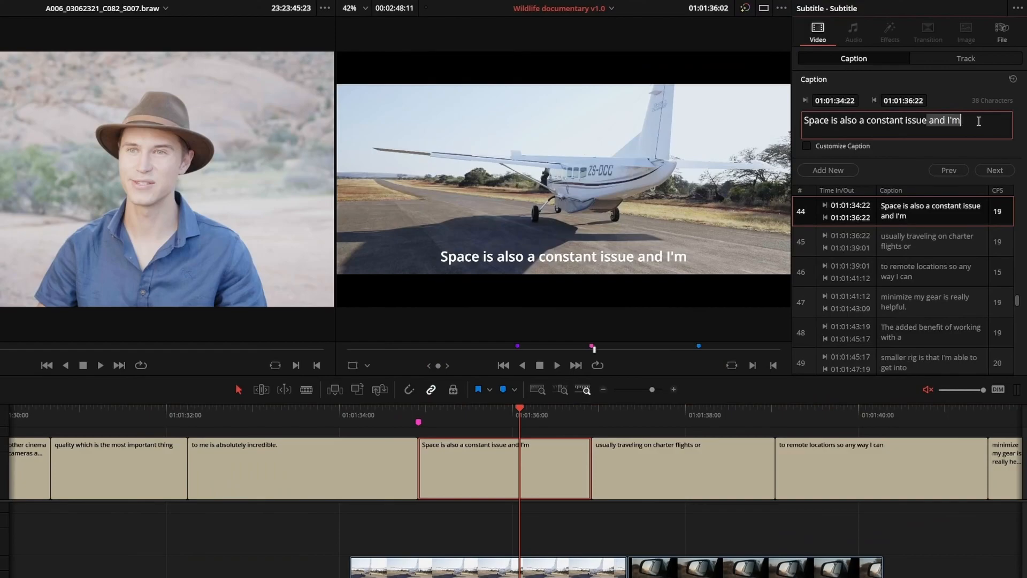
- Move 'and I'm' to the start of the charter flights caption
{"action": "left_click", "coordinate": [993, 170]}
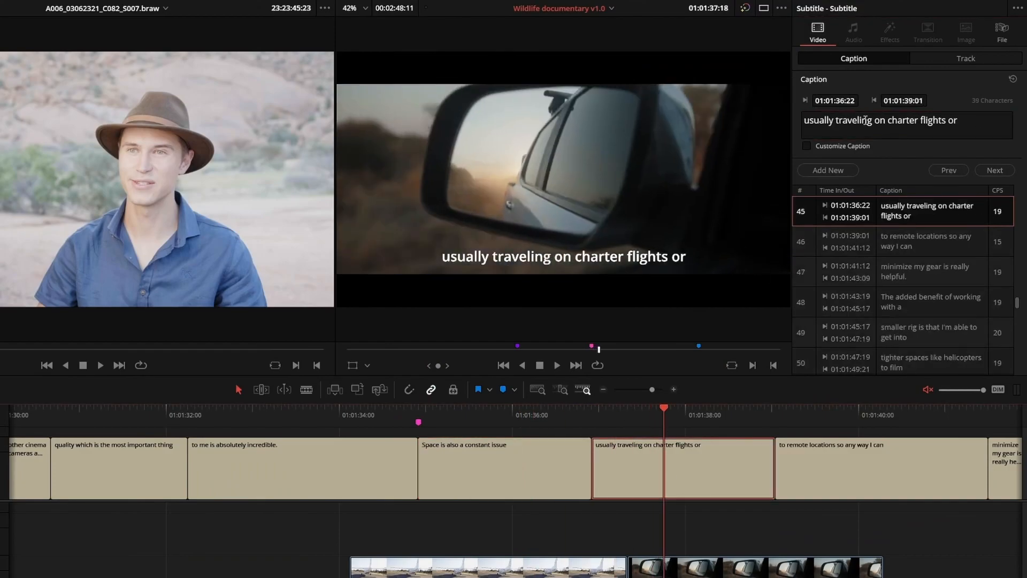
{"action": "type", "text": "and I'm"}
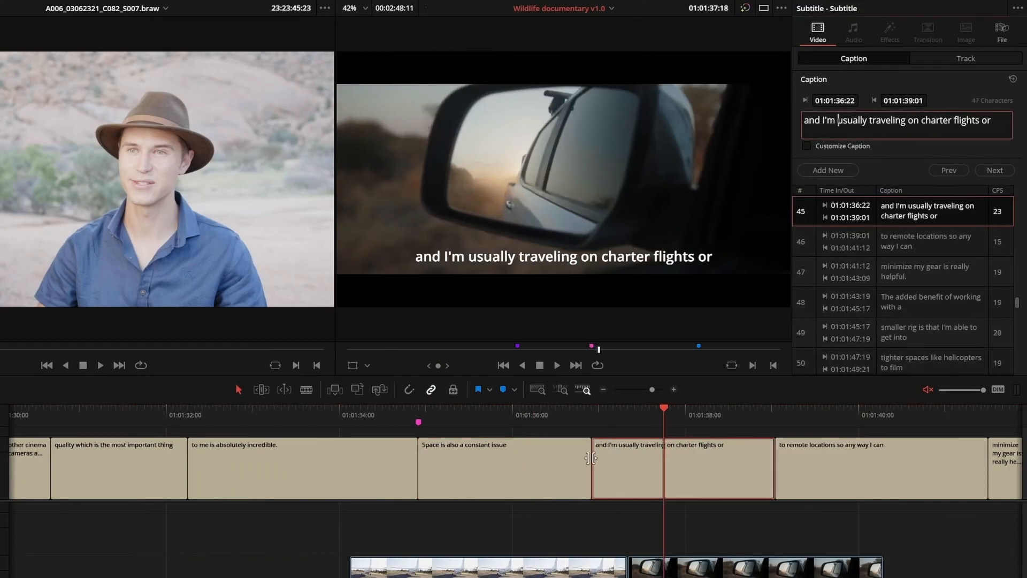
{"action": "left_click", "coordinate": [368, 567]}
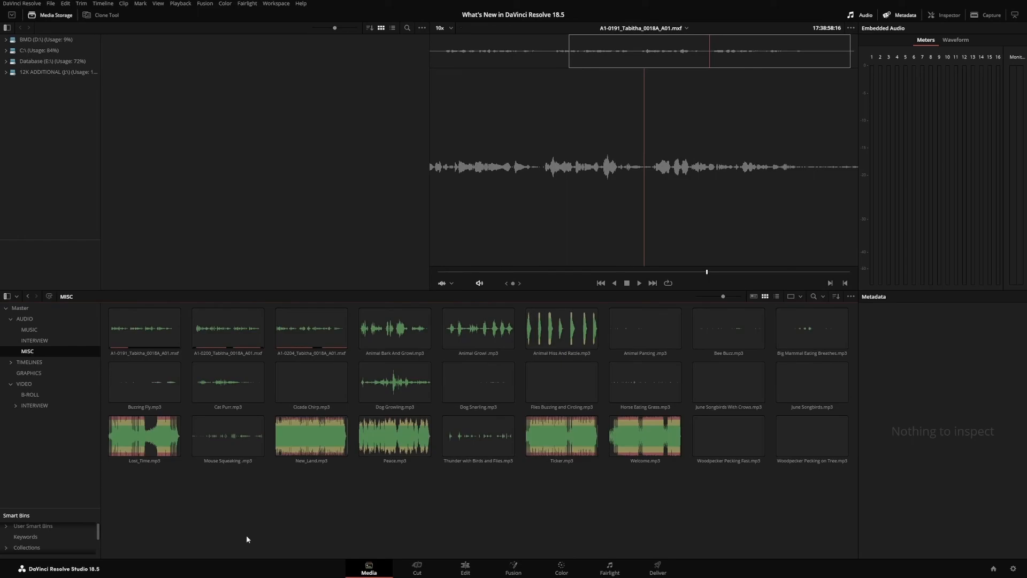
- Analyze the MISC bin's audio clips with Audio Classification
{"action": "left_click", "coordinate": [143, 328]}
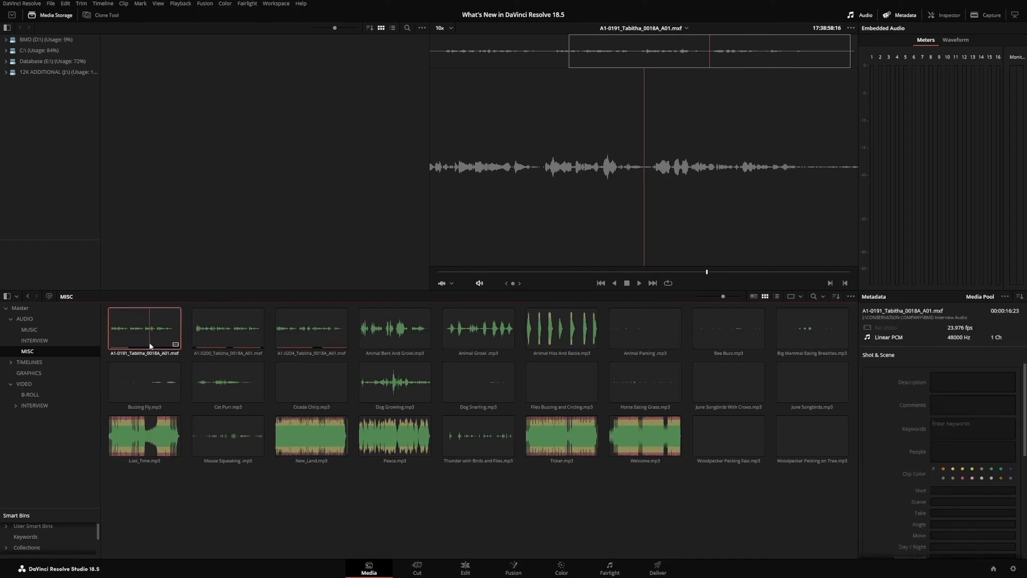
{"action": "right_click", "coordinate": [149, 344]}
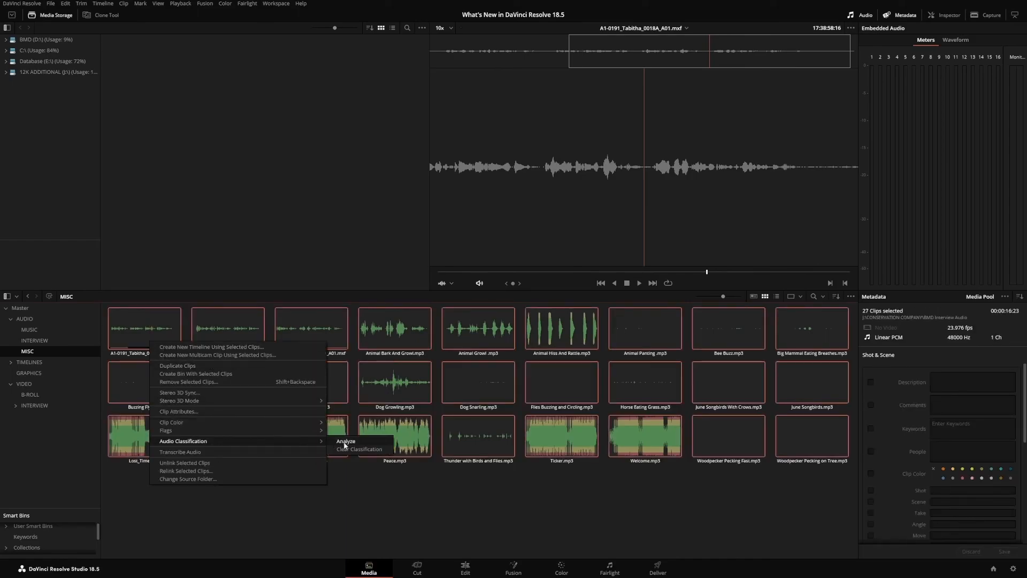
{"action": "left_click", "coordinate": [345, 441]}
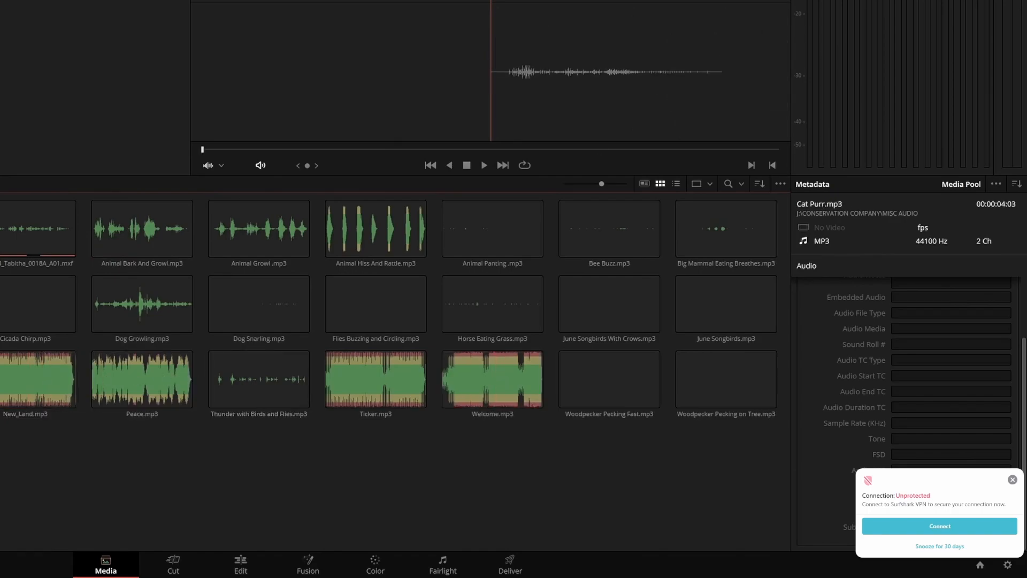
- Show the smart collections of clips classified as Effect and Animals
{"action": "left_click", "coordinate": [37, 431]}
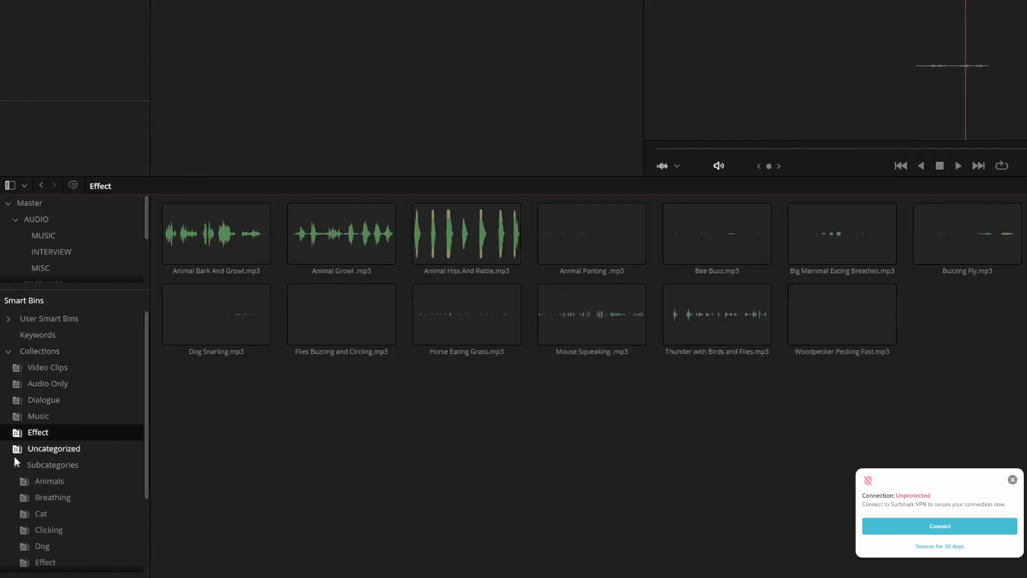
{"action": "left_click", "coordinate": [49, 481]}
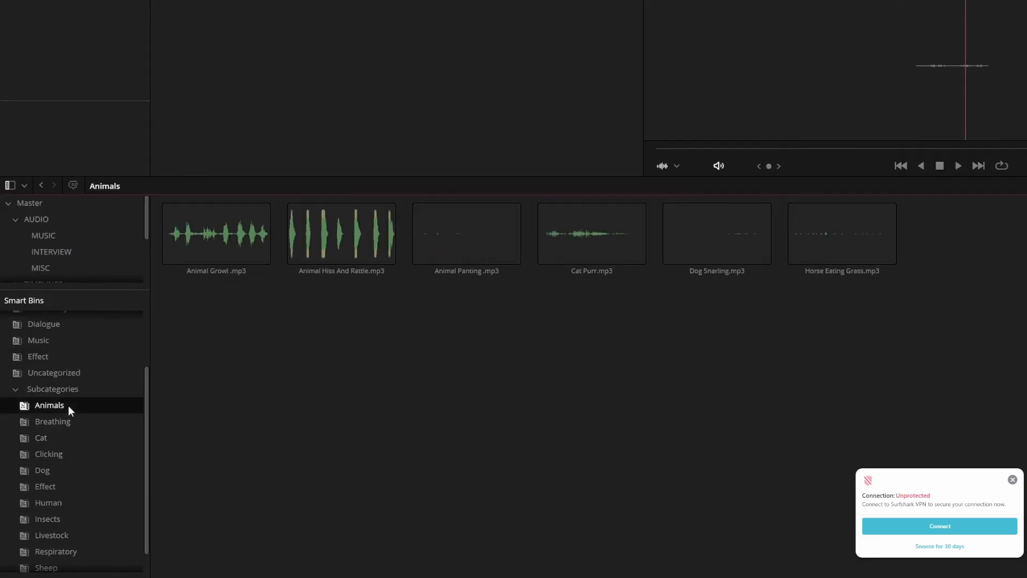
{"action": "left_click", "coordinate": [42, 471]}
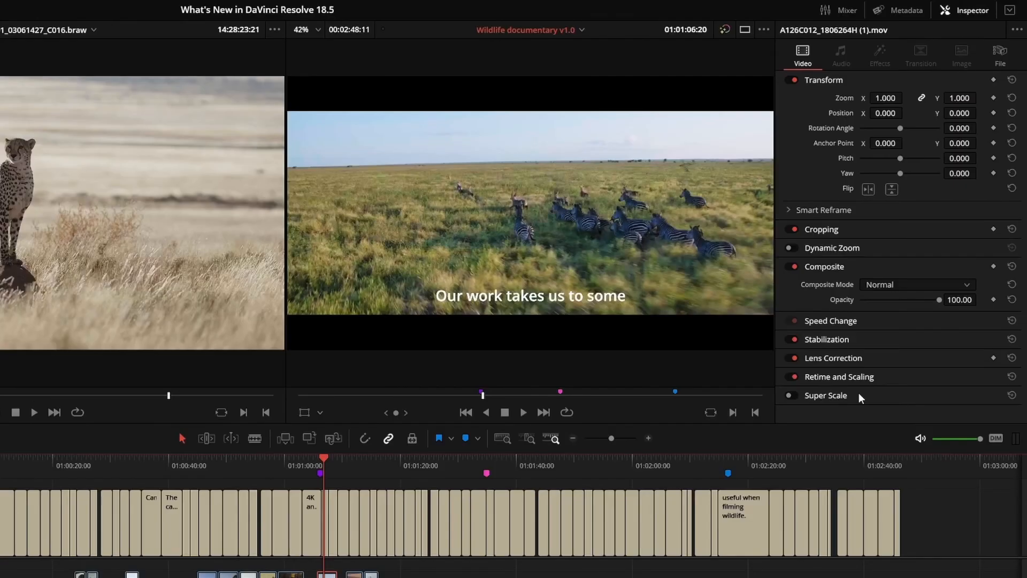
{"action": "mouse_move", "coordinate": [858, 403]}
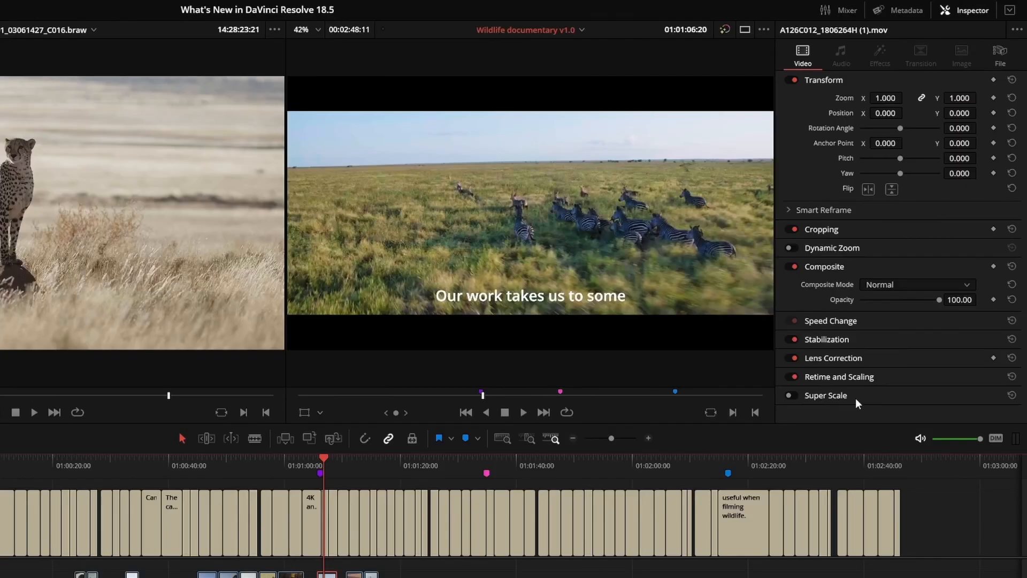
- Enable Super Scale at 2x Enhanced for the zebra clip in the Inspector
{"action": "left_click", "coordinate": [793, 362]}
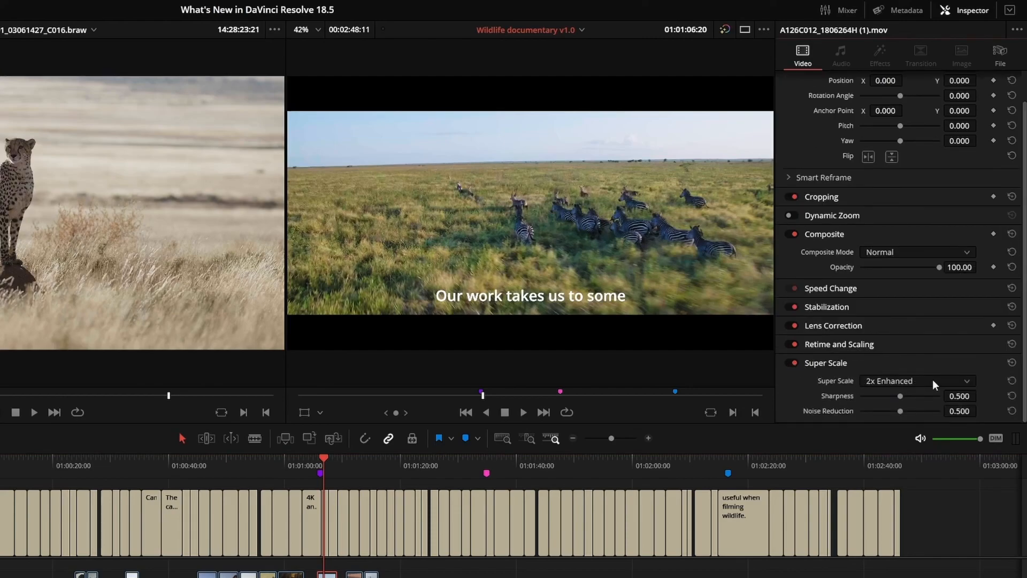
{"action": "left_click", "coordinate": [917, 381]}
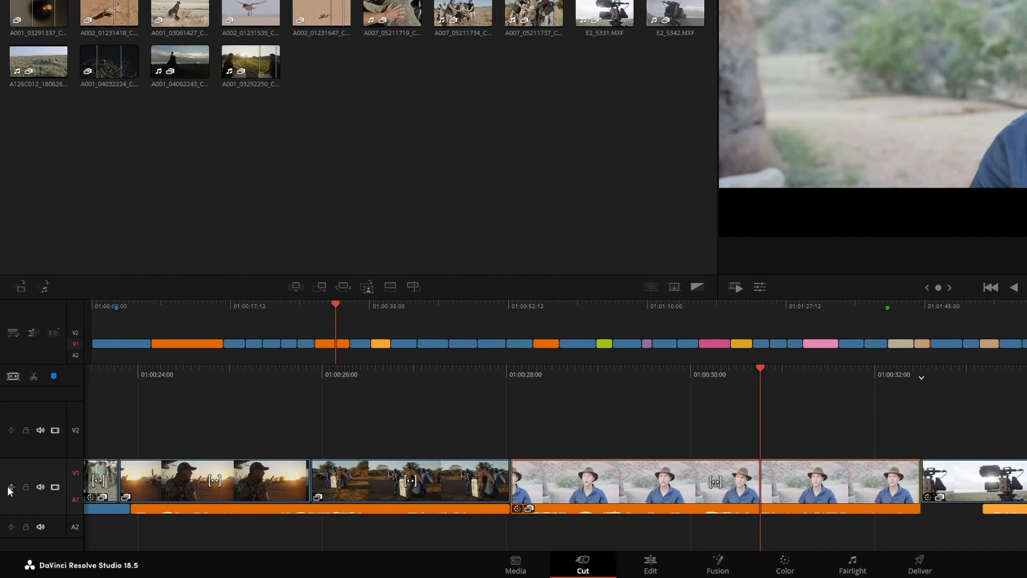
- Switch to the Cut page showing the interview and B-roll timeline
{"action": "left_click", "coordinate": [10, 488]}
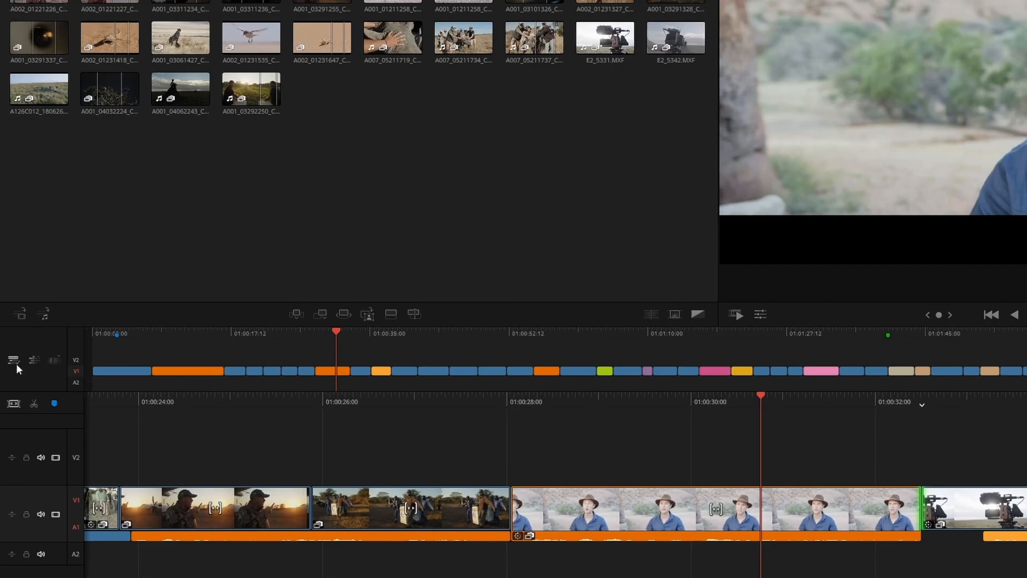
{"action": "mouse_move", "coordinate": [33, 360]}
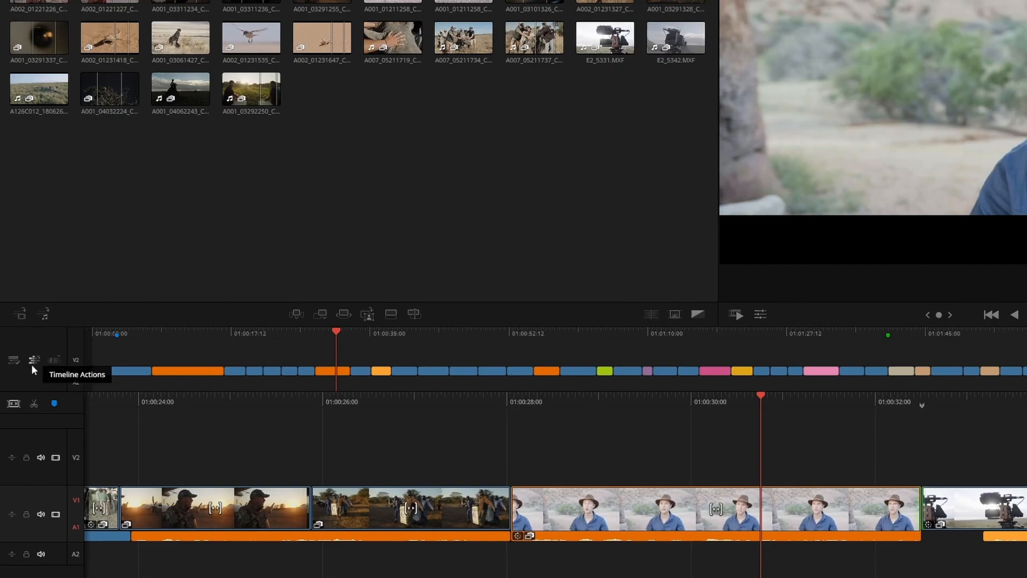
{"action": "mouse_move", "coordinate": [56, 360]}
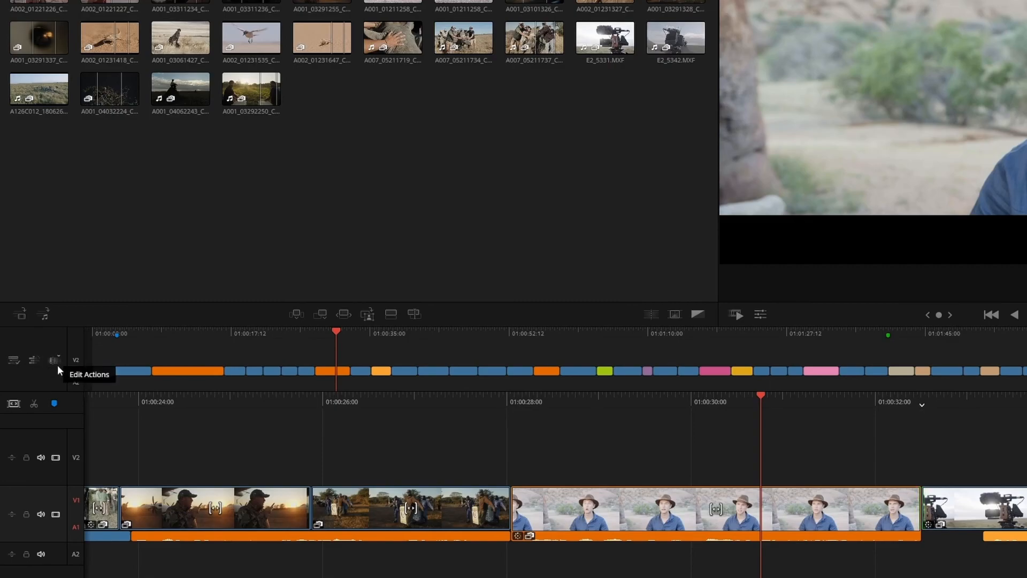
{"action": "mouse_move", "coordinate": [33, 346]}
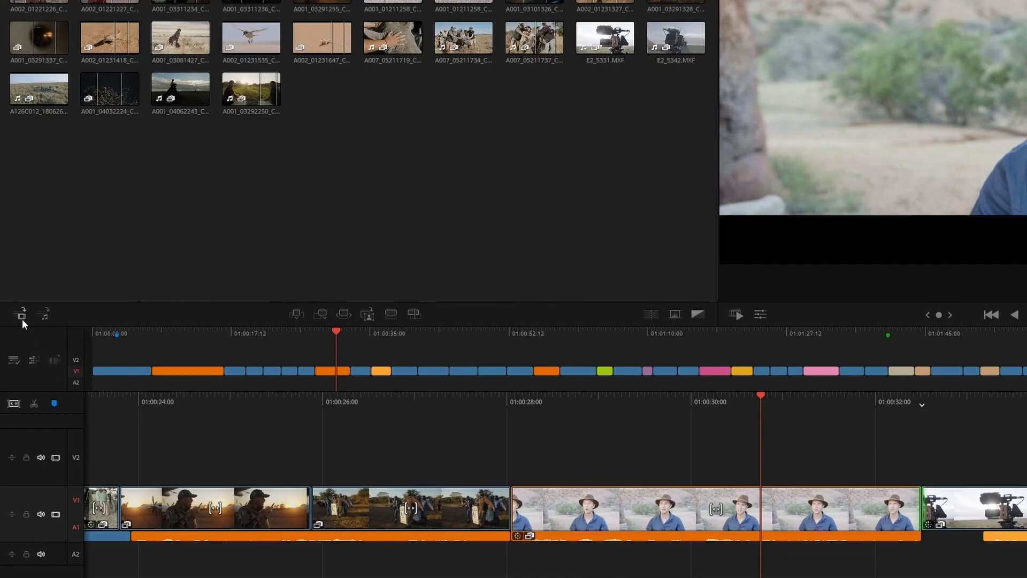
{"action": "mouse_move", "coordinate": [43, 314]}
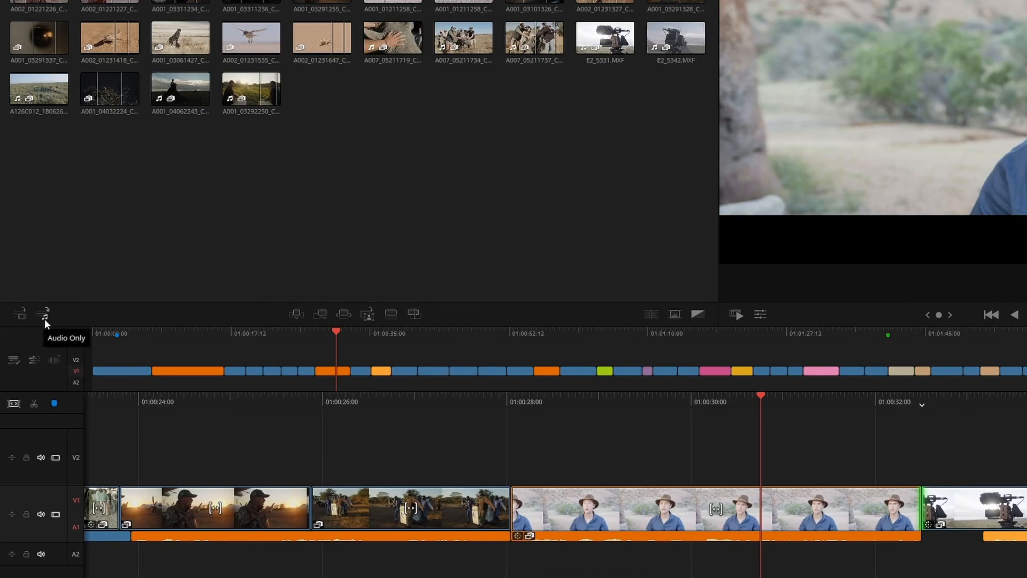
{"action": "mouse_move", "coordinate": [30, 414]}
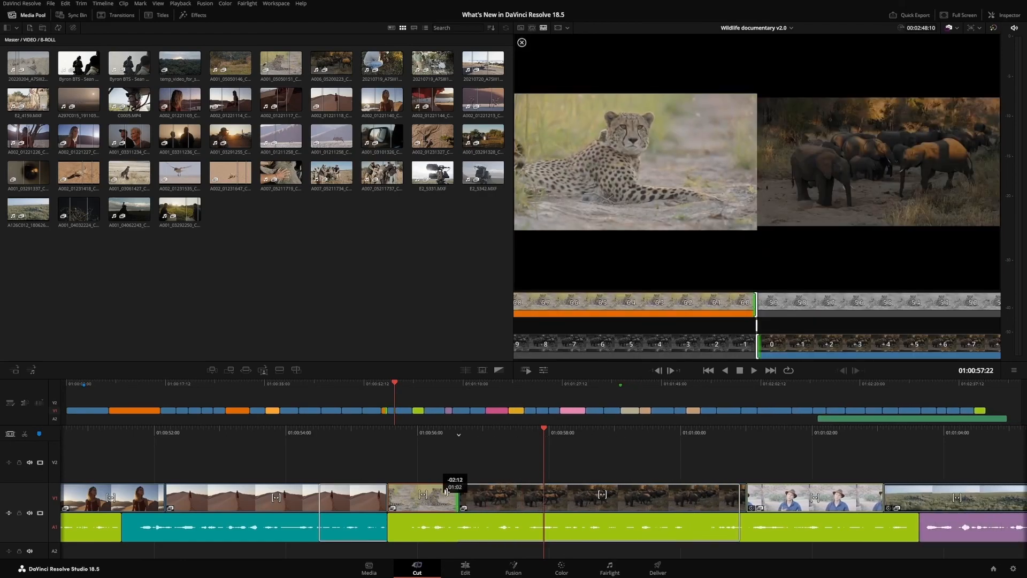
- Extend the end of the cheetah clip, rippling the elephants shot later
{"action": "left_click", "coordinate": [521, 42]}
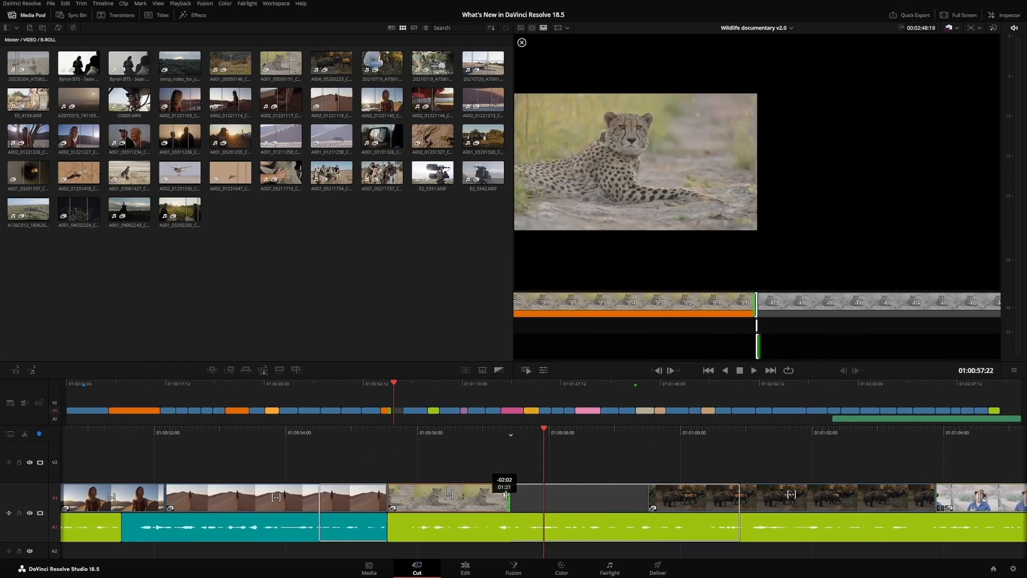
{"action": "left_click", "coordinate": [521, 42]}
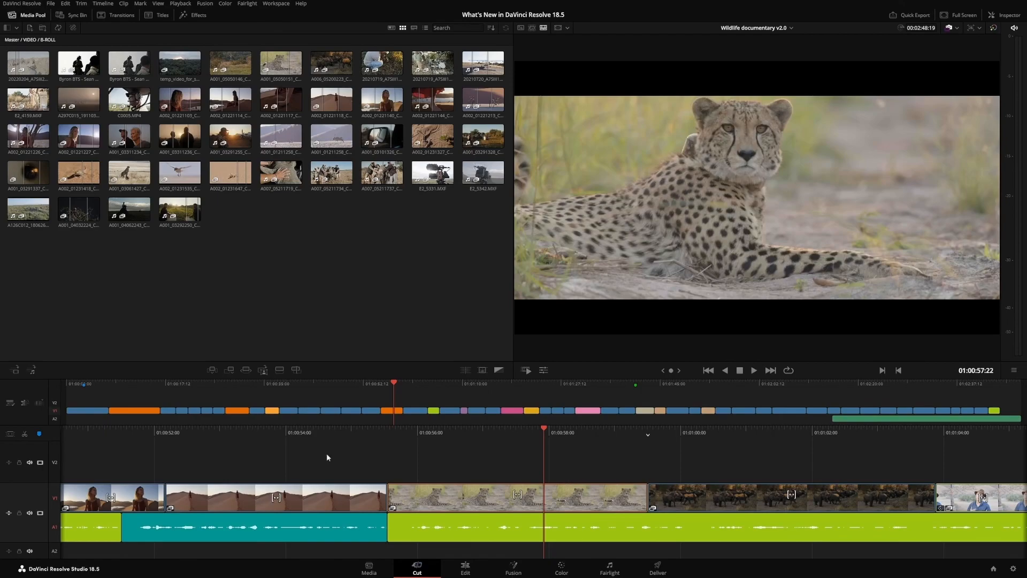
{"action": "mouse_move", "coordinate": [521, 488]}
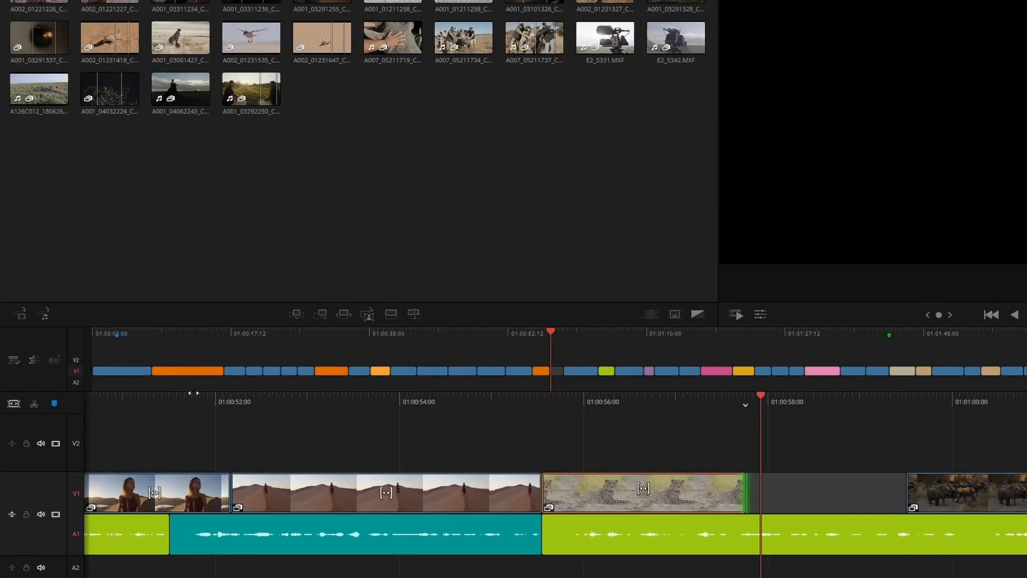
- Enable Display Clip Names in the timeline View Options
{"action": "left_click", "coordinate": [13, 361]}
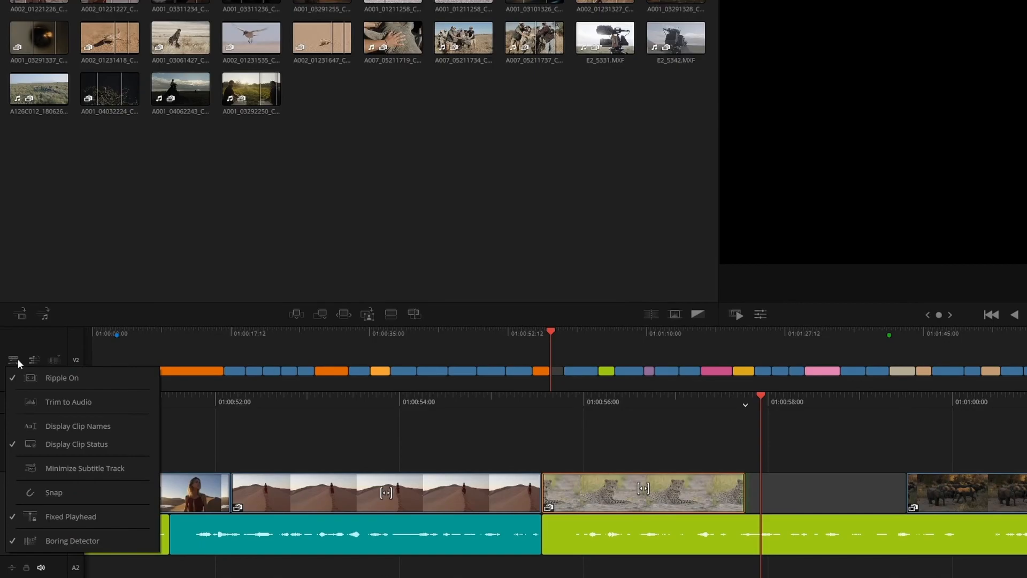
{"action": "mouse_move", "coordinate": [42, 401]}
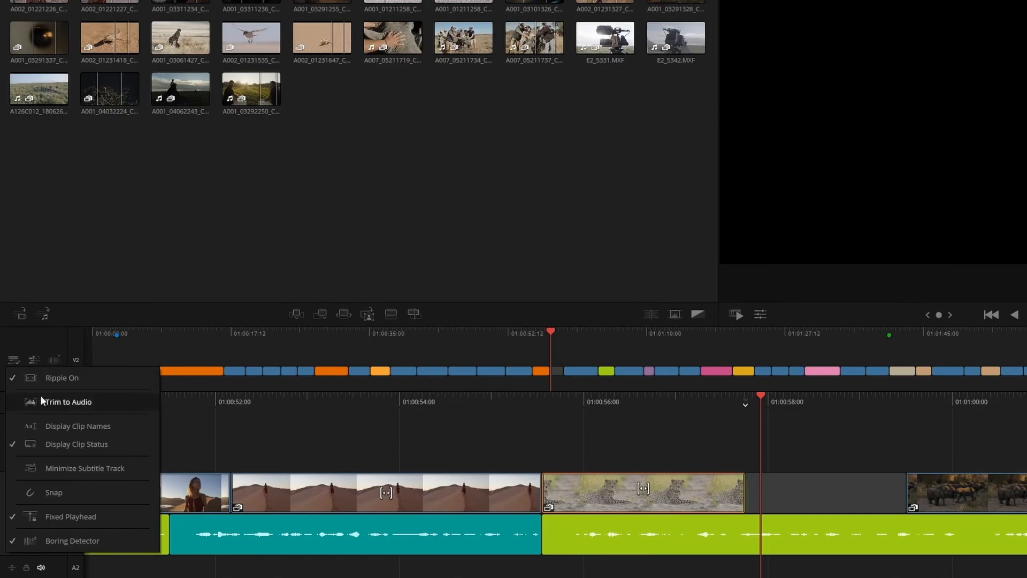
{"action": "left_click", "coordinate": [77, 426]}
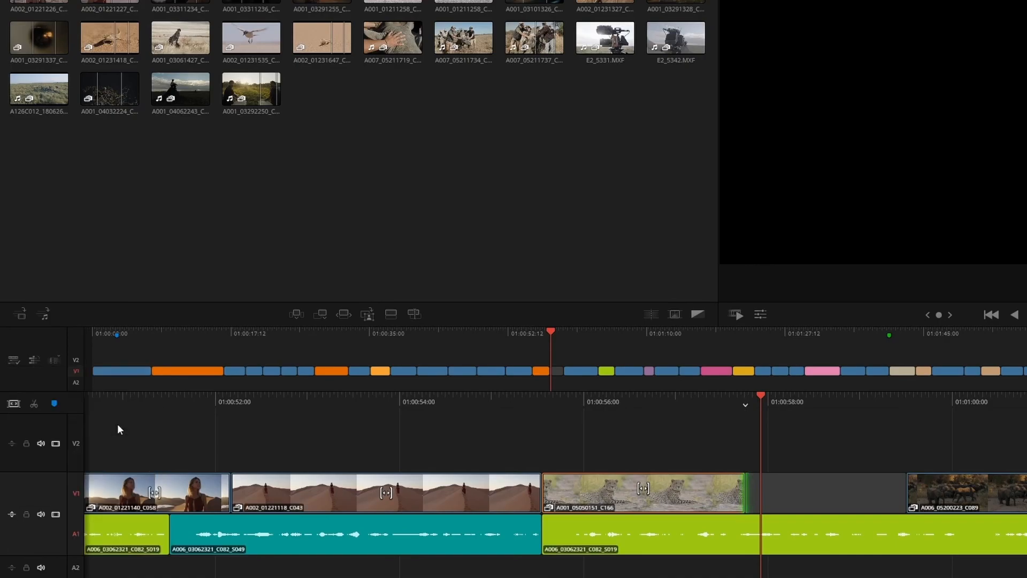
{"action": "left_click", "coordinate": [13, 359]}
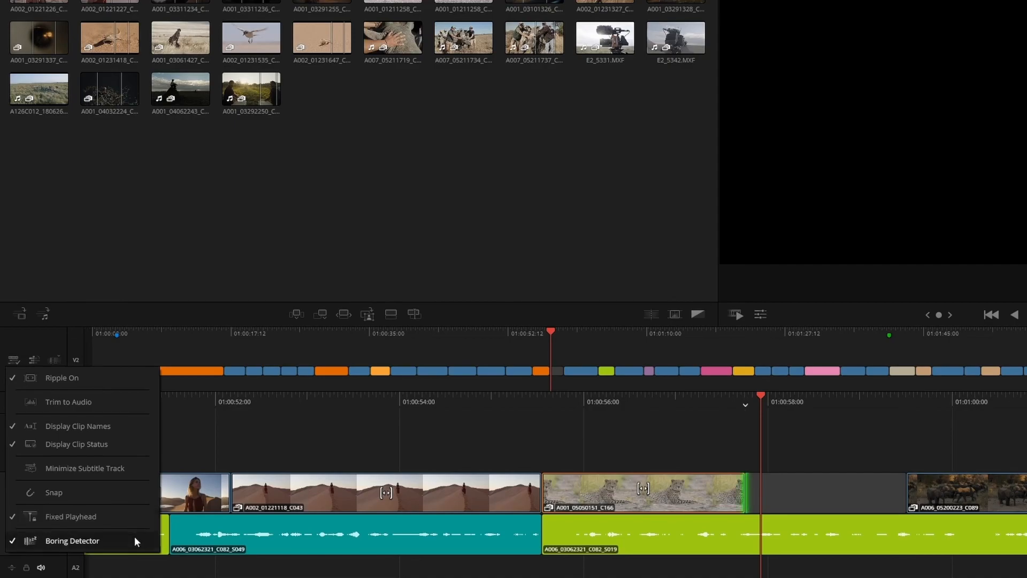
{"action": "mouse_move", "coordinate": [193, 471]}
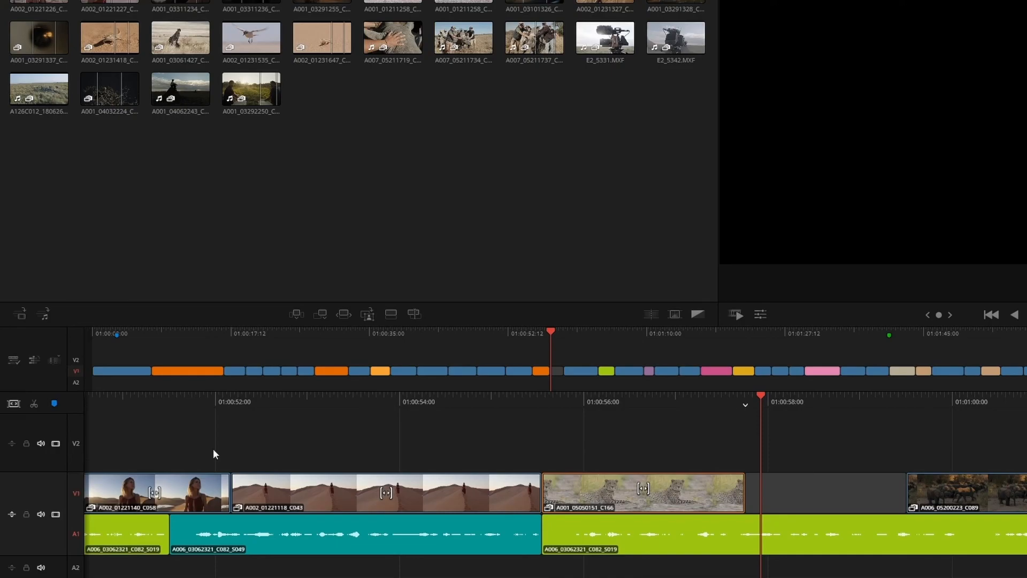
- Create subtitles from audio with English and Subtitle Default settings
{"action": "left_click", "coordinate": [34, 360]}
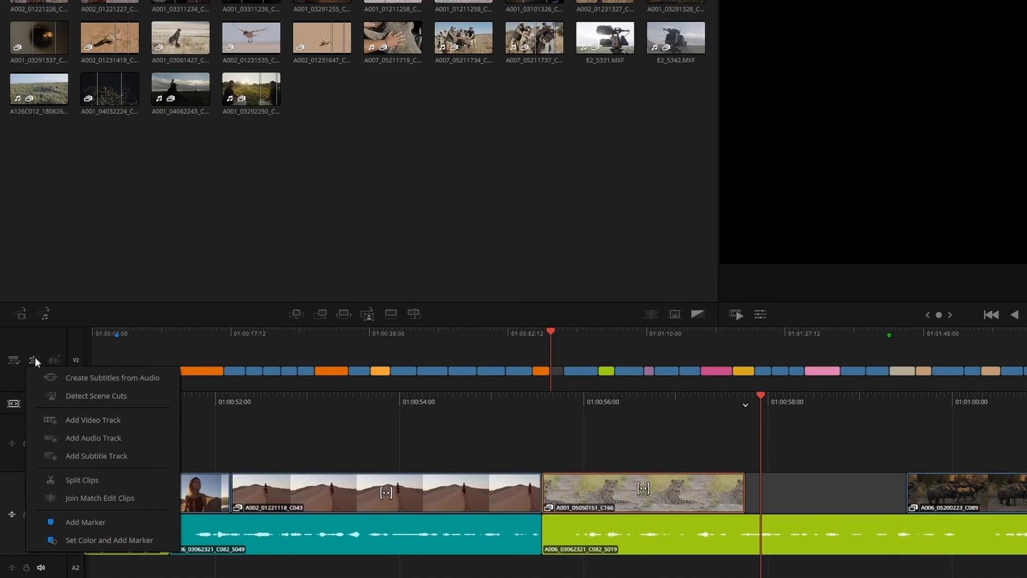
{"action": "mouse_move", "coordinate": [93, 438]}
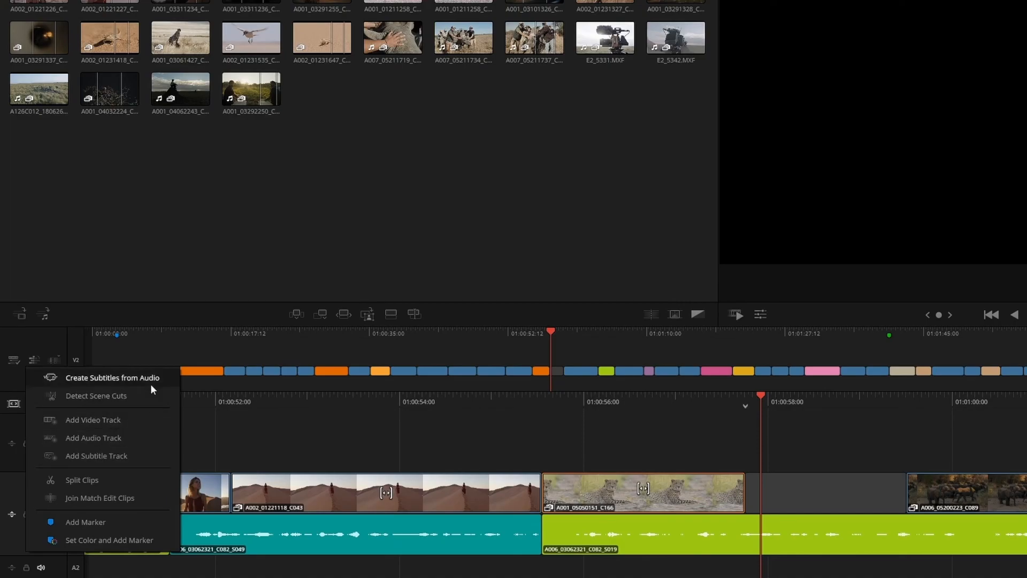
{"action": "left_click", "coordinate": [112, 378]}
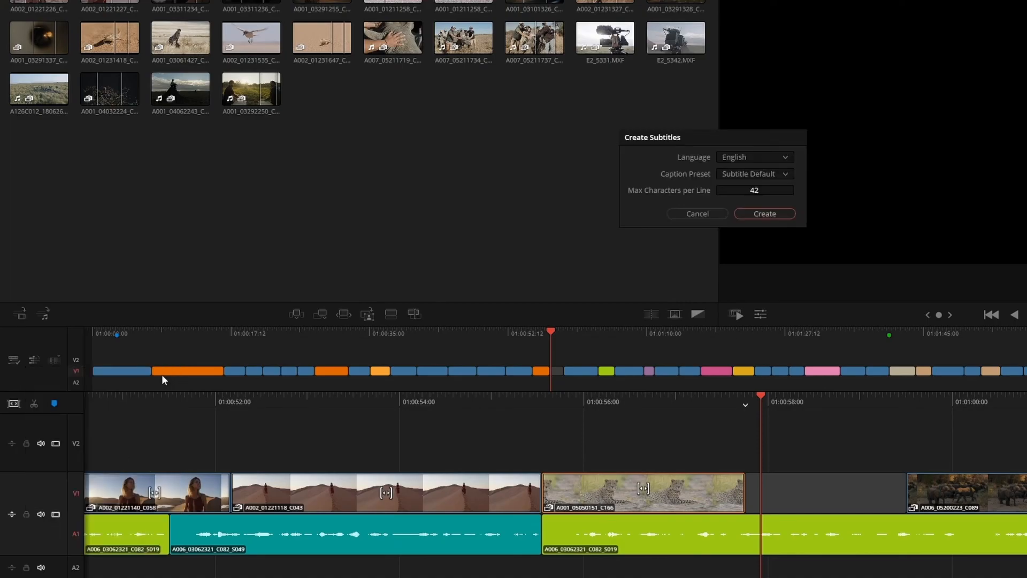
{"action": "left_click", "coordinate": [762, 214]}
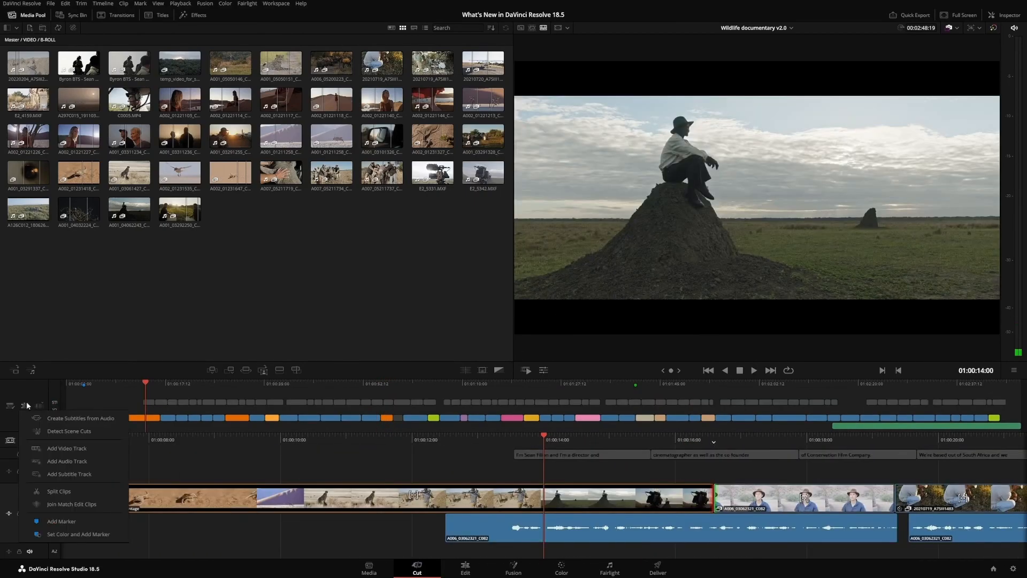
- Reopen the timeline Actions menu and choose another action for the captions
{"action": "left_click", "coordinate": [69, 431]}
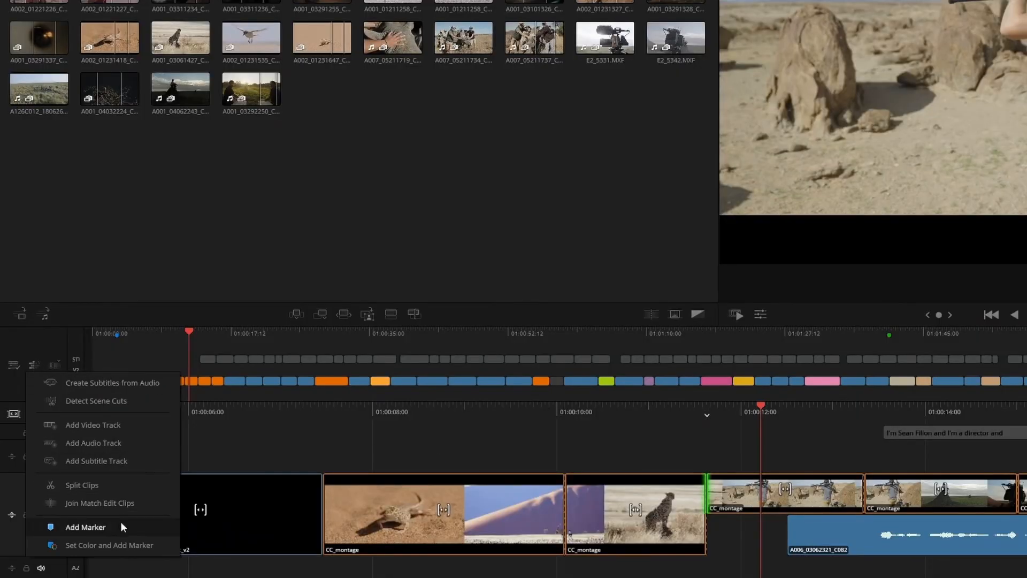
{"action": "mouse_move", "coordinate": [34, 369]}
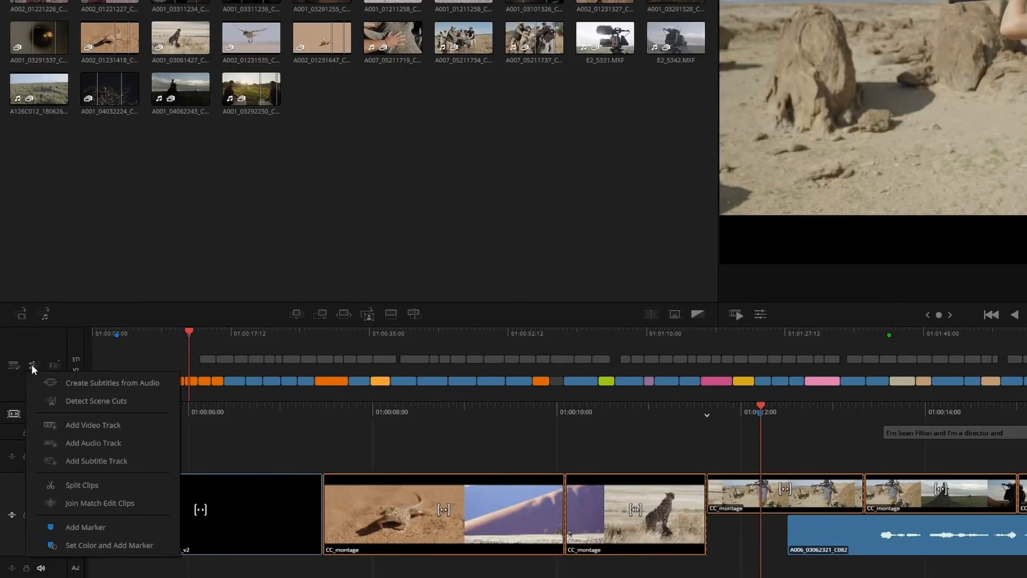
{"action": "left_click", "coordinate": [86, 527]}
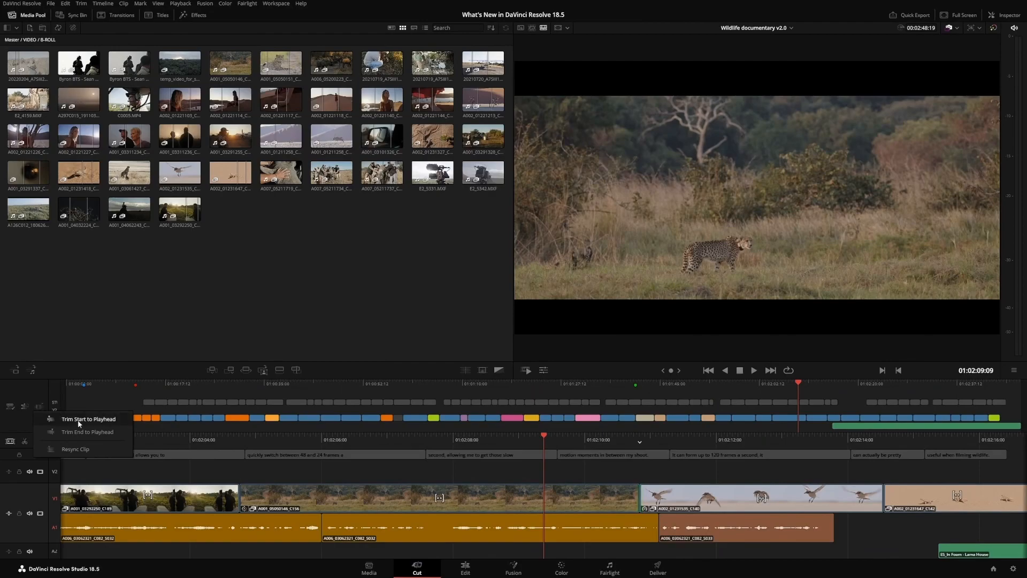
- Trim the clip start to the playhead and resync the clip's audio
{"action": "left_click", "coordinate": [89, 419]}
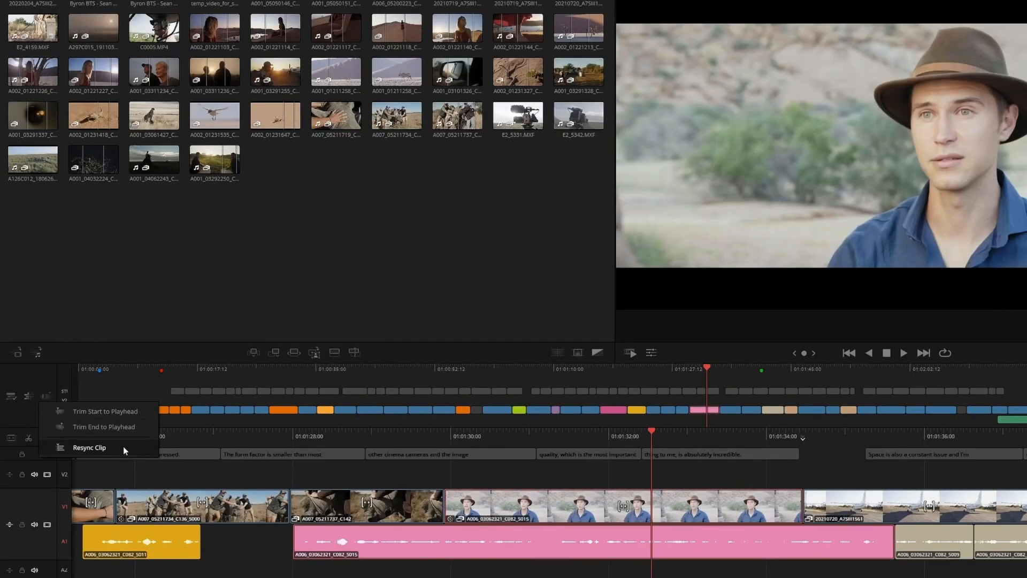
{"action": "left_click", "coordinate": [89, 447]}
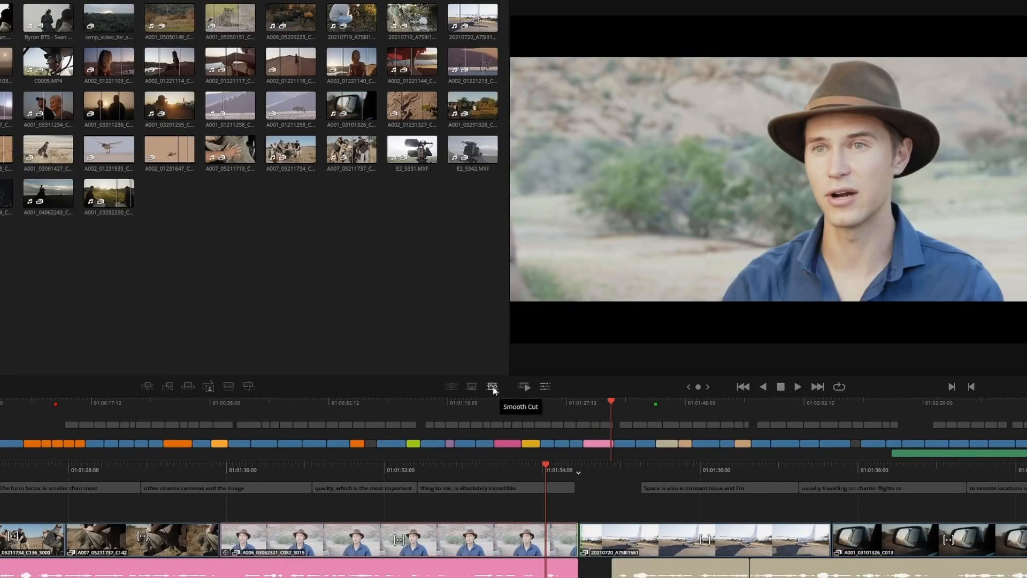
- Add a Smooth Cut at the edit, then choose the Triangle Left transition
{"action": "left_click", "coordinate": [492, 386]}
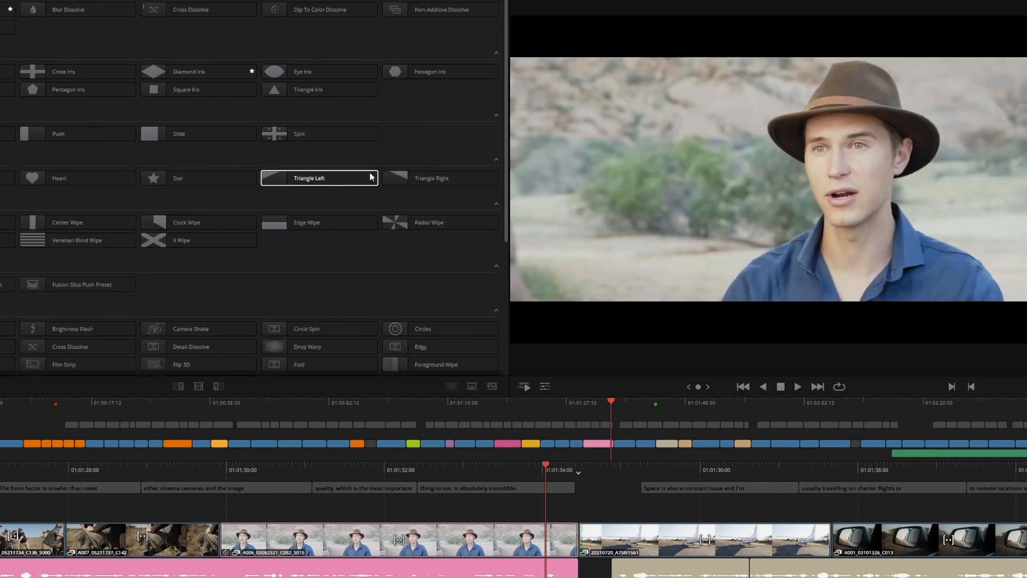
{"action": "left_click", "coordinate": [491, 386]}
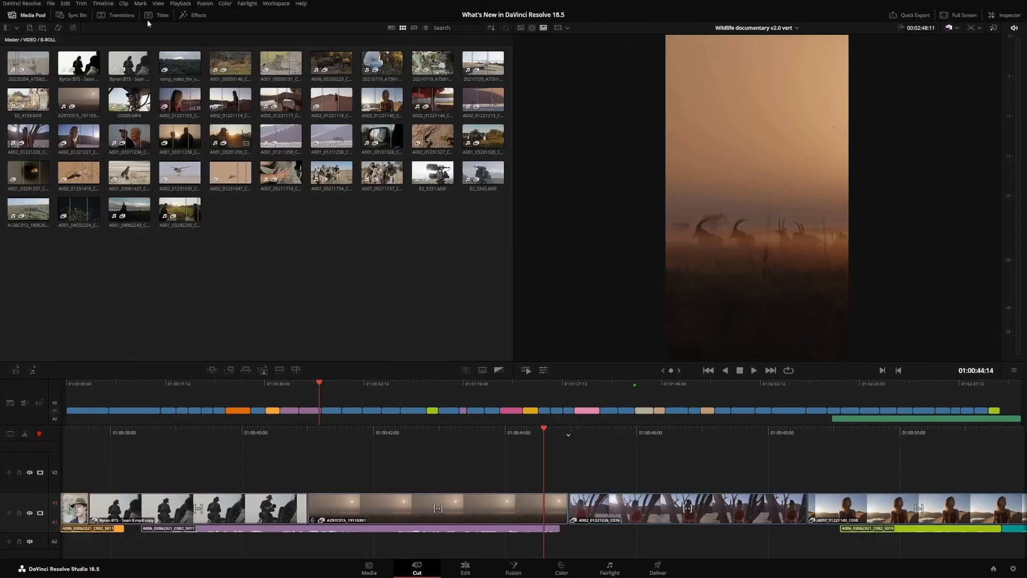
- Bring up Quick Export for the vertical cut with the TikTok preset selected
{"action": "left_click", "coordinate": [50, 3]}
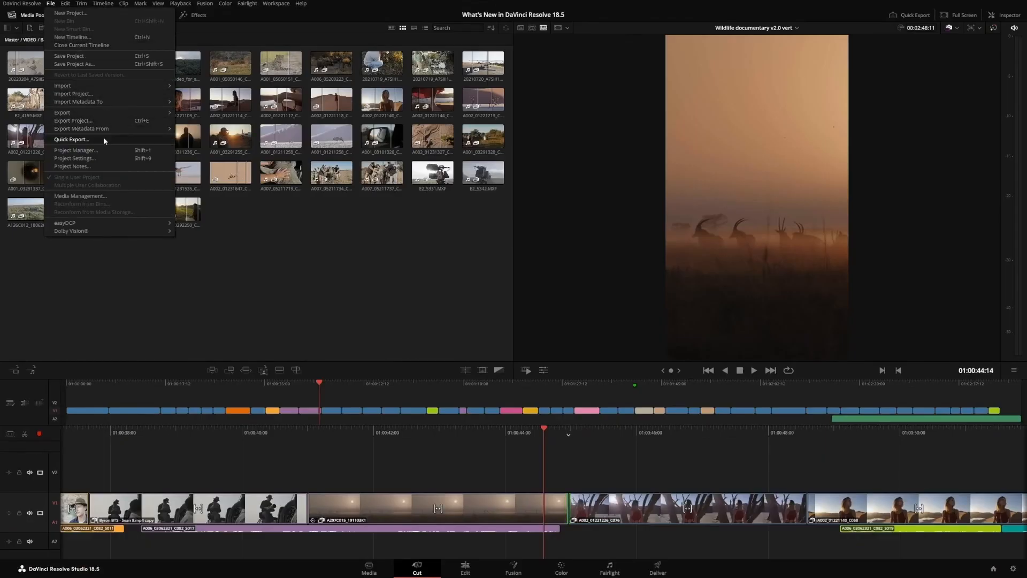
{"action": "left_click", "coordinate": [71, 139]}
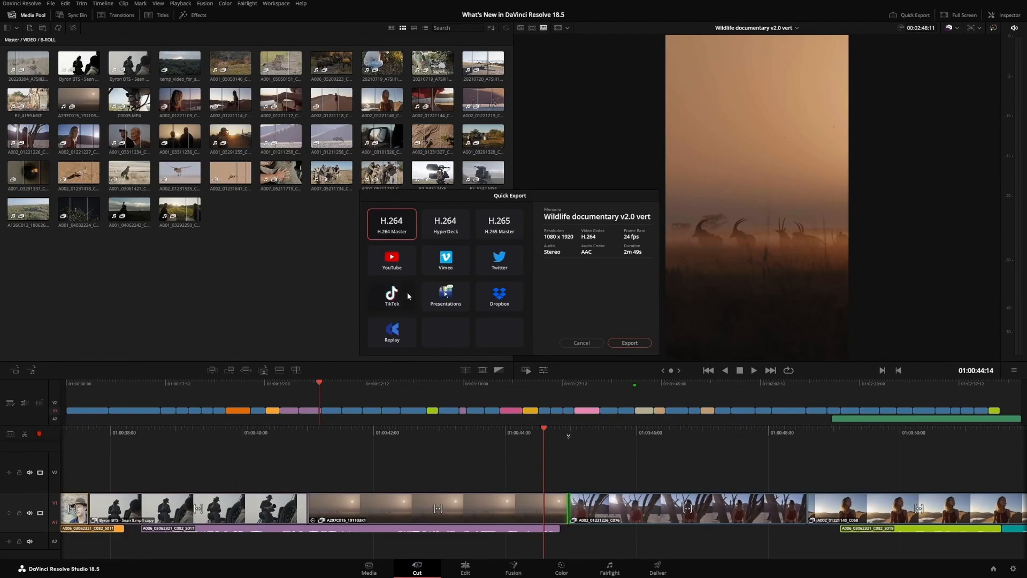
{"action": "left_click", "coordinate": [392, 295]}
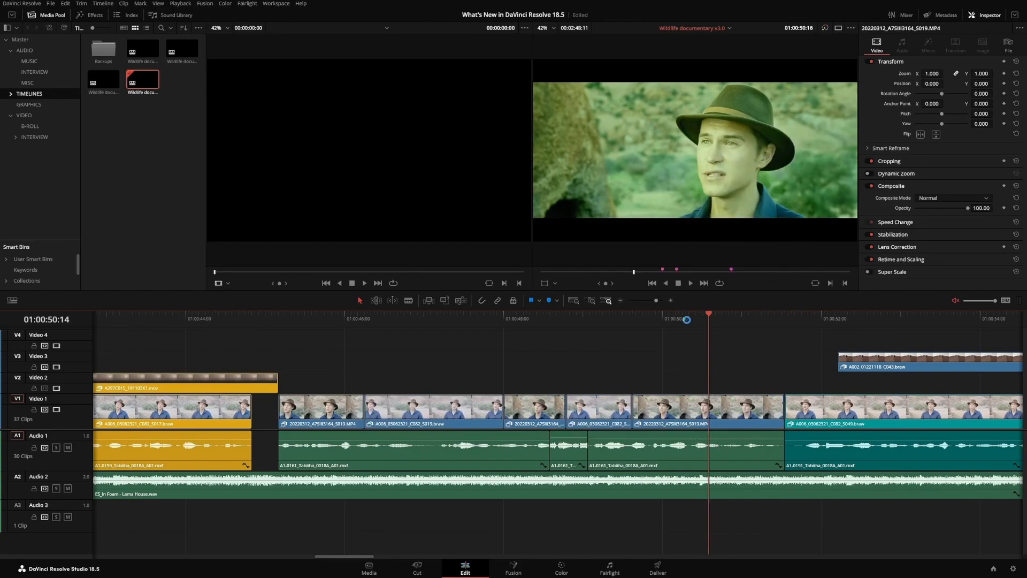
- Keyframe the music track volume down to about -12 dB under the interview, then leave for Fusion
{"action": "left_click", "coordinate": [331, 313]}
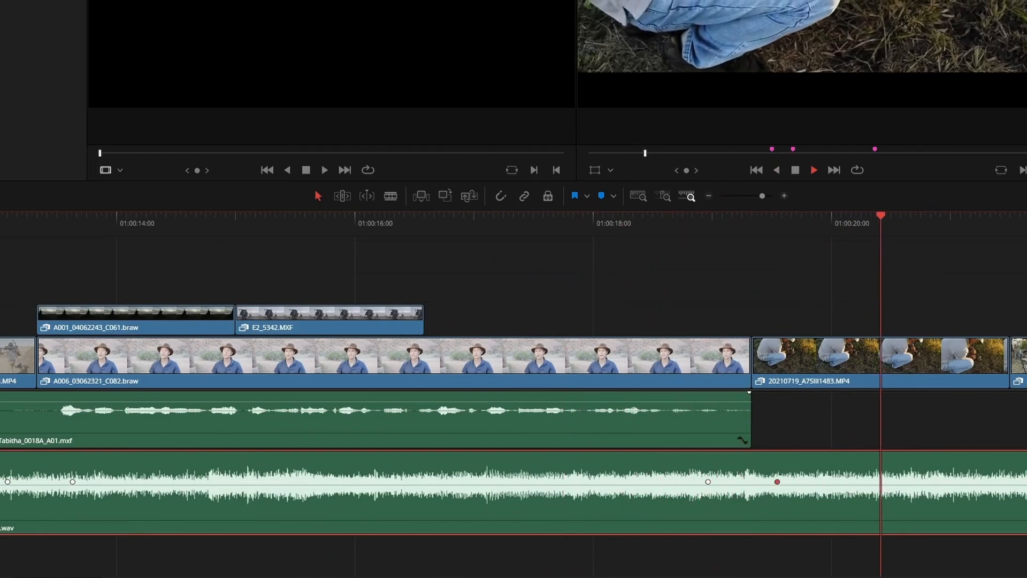
{"action": "left_click", "coordinate": [186, 223]}
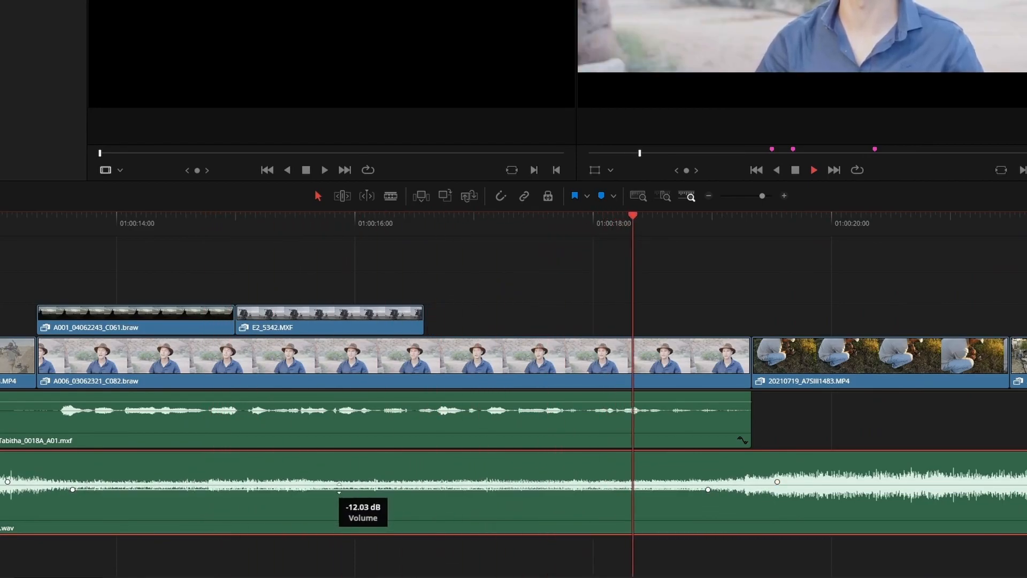
{"action": "left_click", "coordinate": [512, 565]}
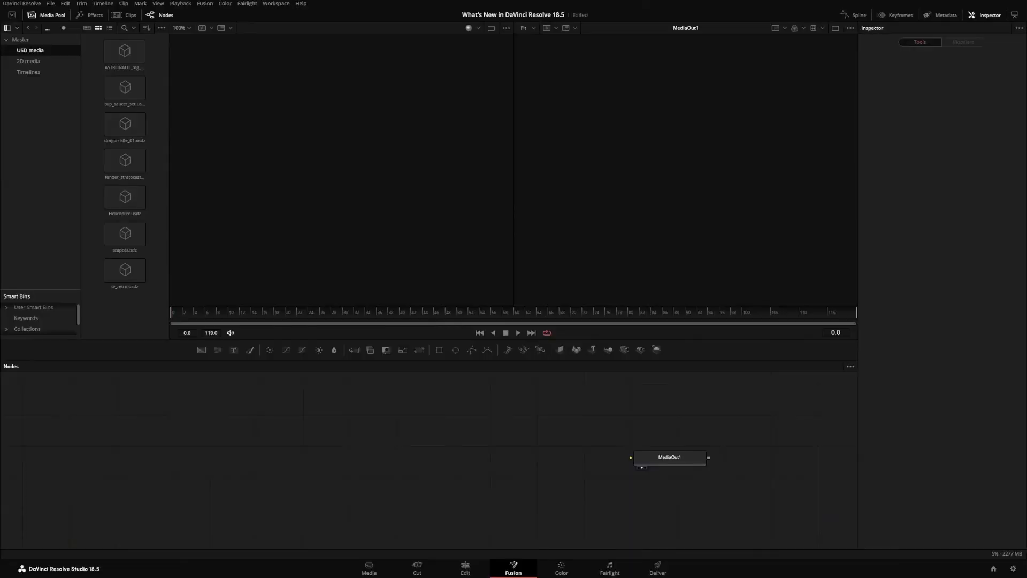
{"action": "mouse_move", "coordinate": [155, 191]}
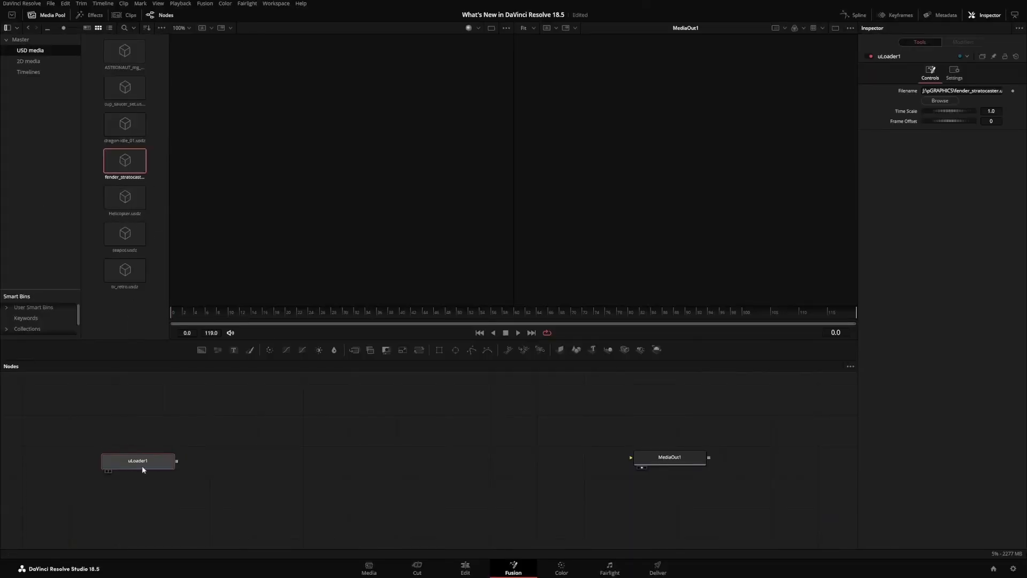
- Inspect the Stratocaster uLoader node and its distant light, then list the USD tools
{"action": "left_click", "coordinate": [138, 460]}
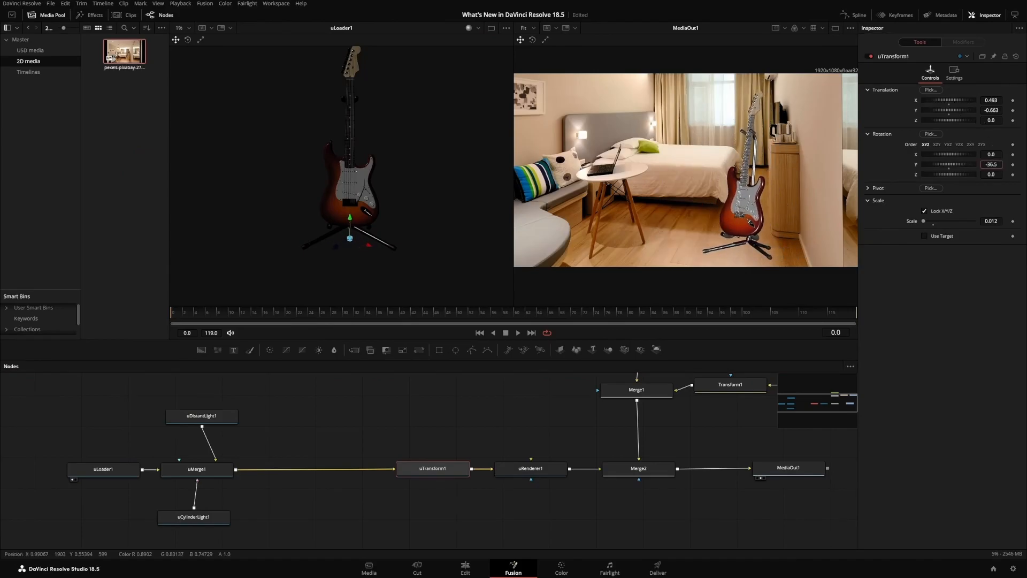
{"action": "left_click", "coordinate": [202, 415]}
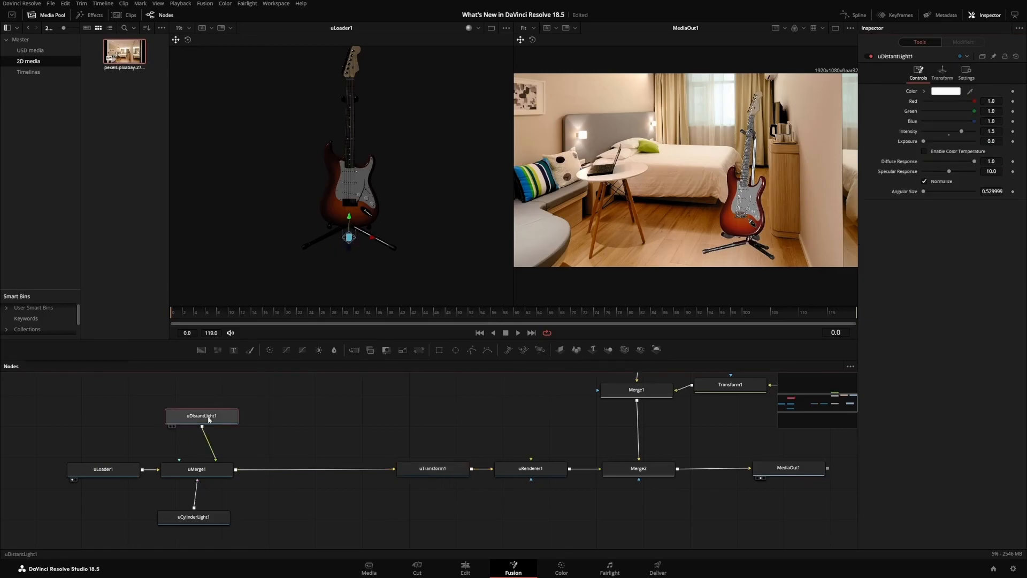
{"action": "left_click", "coordinate": [126, 19]}
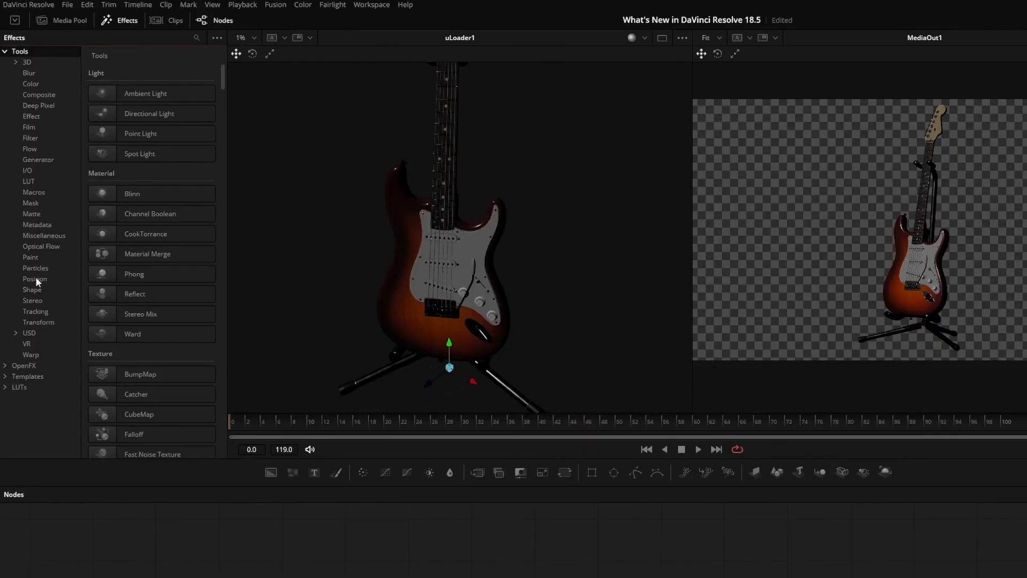
{"action": "left_click", "coordinate": [29, 333]}
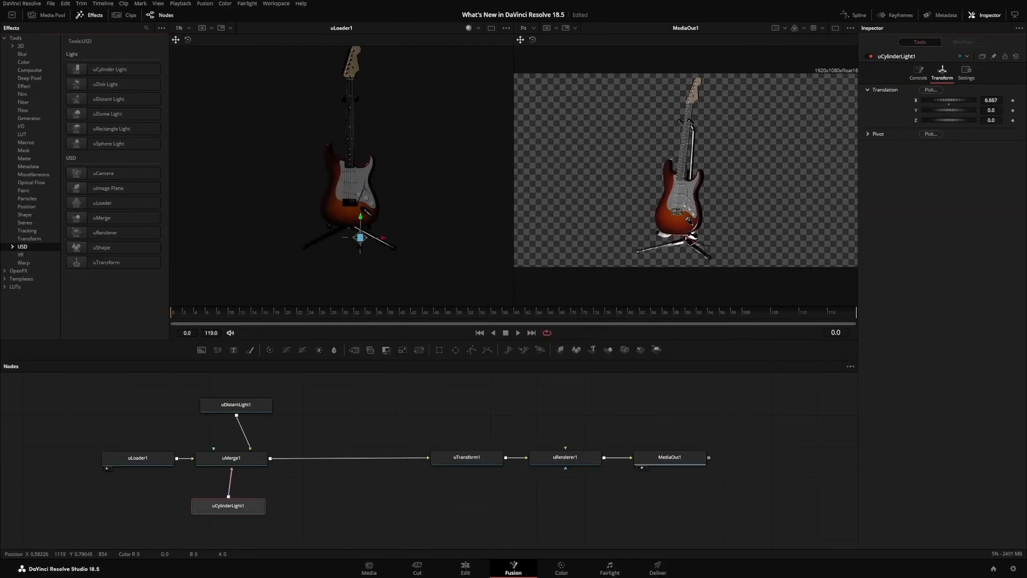
- Drag the uCylinderLight gizmo to the guitar's left side and refine its position
{"action": "left_click_drag", "start_coordinate": [361, 235], "coordinate": [275, 235]}
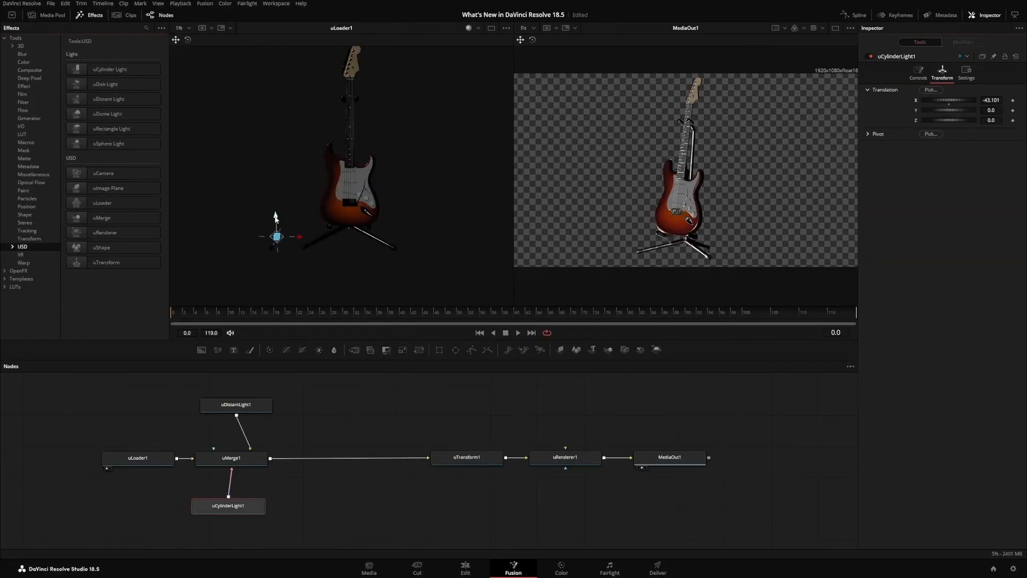
{"action": "left_click_drag", "start_coordinate": [274, 235], "coordinate": [271, 144]}
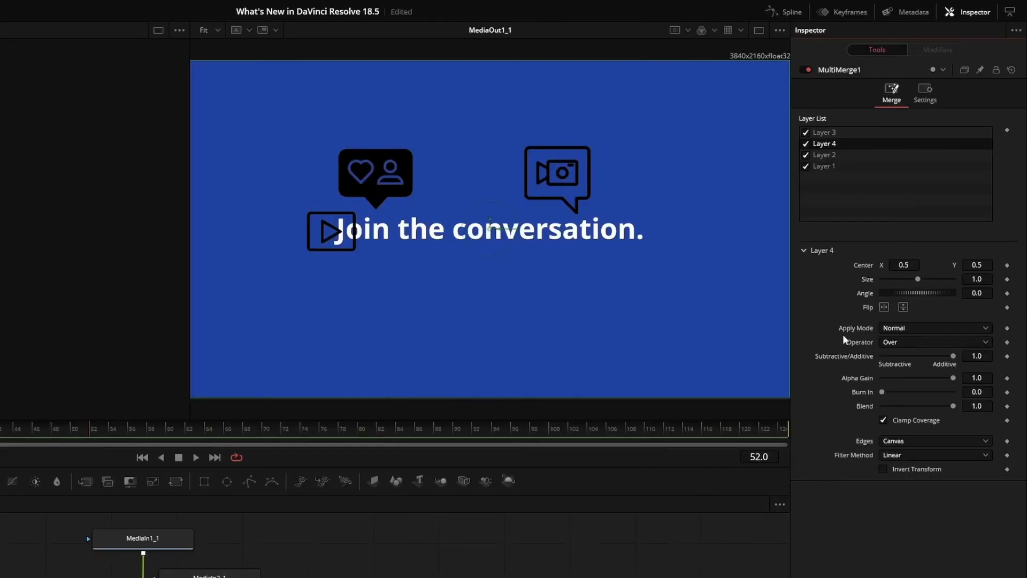
- Hide a MultiMerge layer and set Layer 2's Center X to 0.238298 to shift the chat icon right
{"action": "left_click", "coordinate": [823, 144]}
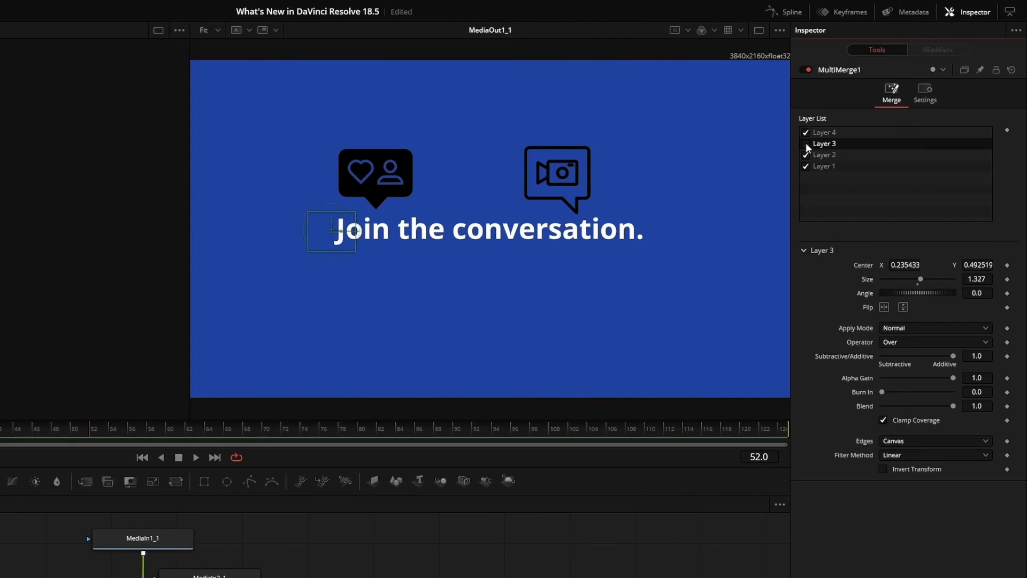
{"action": "left_click", "coordinate": [825, 154]}
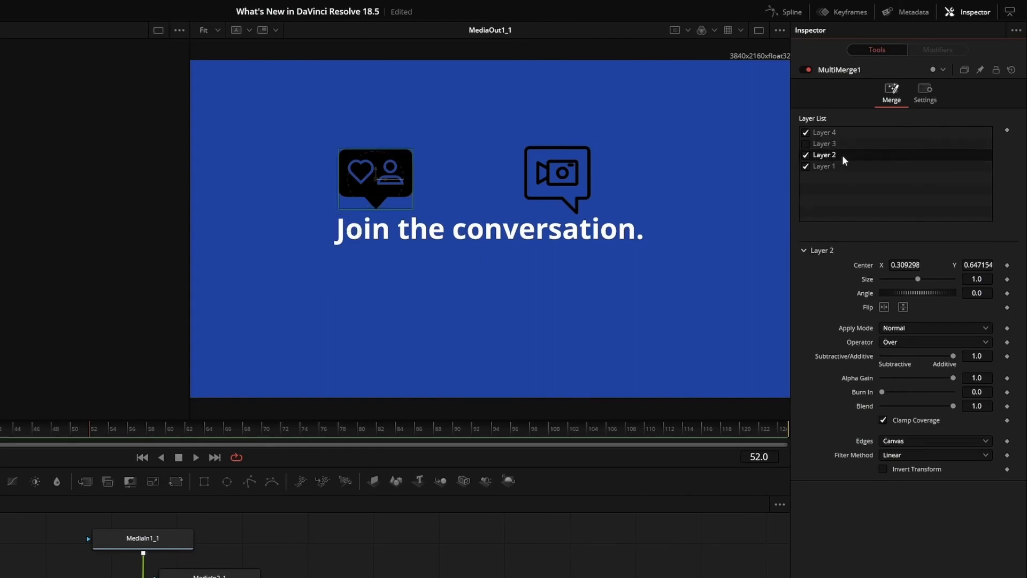
{"action": "type", "text": "0.238298"}
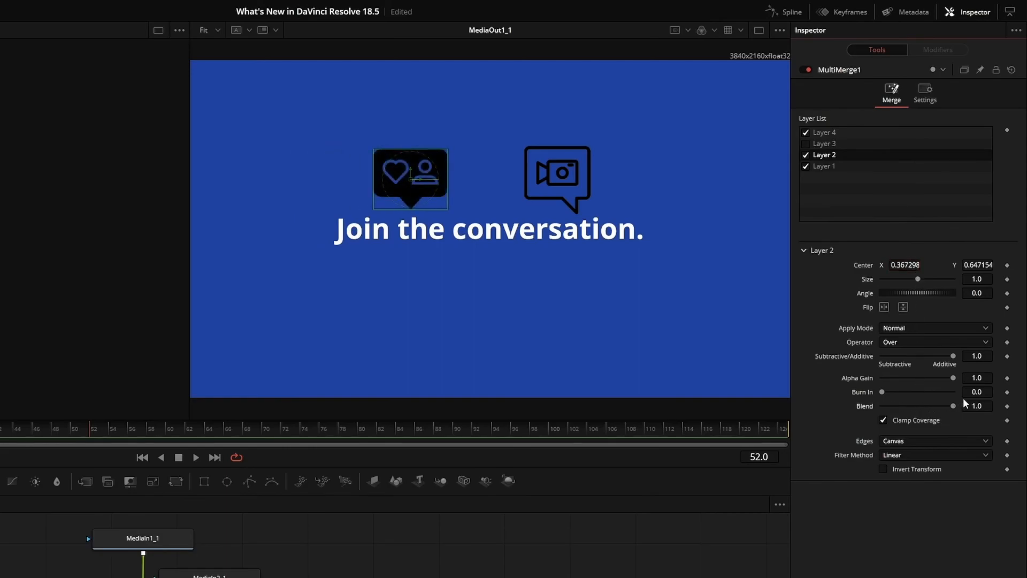
{"action": "left_click", "coordinate": [465, 568]}
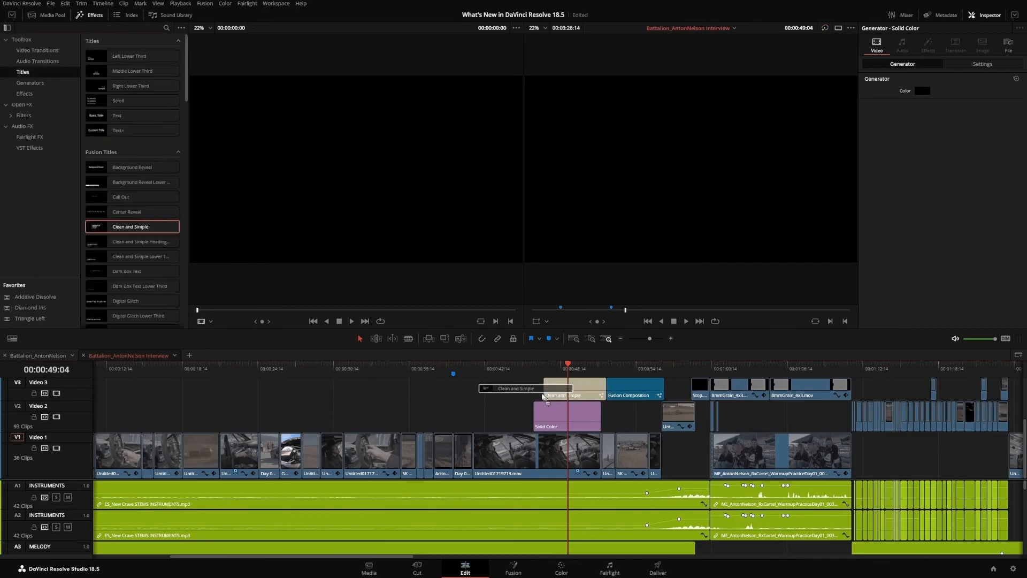
- Review the project's Color Management settings before searching Fusion for depth tools
{"action": "left_click", "coordinate": [555, 387]}
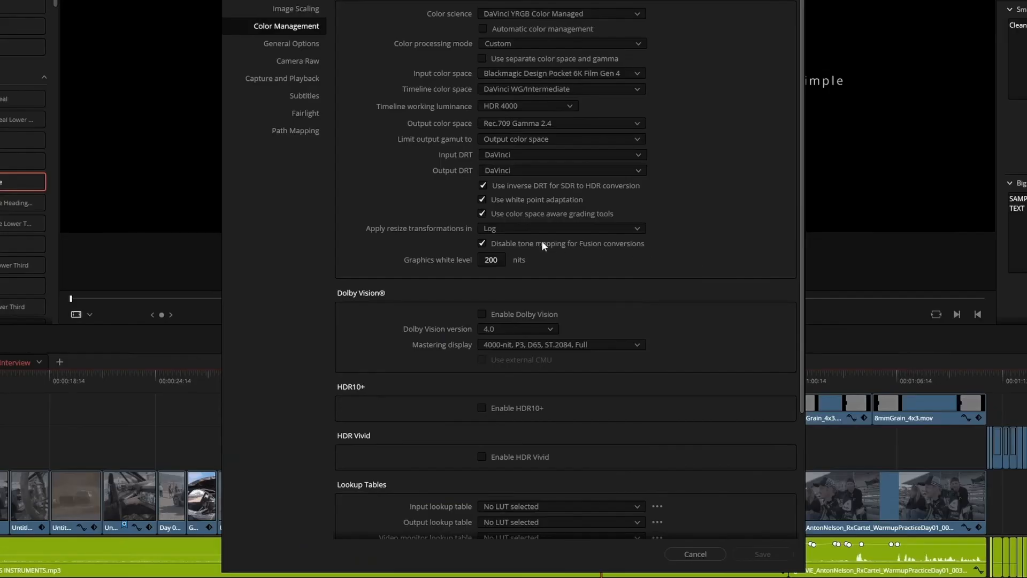
{"action": "left_click", "coordinate": [482, 243]}
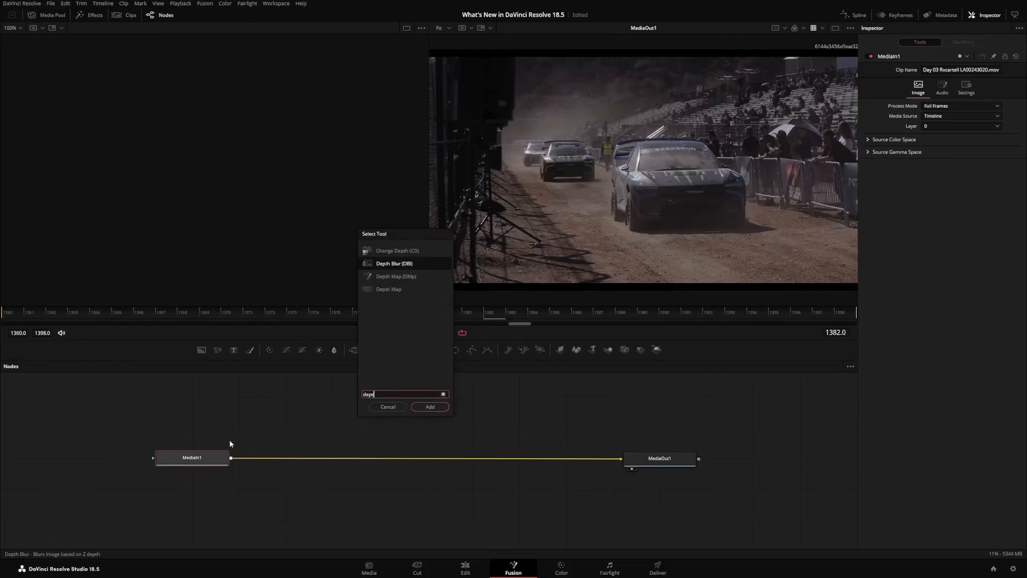
- Bring up Timeline Settings for the interview timeline on the Color page
{"action": "left_click", "coordinate": [429, 407]}
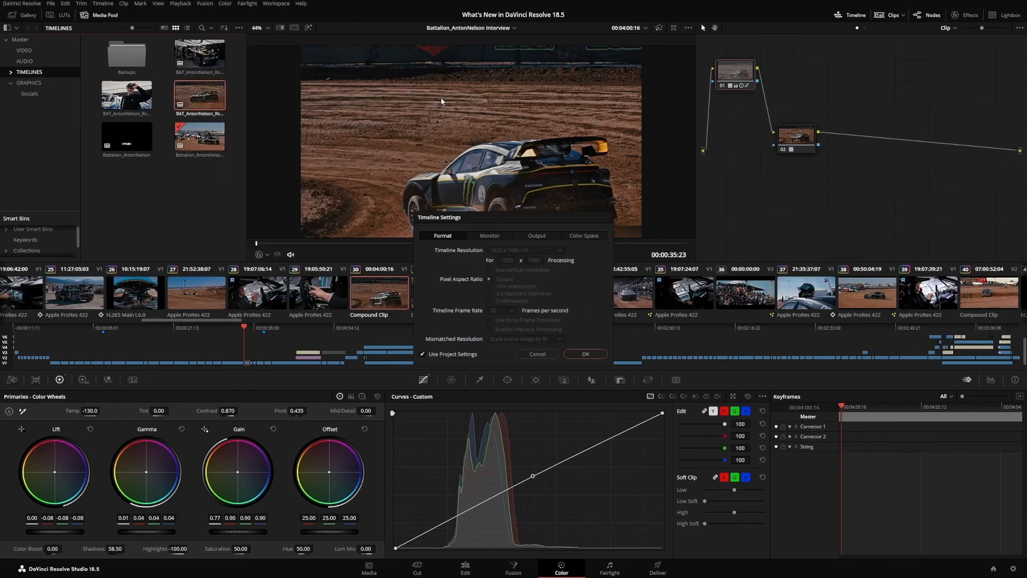
- Untick Use Project Settings and give the timeline the DaVinci WG/Intermediate colour space
{"action": "left_click", "coordinate": [582, 236]}
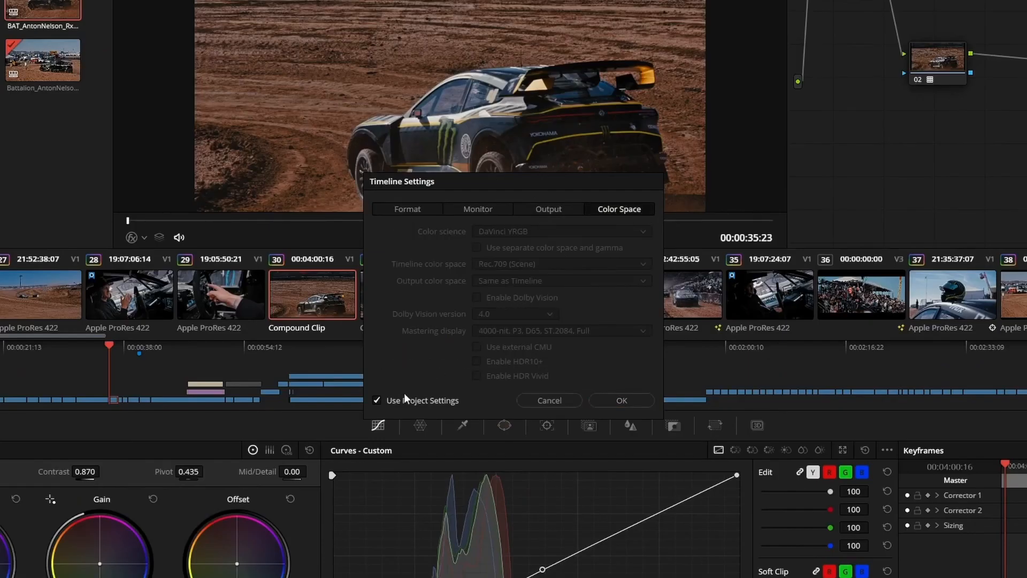
{"action": "left_click", "coordinate": [560, 263]}
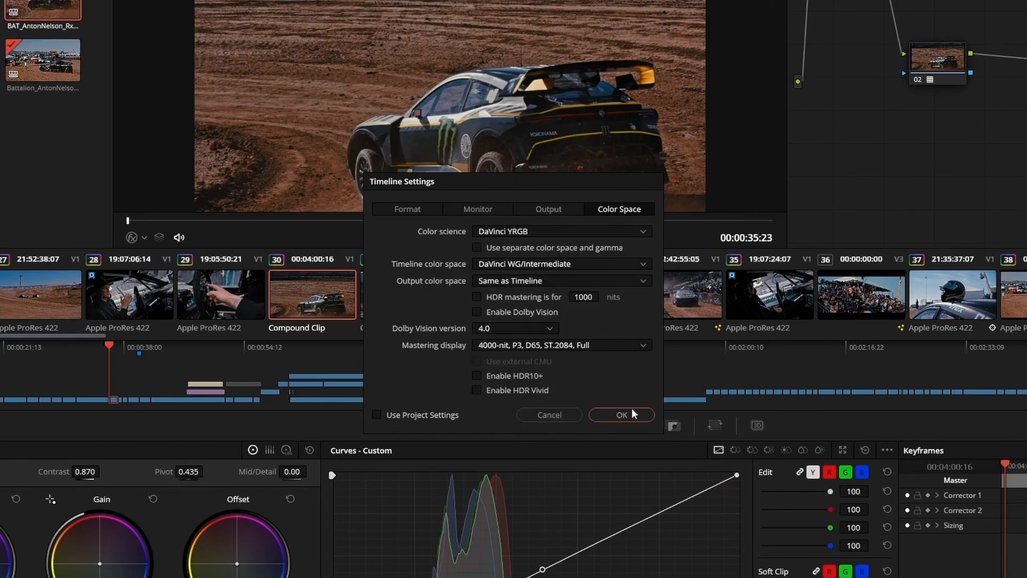
{"action": "left_click", "coordinate": [621, 415]}
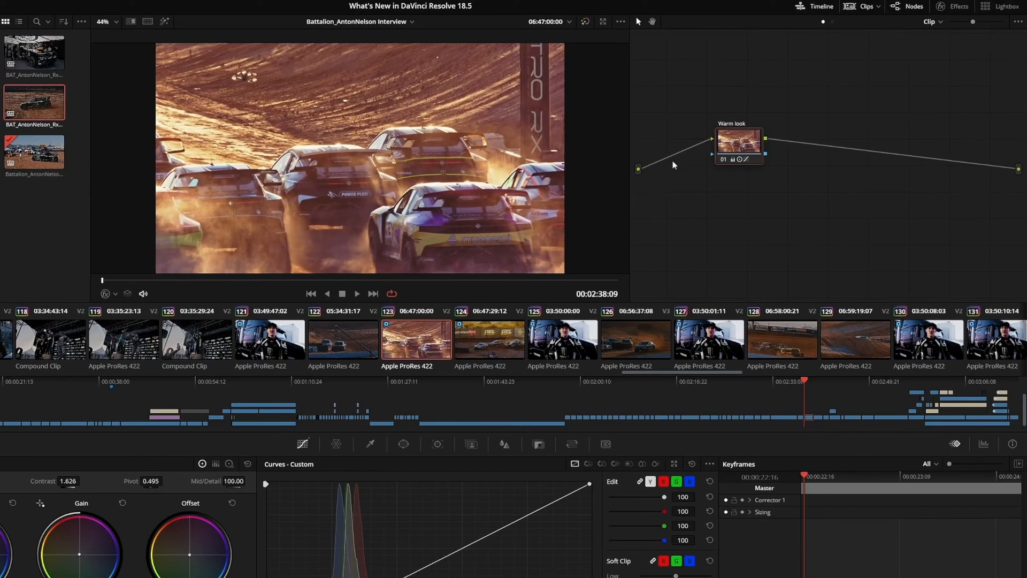
- Sandwich the Warm look node between Color Space Transform nodes converting to DaVinci Wide Gamut/Intermediate
{"action": "right_click", "coordinate": [739, 139]}
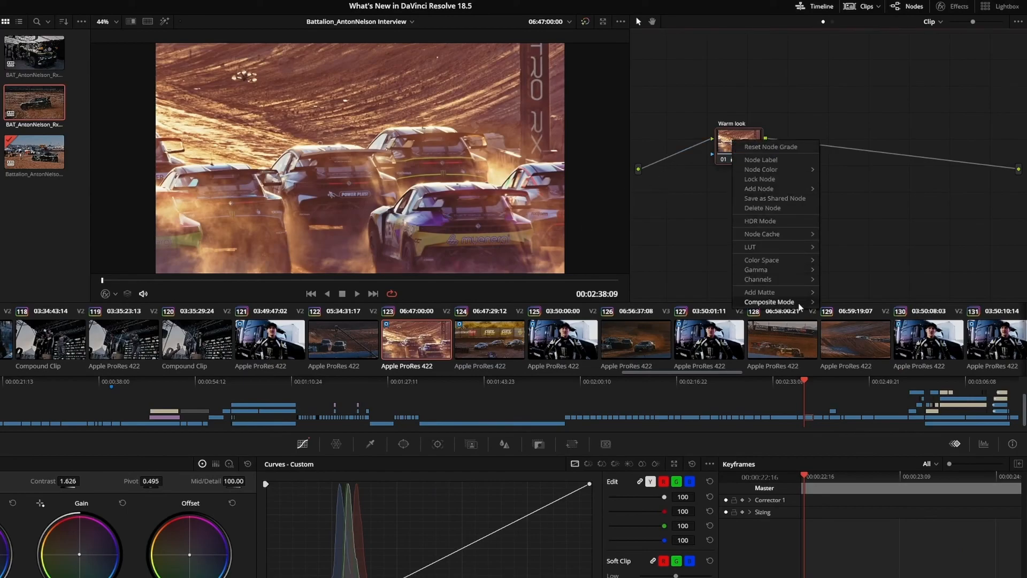
{"action": "left_click", "coordinate": [769, 302]}
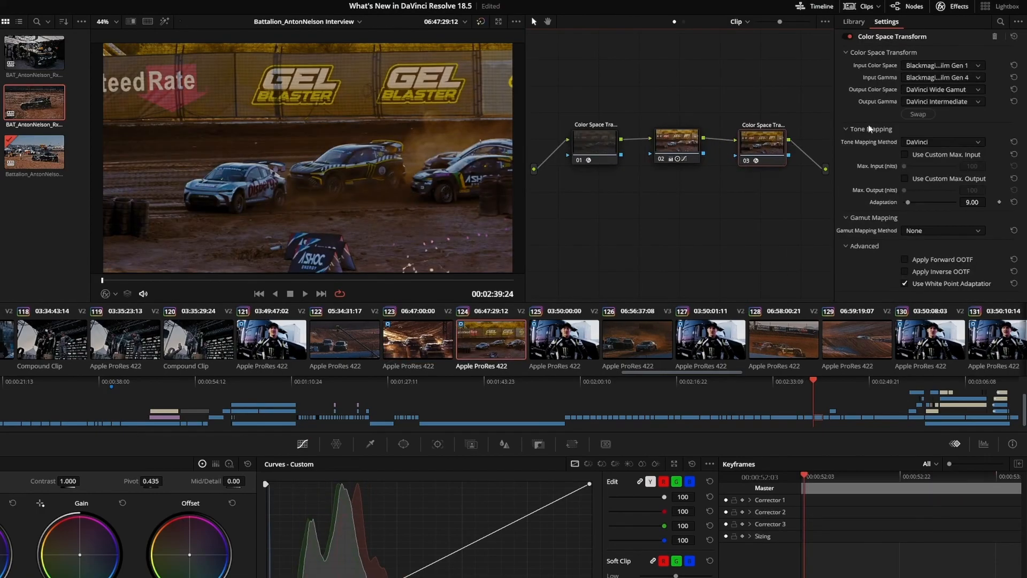
- Show the LUT library with its Missing LUTs category flagging the Beach Bypass Look LUT
{"action": "left_click", "coordinate": [916, 115]}
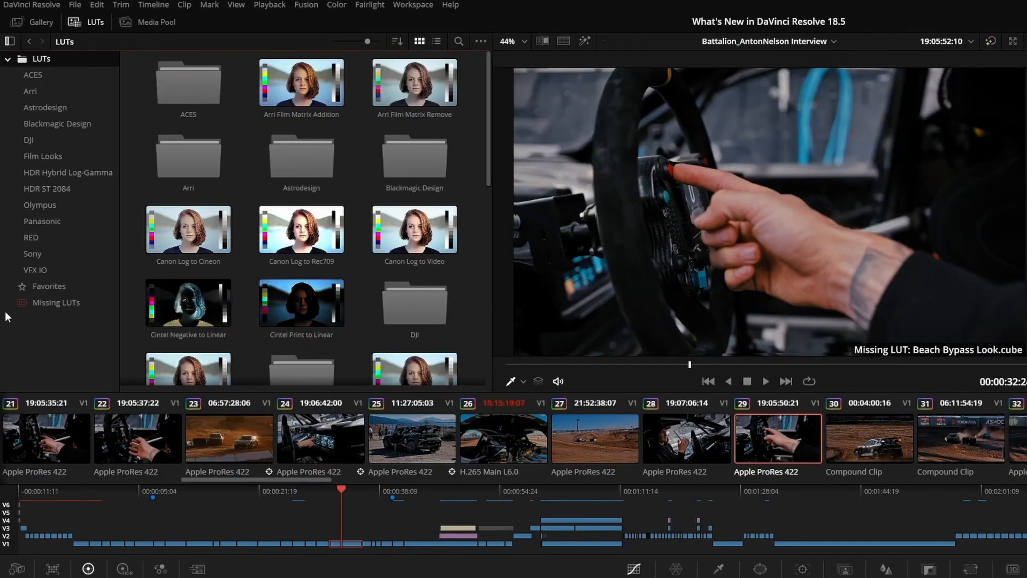
- Find Resolve FX Relight in Effects for node 02 after the Balance node
{"action": "left_click", "coordinate": [55, 302]}
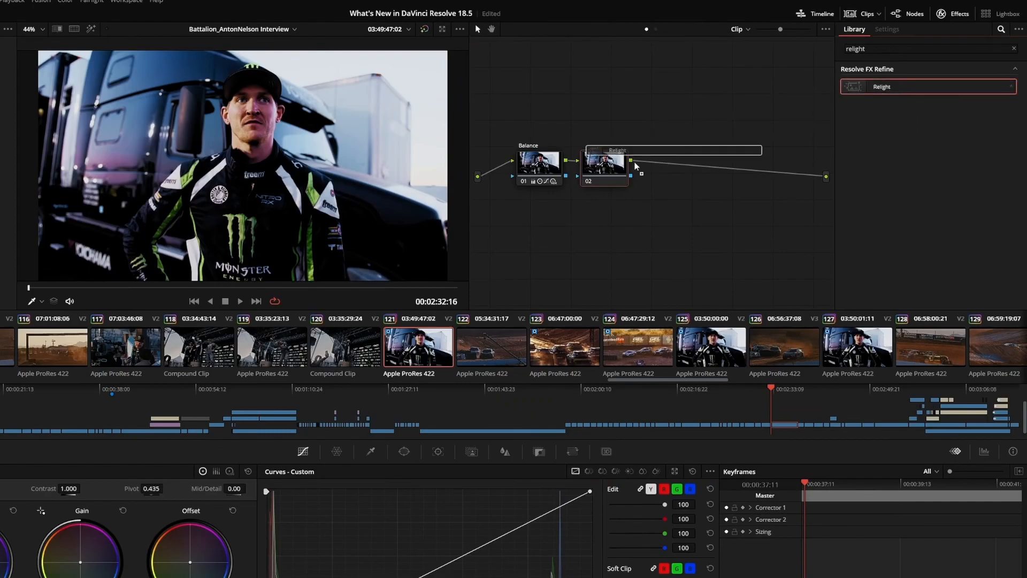
- Output the first Relight's surface map, feed it to the second via Input 2, and place its point light
{"action": "left_click", "coordinate": [886, 29]}
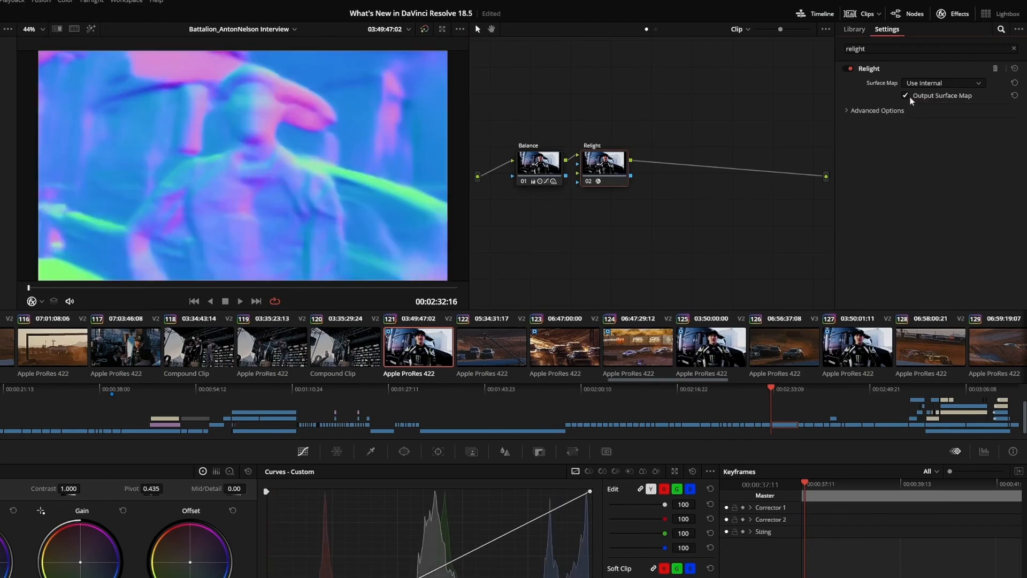
{"action": "mouse_move", "coordinate": [604, 162]}
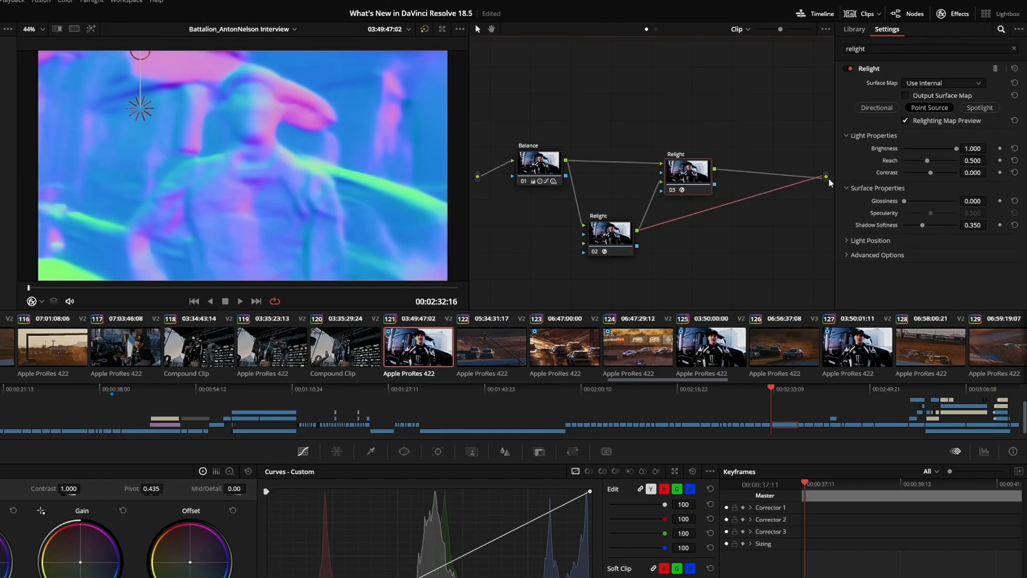
{"action": "left_click", "coordinate": [941, 83]}
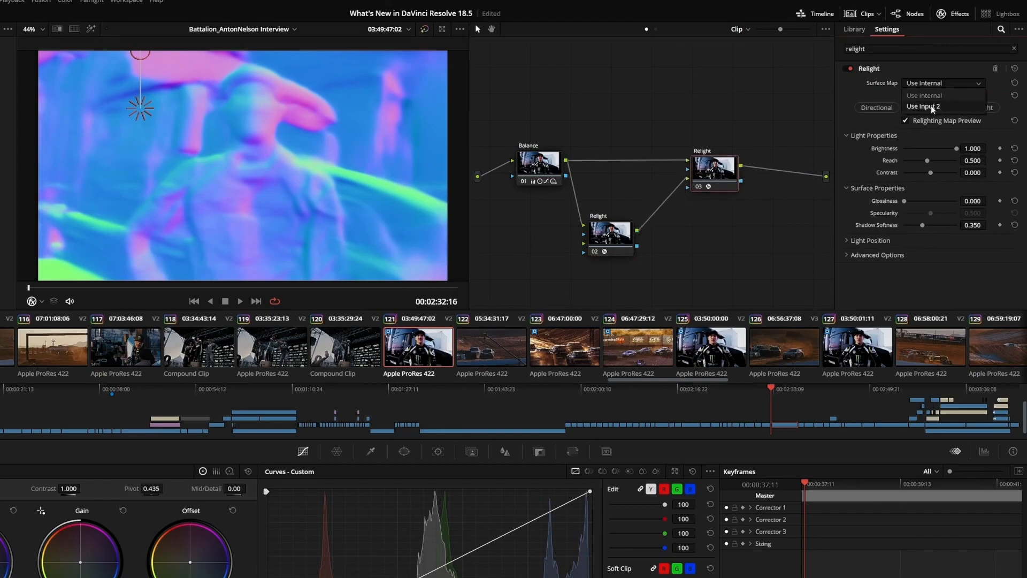
{"action": "left_click", "coordinate": [923, 106]}
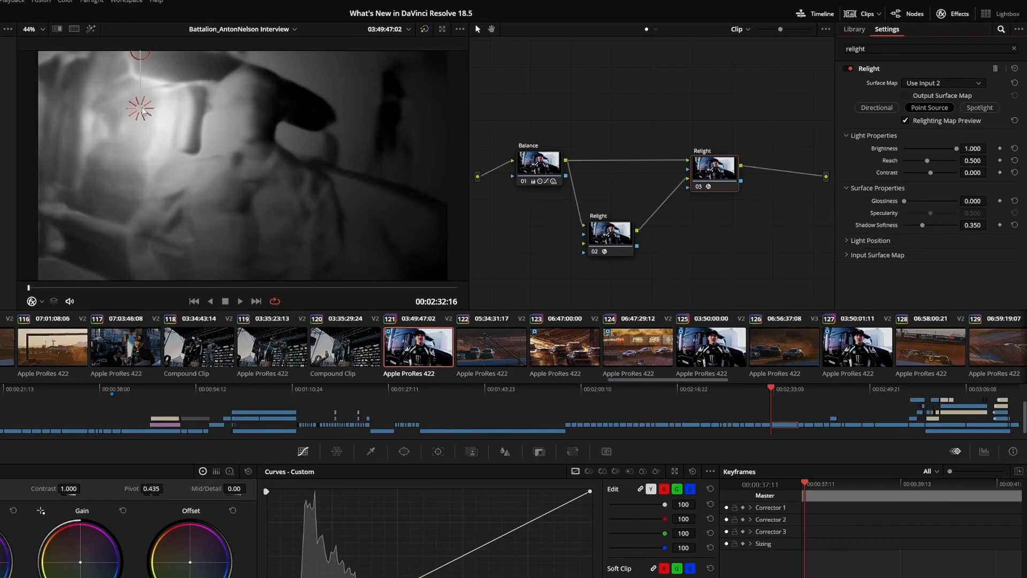
{"action": "left_click_drag", "start_coordinate": [139, 108], "coordinate": [300, 171]}
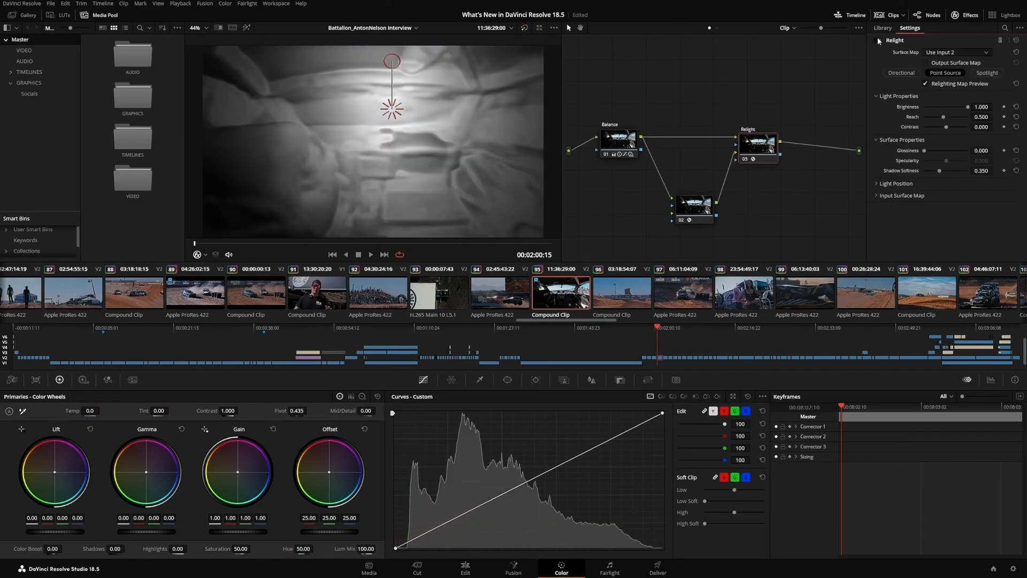
- Switch the relight to a Spotlight and aim it at the rear car in the night race shot
{"action": "left_click", "coordinate": [901, 72]}
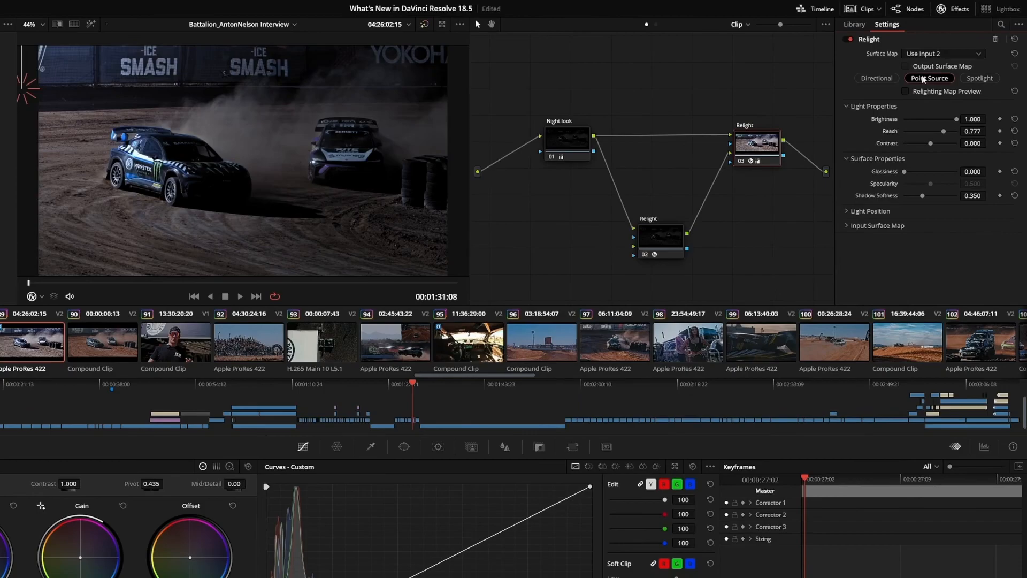
{"action": "left_click", "coordinate": [979, 78]}
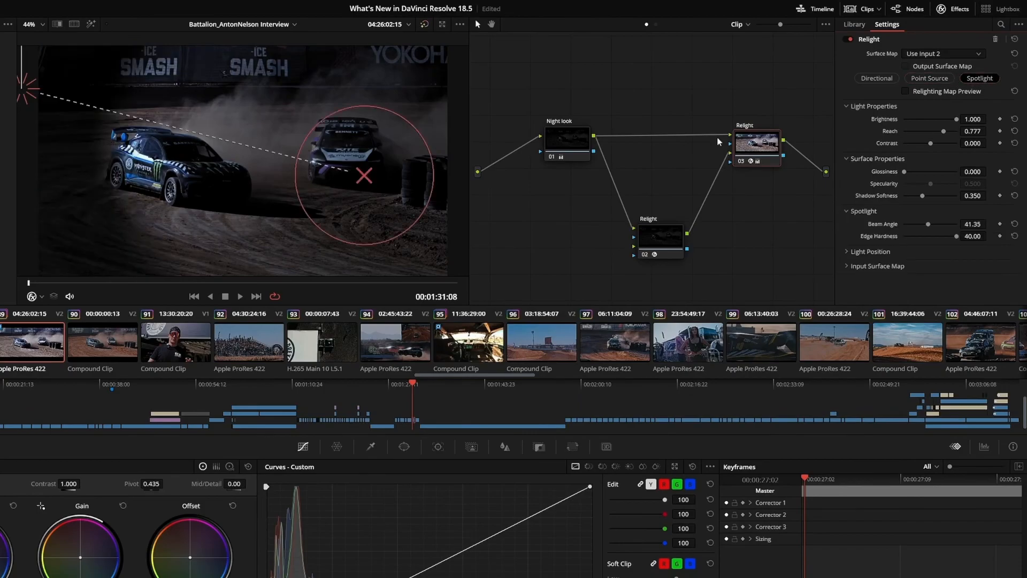
{"action": "left_click_drag", "start_coordinate": [364, 177], "coordinate": [373, 67]}
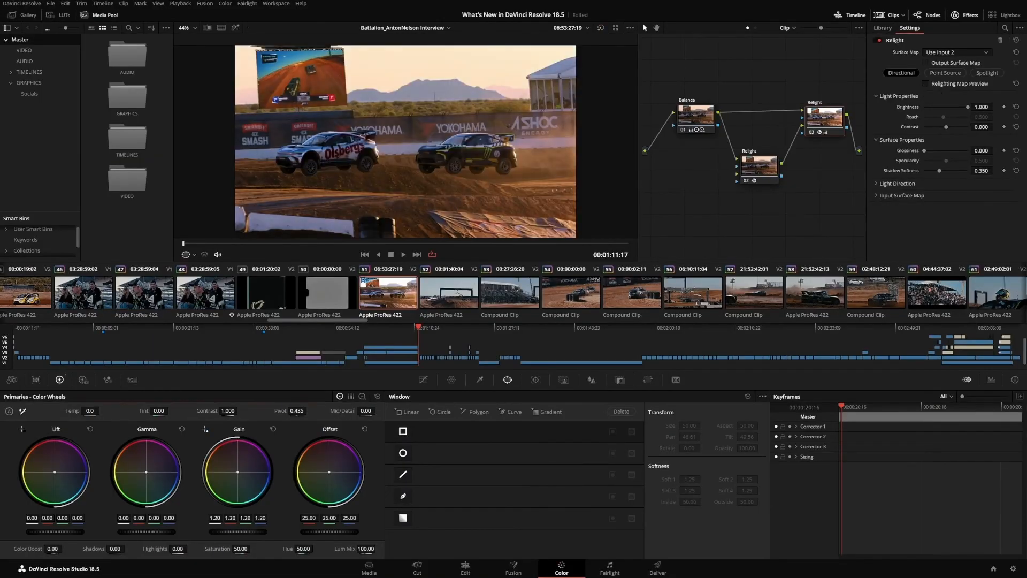
- On the in-car clip, add a Magic Mask node feeding the Relight node, then move on to Fairlight
{"action": "left_click", "coordinate": [403, 431]}
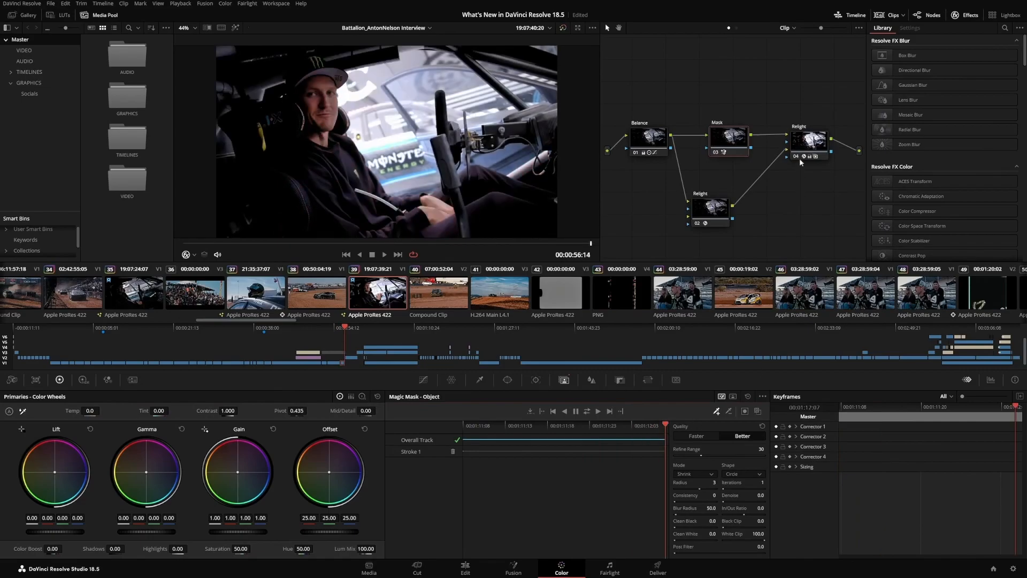
{"action": "left_click", "coordinate": [808, 139]}
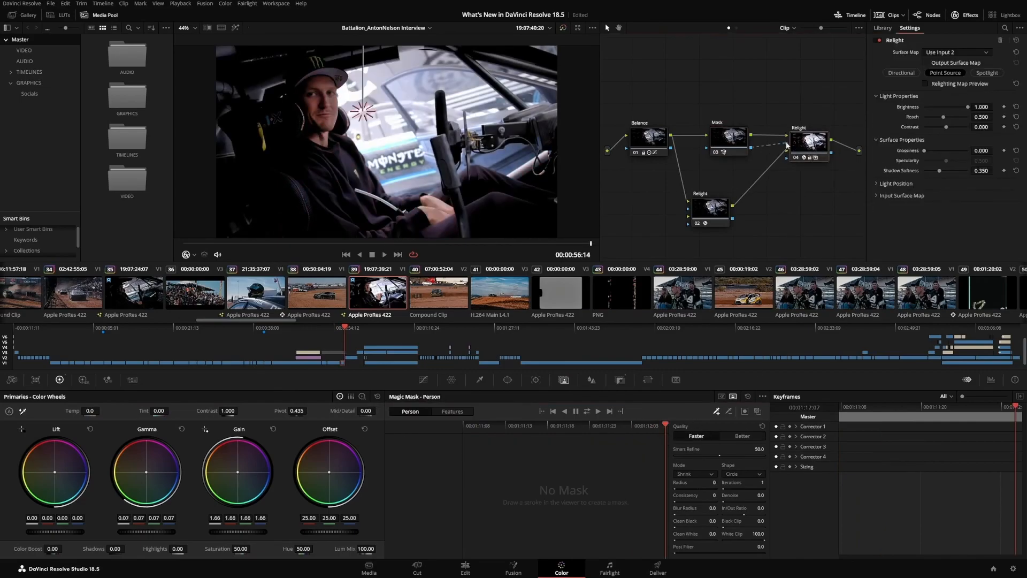
{"action": "left_click", "coordinate": [608, 568]}
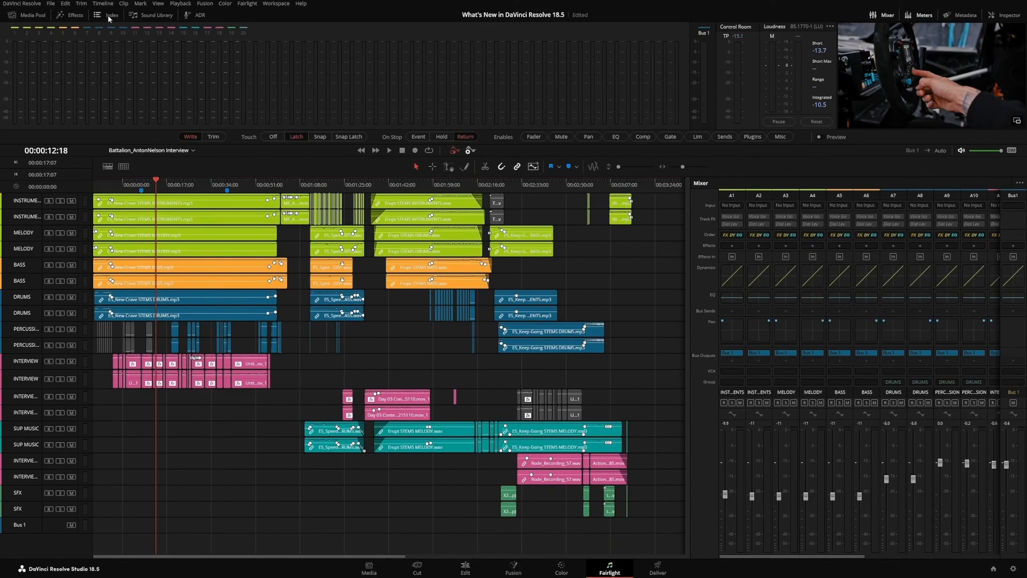
- Create a Fairlight track group named INTERVIEWS from the interview channels and save it
{"action": "left_click", "coordinate": [110, 15]}
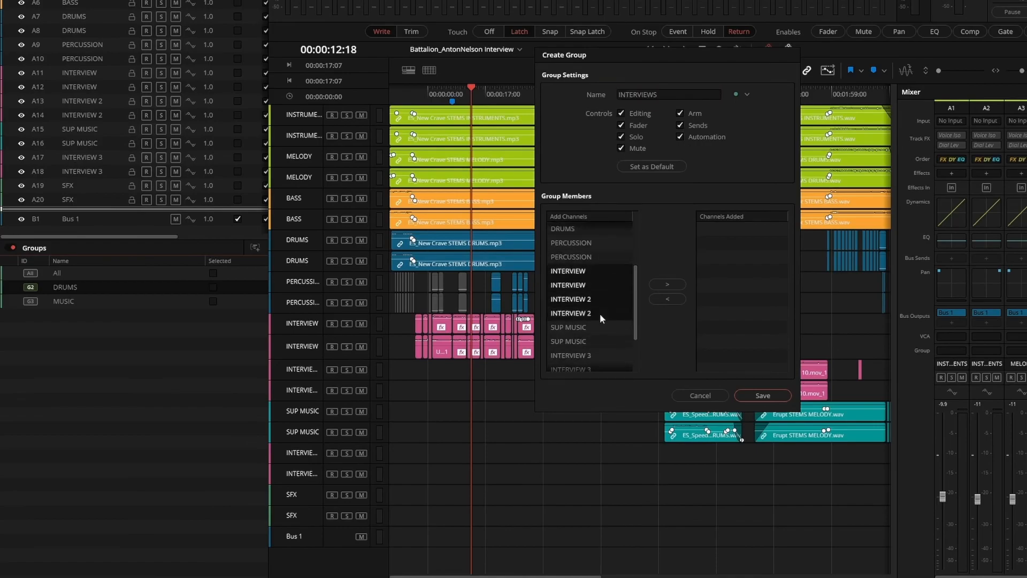
{"action": "left_click", "coordinate": [760, 395]}
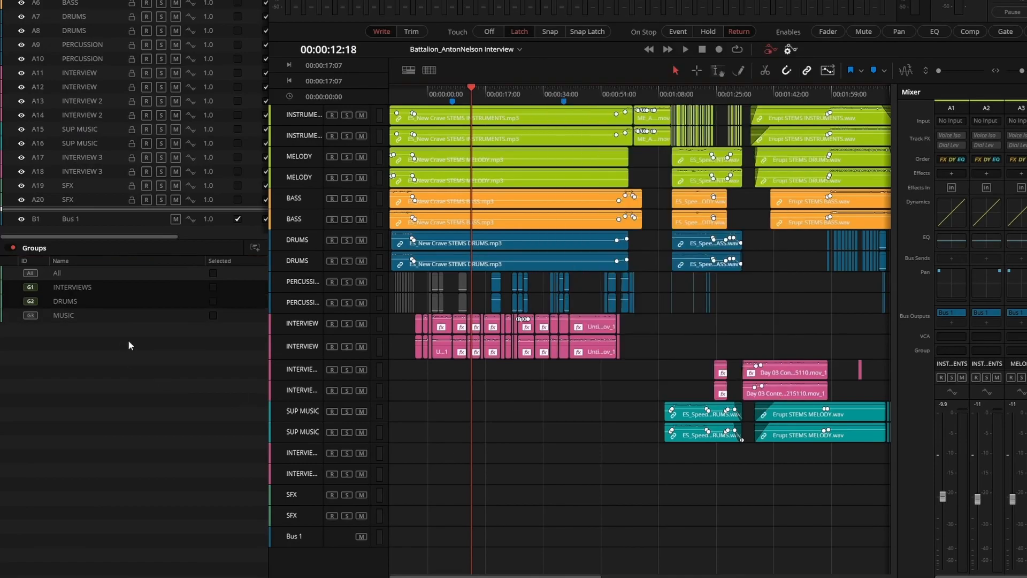
{"action": "left_click", "coordinate": [347, 323]}
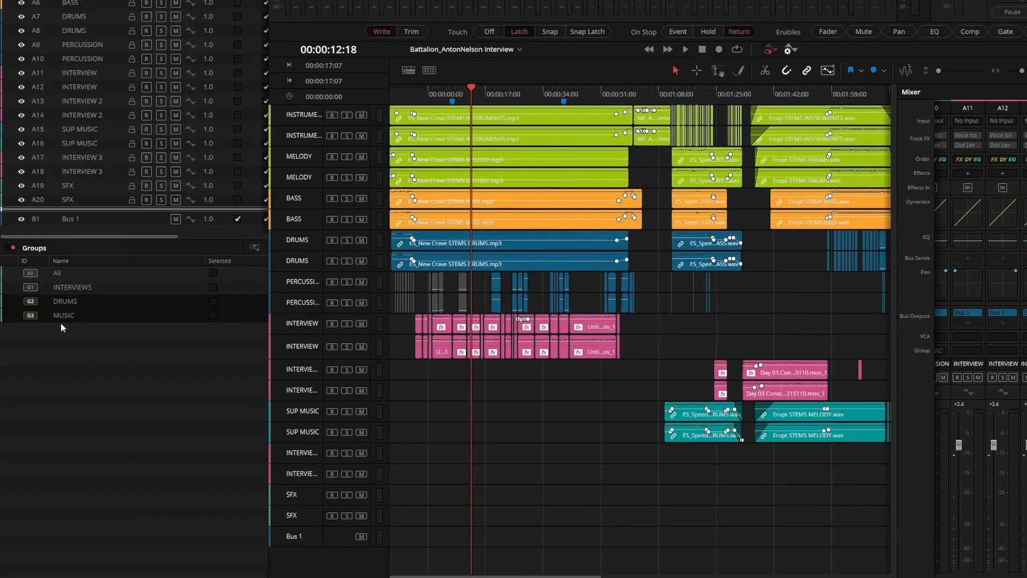
{"action": "mouse_move", "coordinate": [361, 303]}
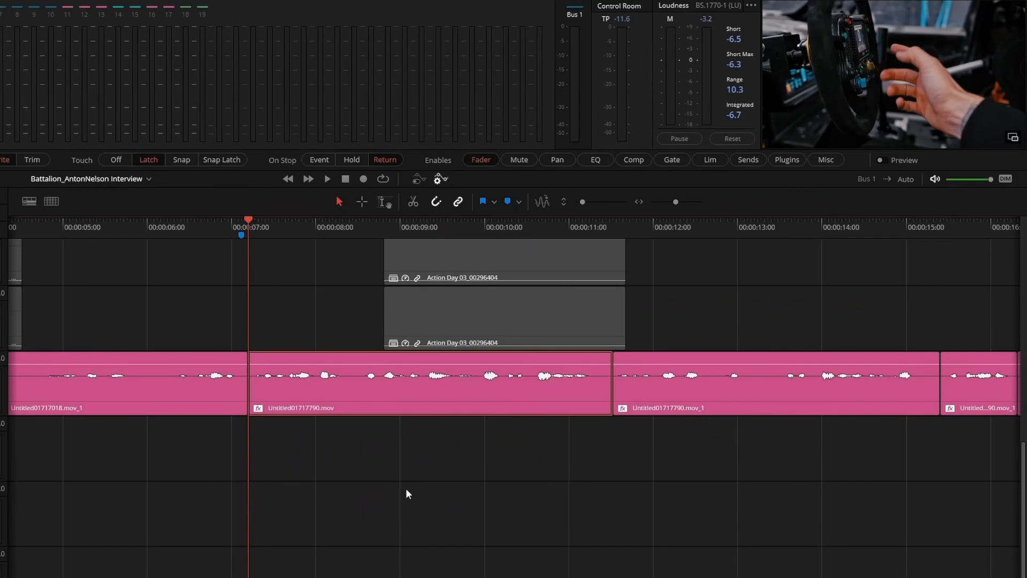
- Apply Elastic Wave to the A11 interview clip and retime it shorter, then head to Deliver
{"action": "left_click", "coordinate": [327, 179]}
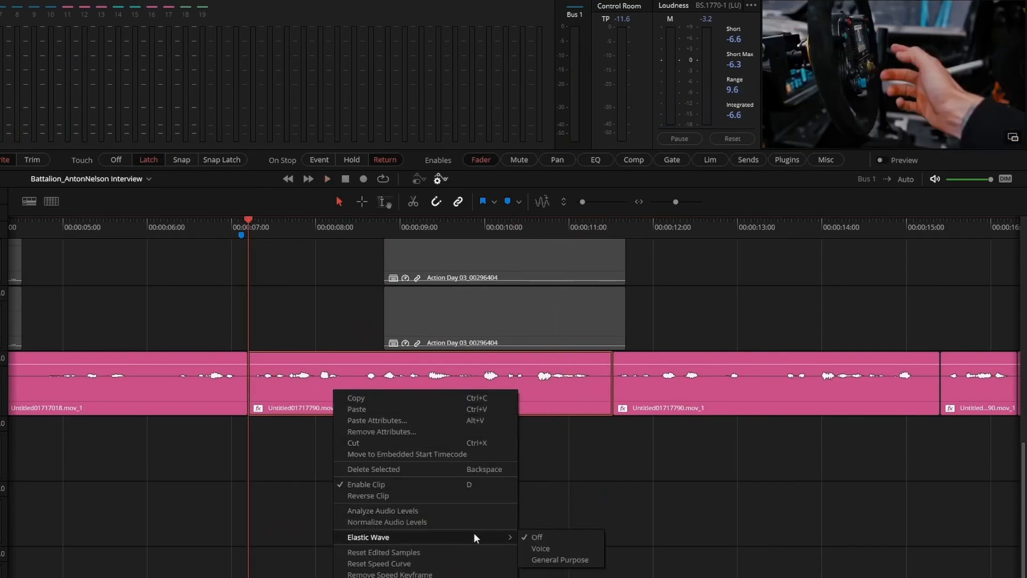
{"action": "left_click", "coordinate": [542, 547]}
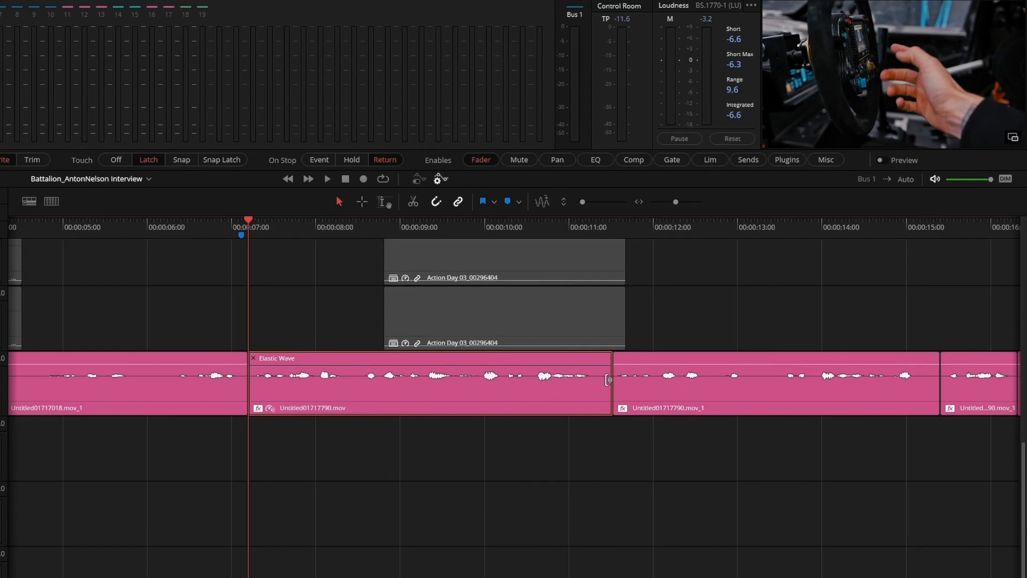
{"action": "left_click", "coordinate": [327, 179]}
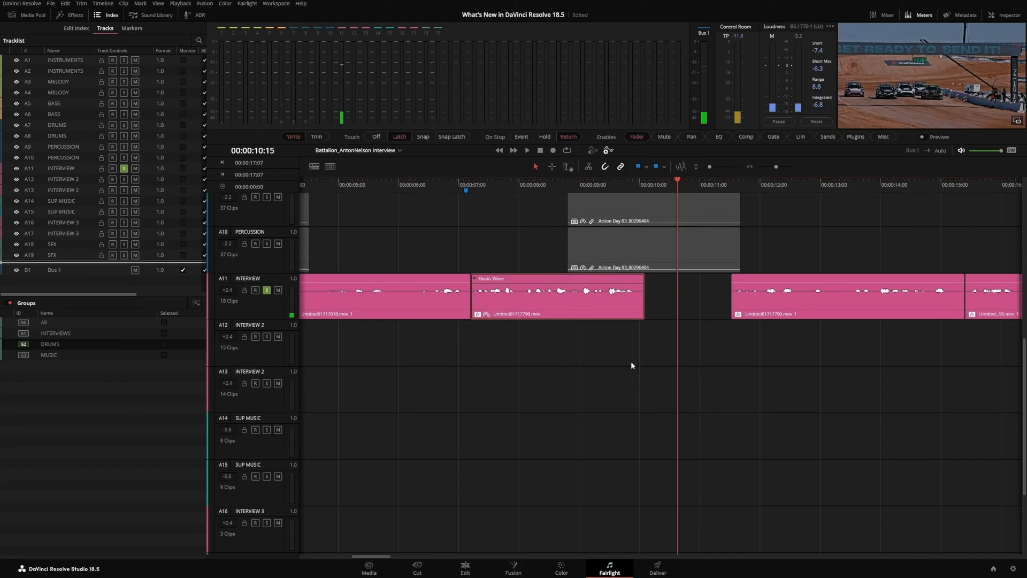
{"action": "left_click", "coordinate": [655, 568]}
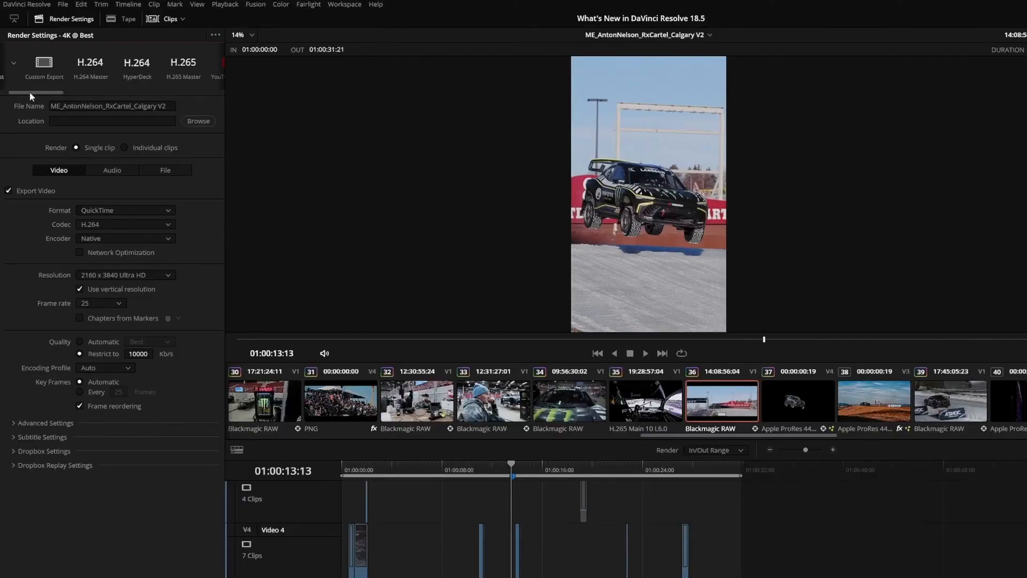
- Choose the TikTok 1080p render preset and close the Internet Accounts settings
{"action": "scroll", "scroll_direction": "right", "scroll_amount": 3}
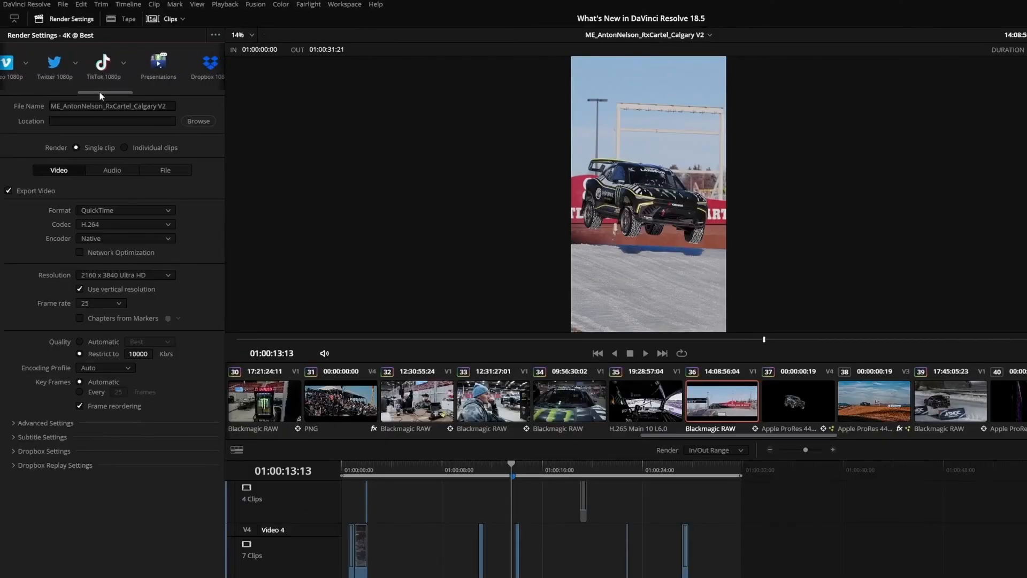
{"action": "left_click", "coordinate": [97, 62]}
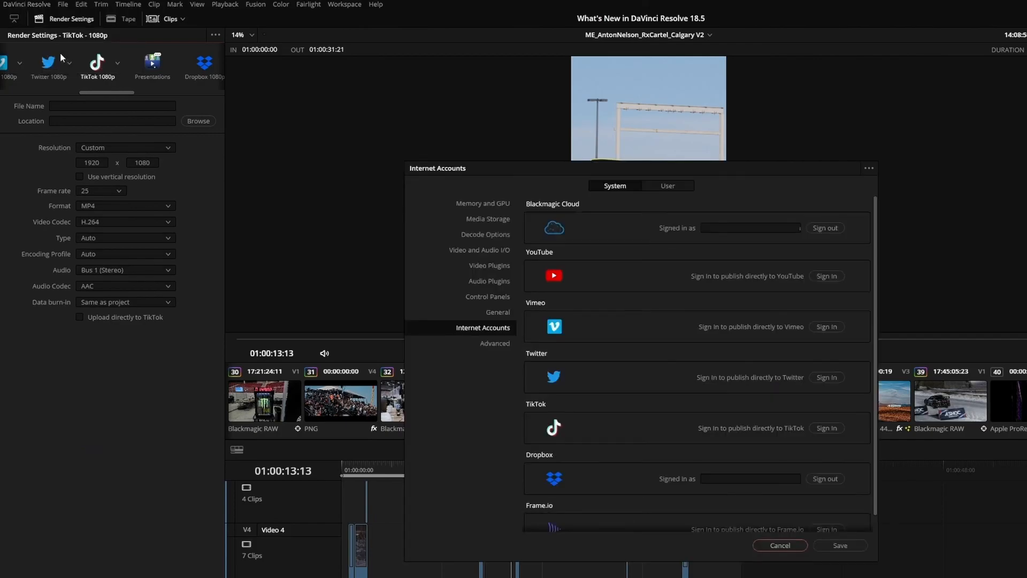
{"action": "mouse_move", "coordinate": [565, 383]}
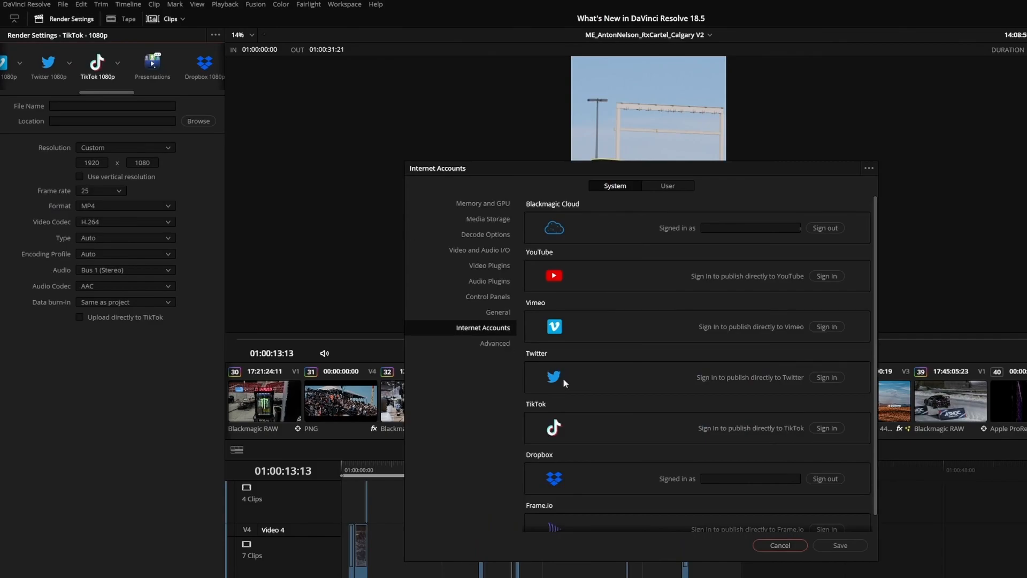
{"action": "left_click", "coordinate": [779, 544]}
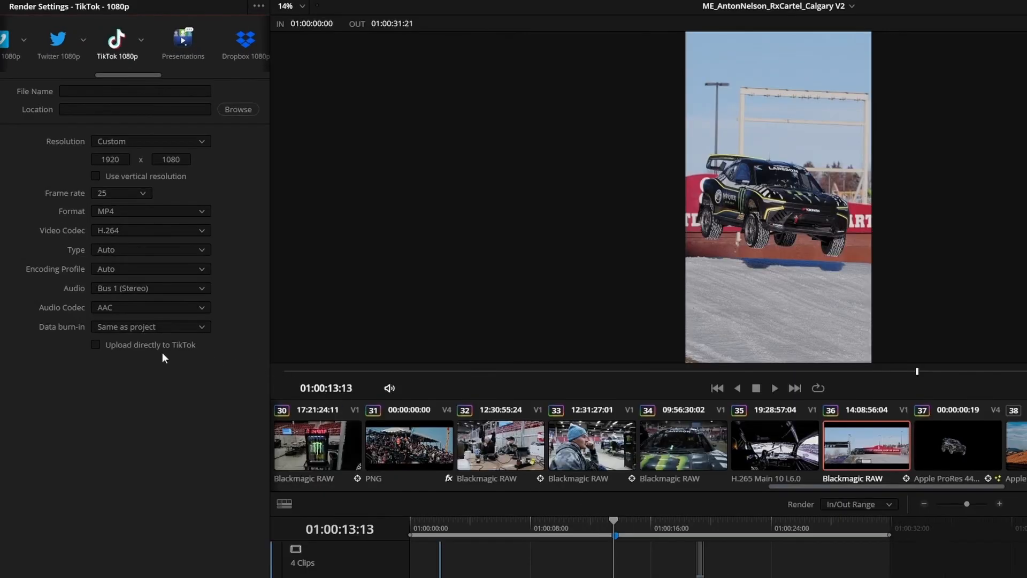
- Enable Upload directly to TikTok with the title 'Calgary interview'
{"action": "left_click", "coordinate": [95, 345]}
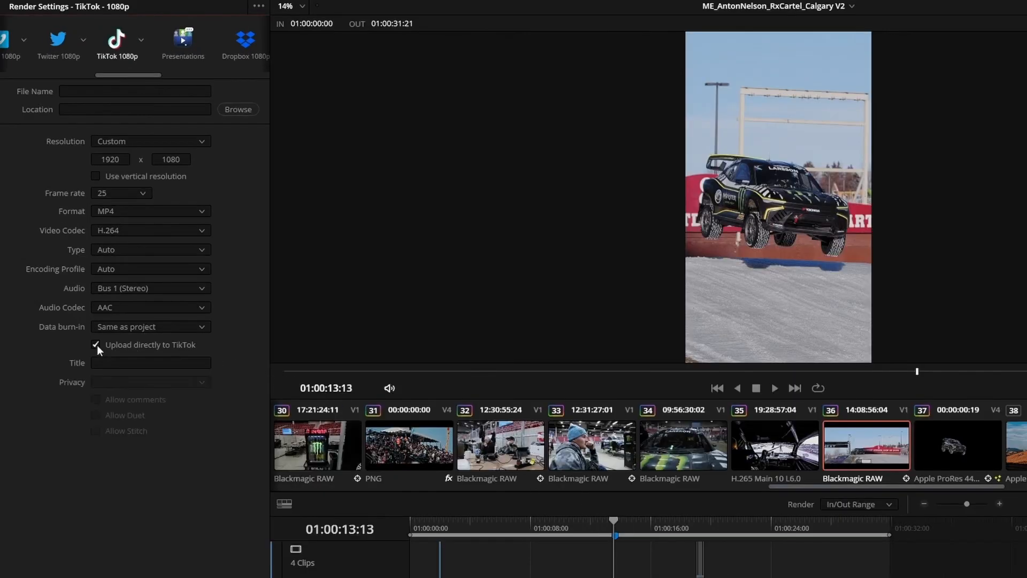
{"action": "type", "text": "Calgary interview"}
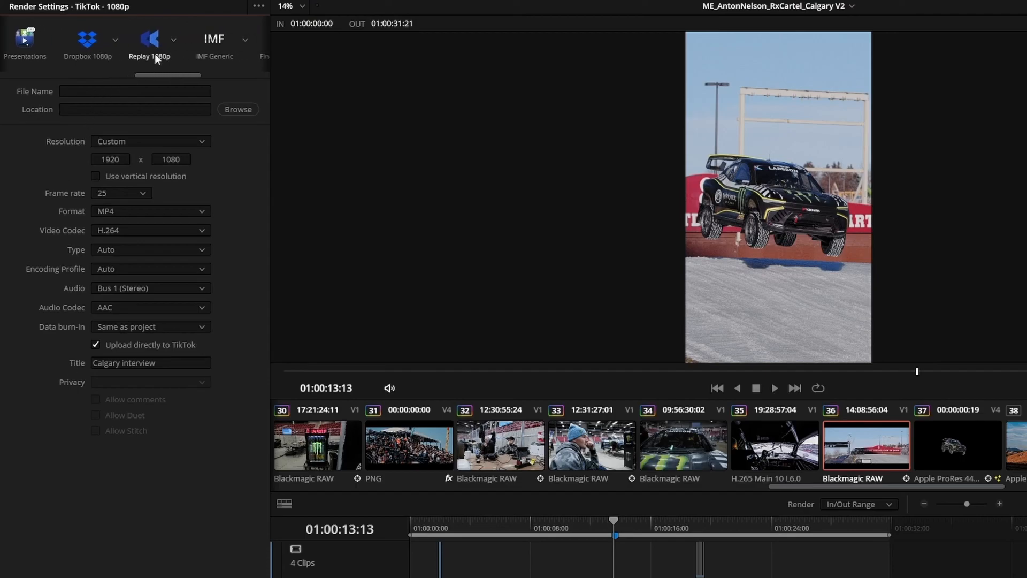
{"action": "left_click", "coordinate": [149, 40]}
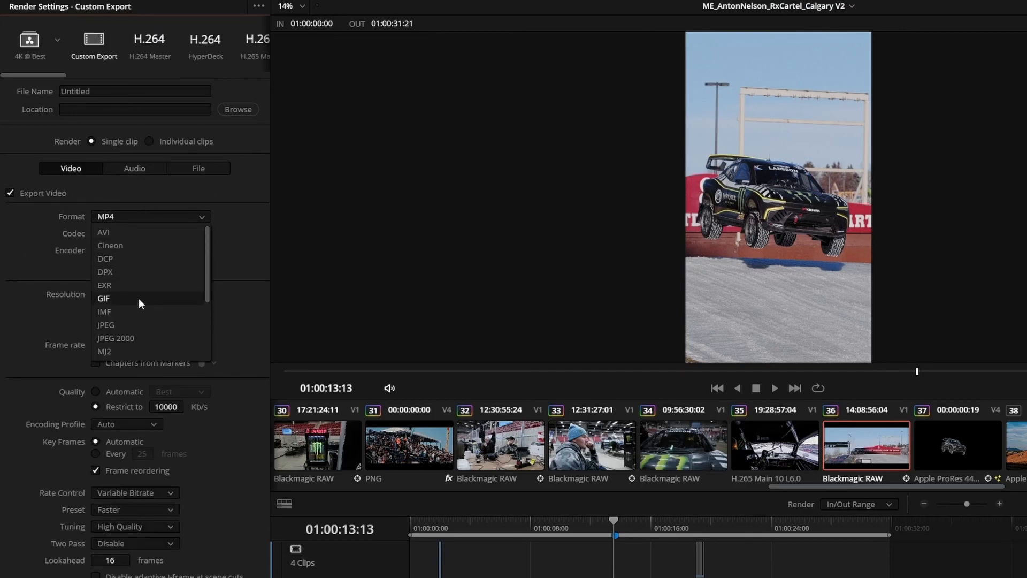
- Scroll the Custom Export format list to browse output formats such as GIF
{"action": "scroll", "scroll_direction": "down", "scroll_amount": 3}
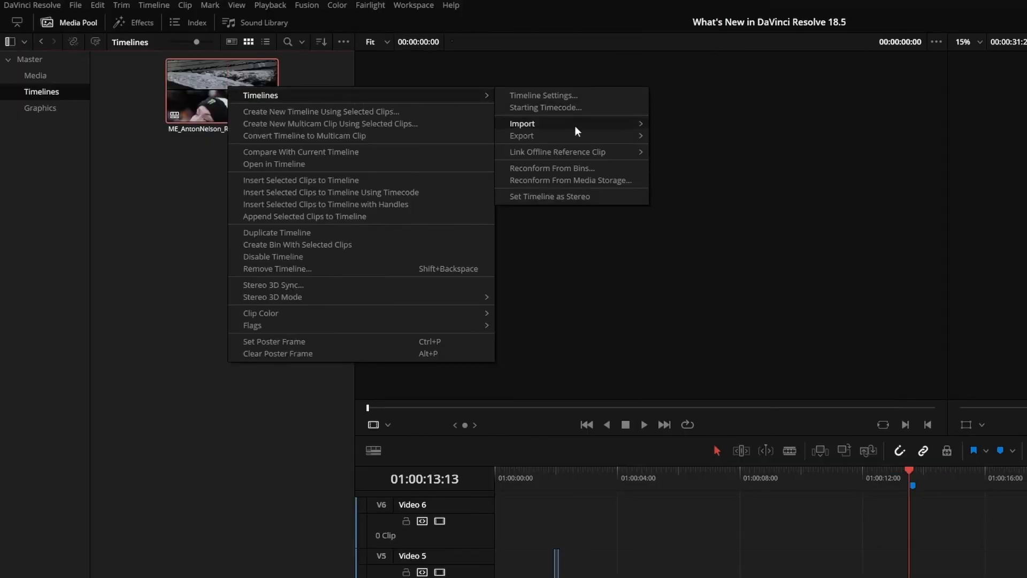
- In User preferences under Project Save and Load, untick Timeline backups
{"action": "left_click", "coordinate": [522, 123]}
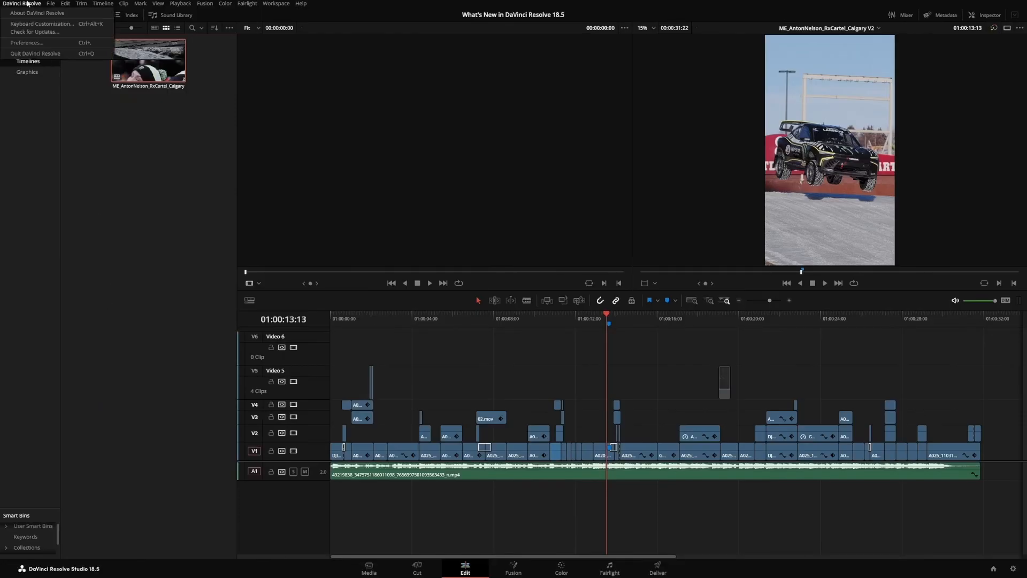
{"action": "left_click", "coordinate": [26, 43]}
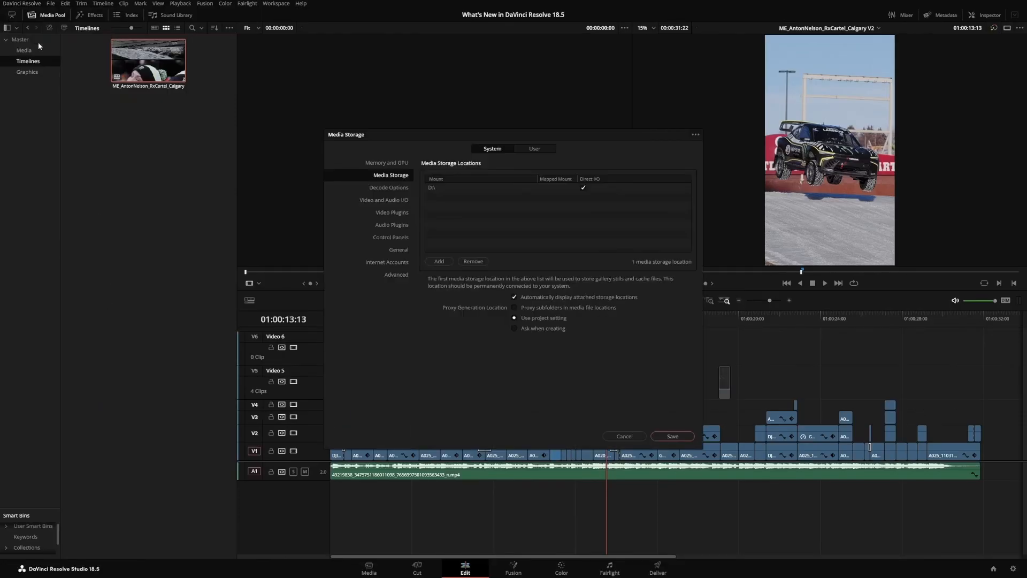
{"action": "left_click", "coordinate": [532, 148]}
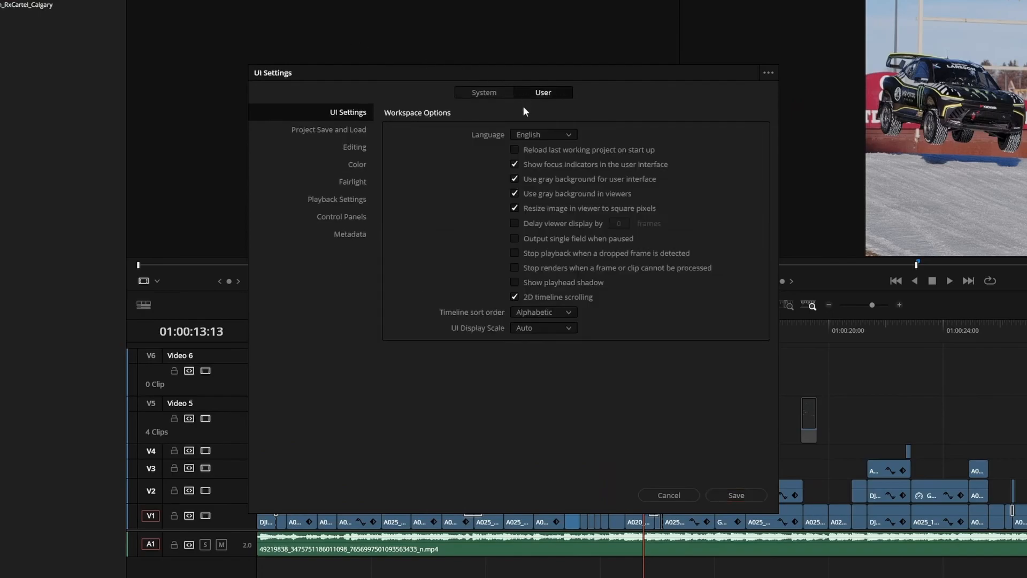
{"action": "left_click", "coordinate": [328, 130]}
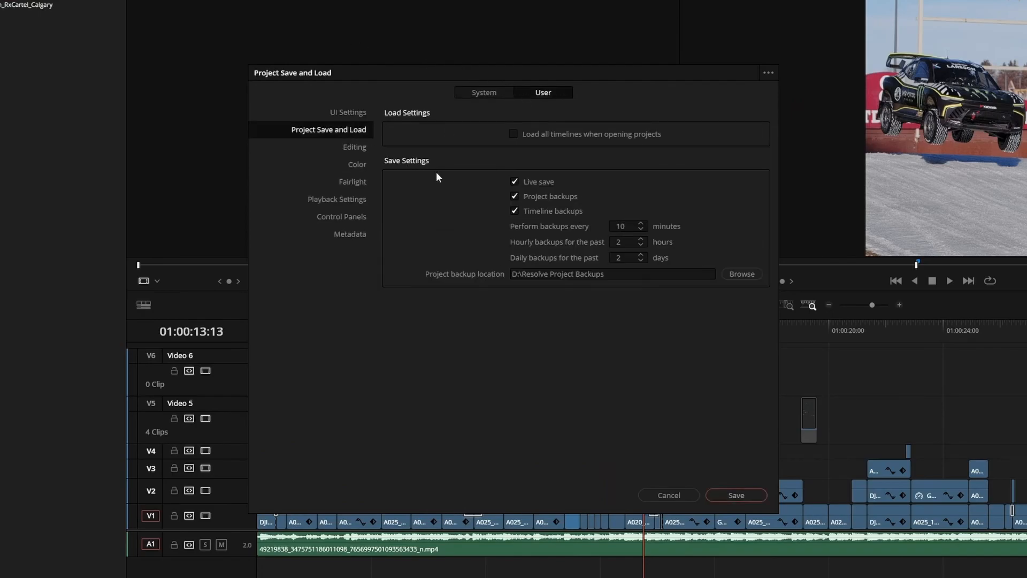
{"action": "left_click", "coordinate": [515, 211]}
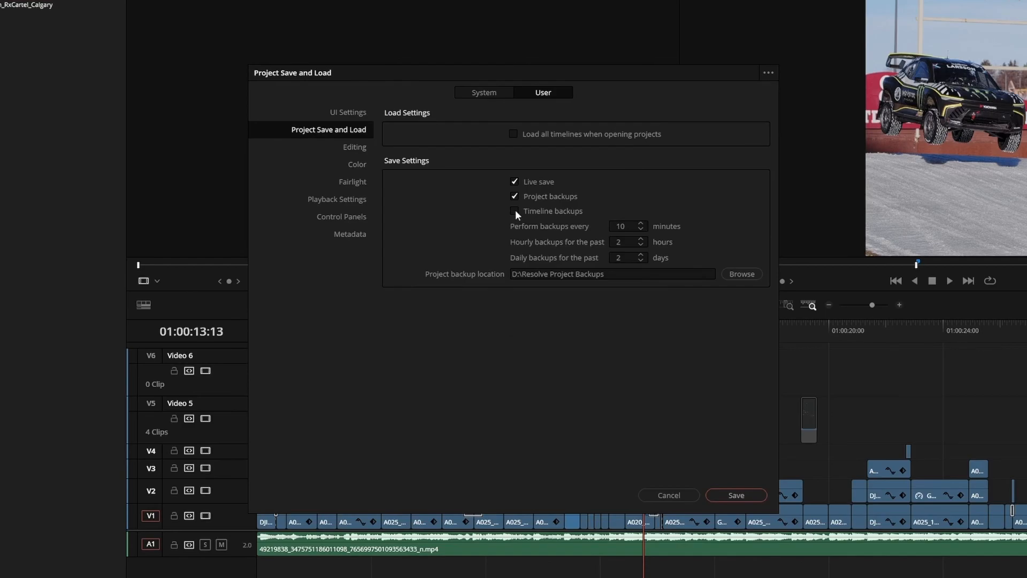
{"action": "left_click", "coordinate": [514, 211]}
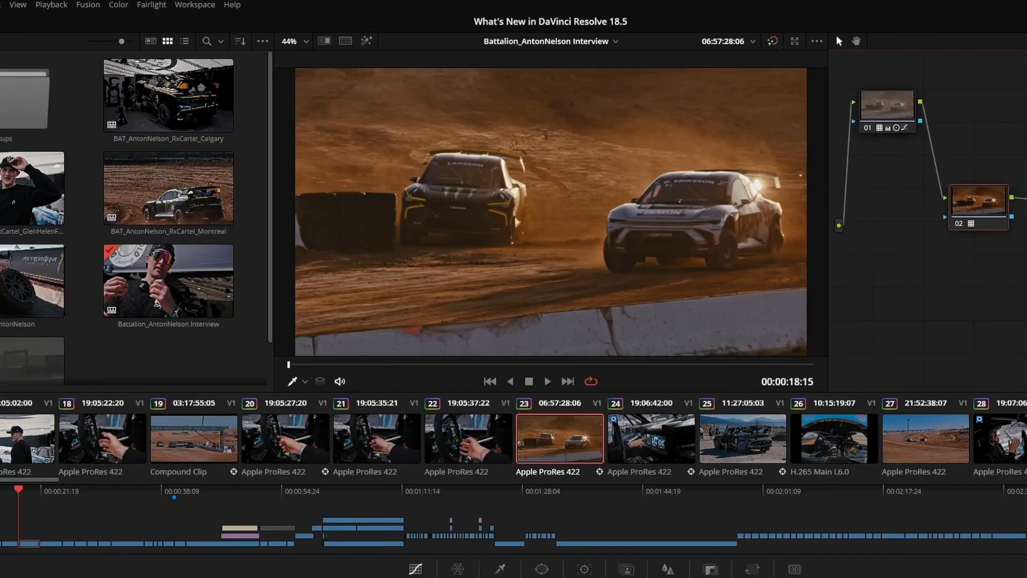
- Start a Remote Monitoring session from the Workspace menu on the Color page
{"action": "left_click", "coordinate": [194, 5]}
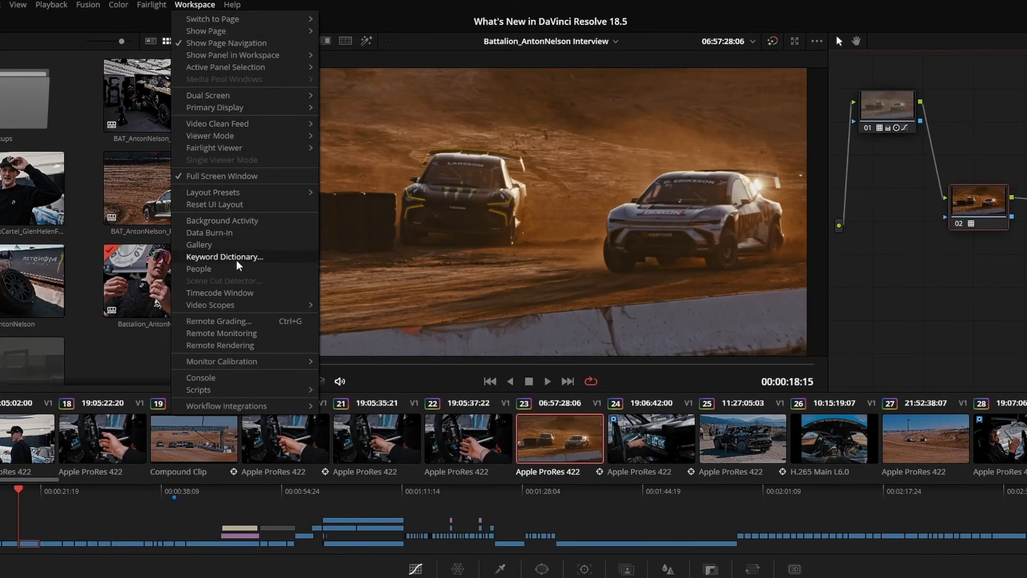
{"action": "left_click", "coordinate": [221, 175]}
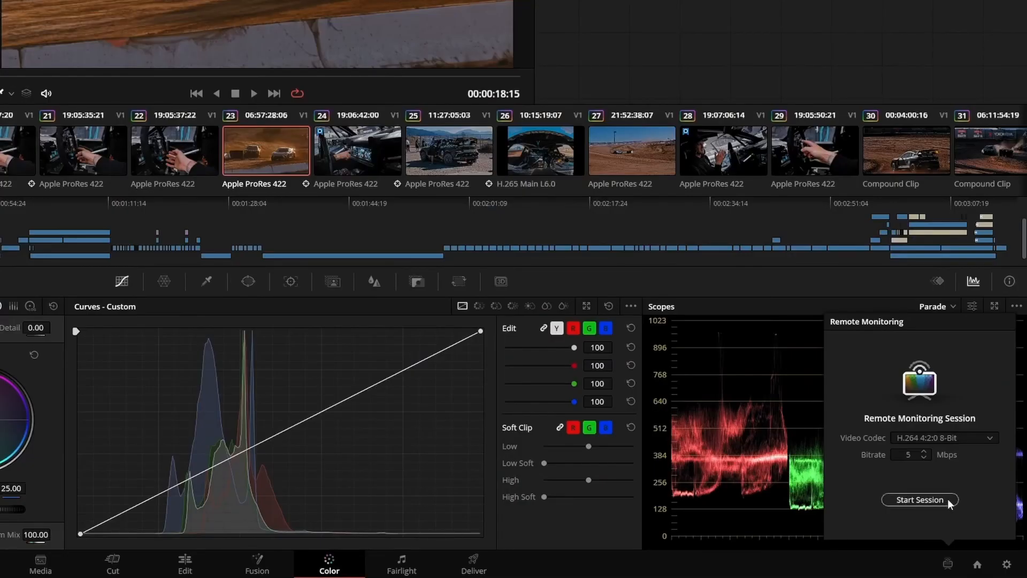
{"action": "left_click", "coordinate": [918, 499]}
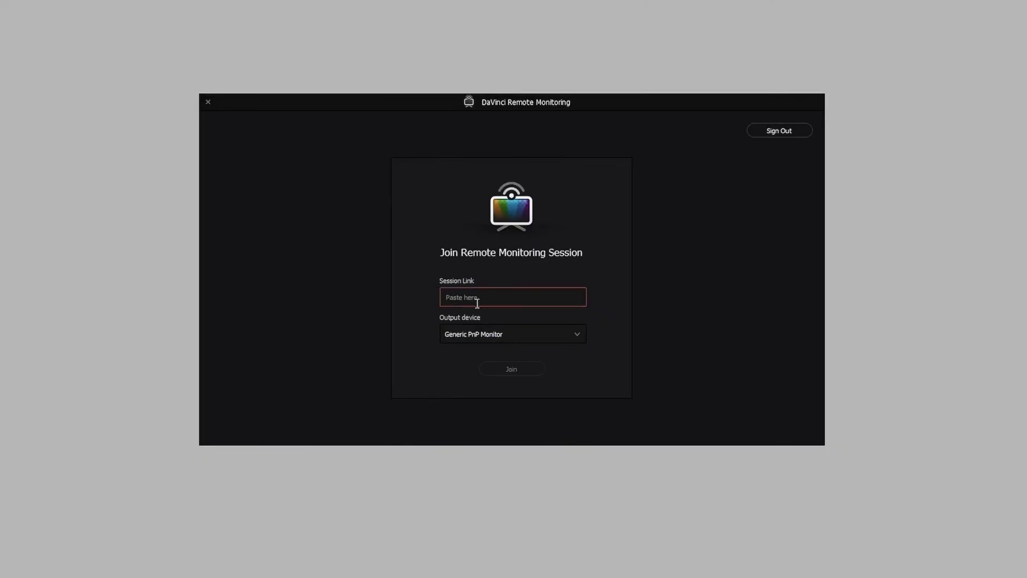
- Enter the session link on the remote viewer and accept the waiting participant
{"action": "left_click", "coordinate": [511, 369]}
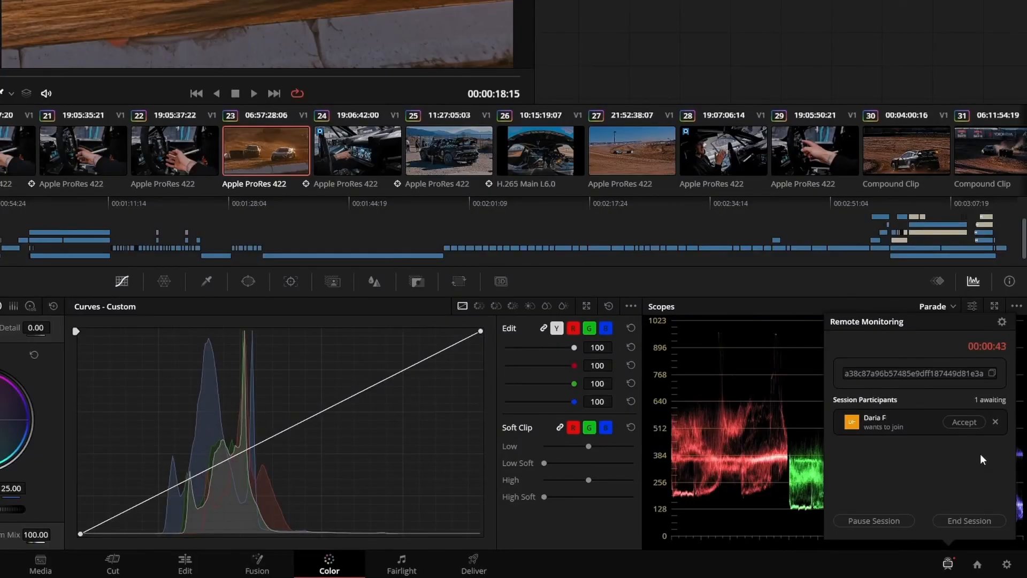
{"action": "left_click", "coordinate": [963, 421]}
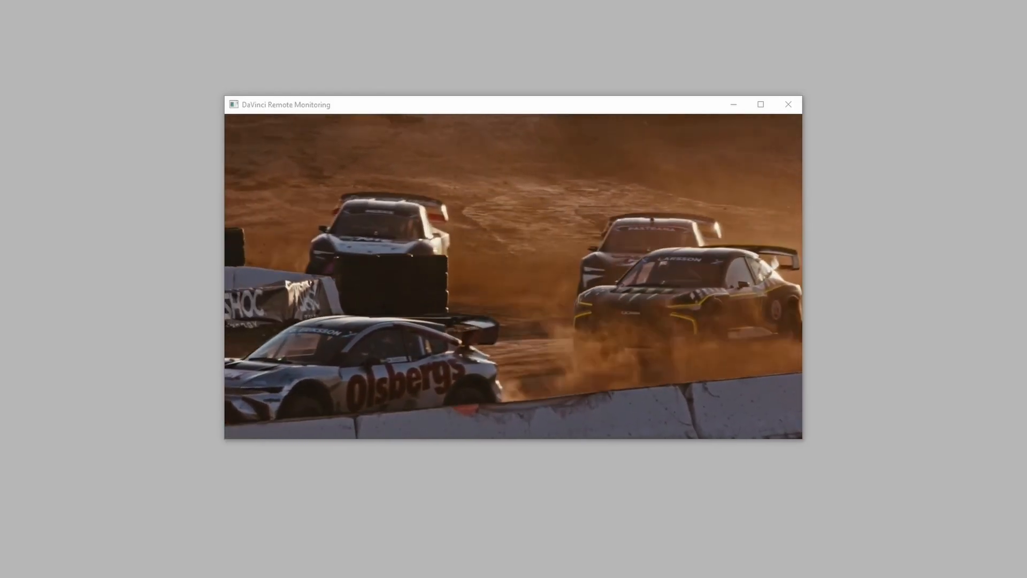
{"action": "left_click", "coordinate": [787, 104]}
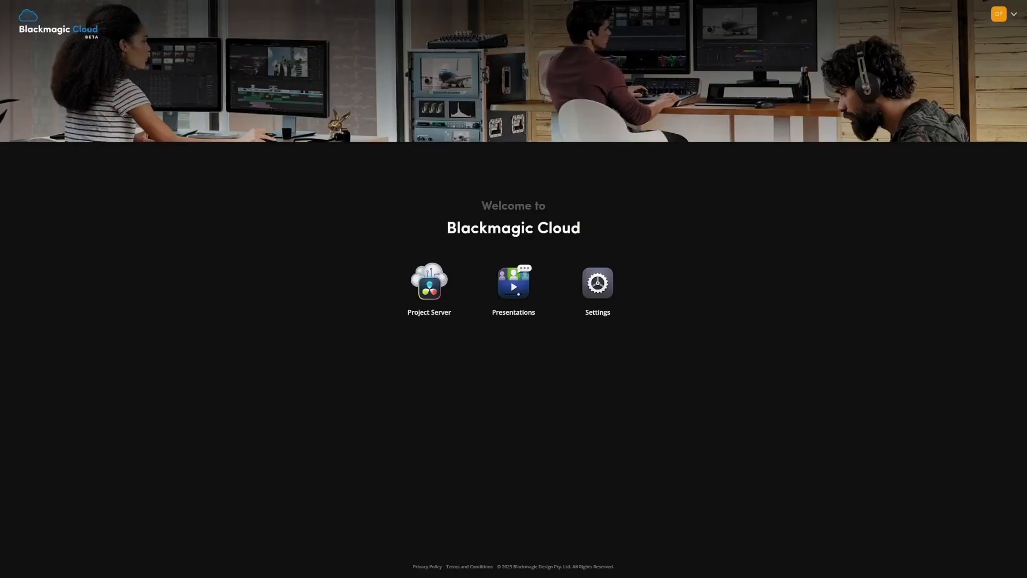
{"action": "mouse_move", "coordinate": [514, 288]}
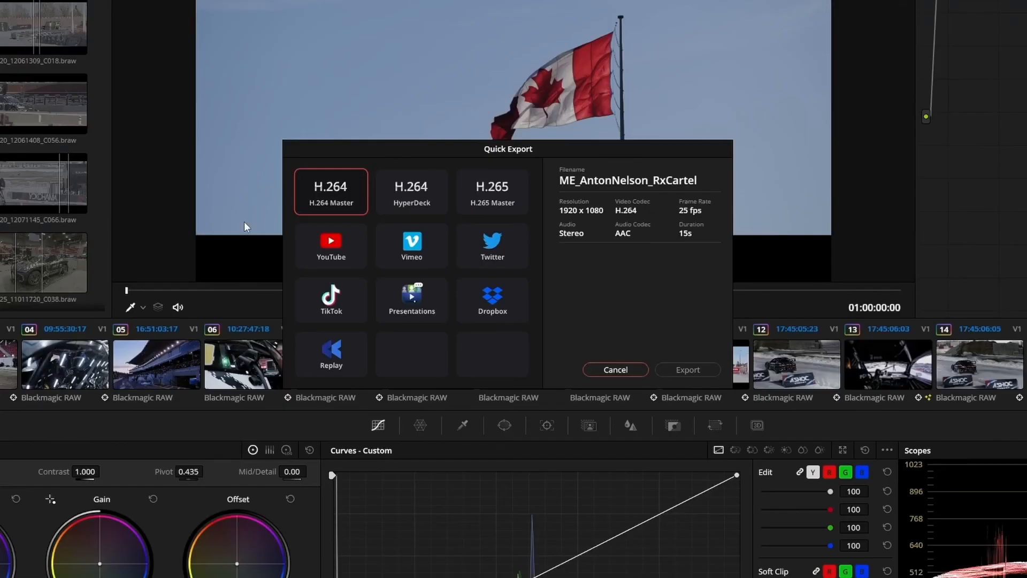
{"action": "mouse_move", "coordinate": [442, 309]}
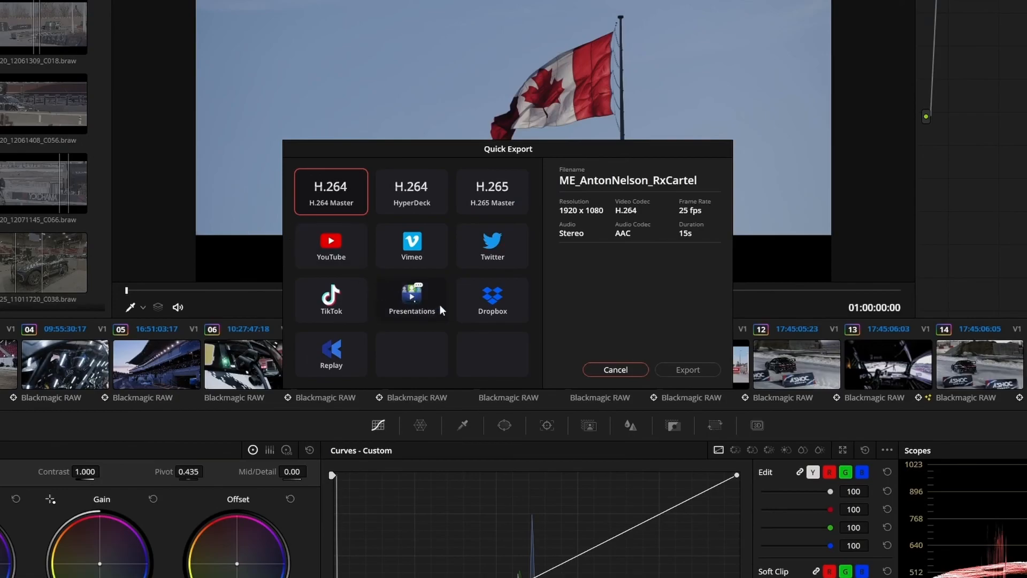
- Set Quick Export to upload to the What's New in DR18.5 presentation and dismiss the Fix temperature comment
{"action": "left_click", "coordinate": [411, 298]}
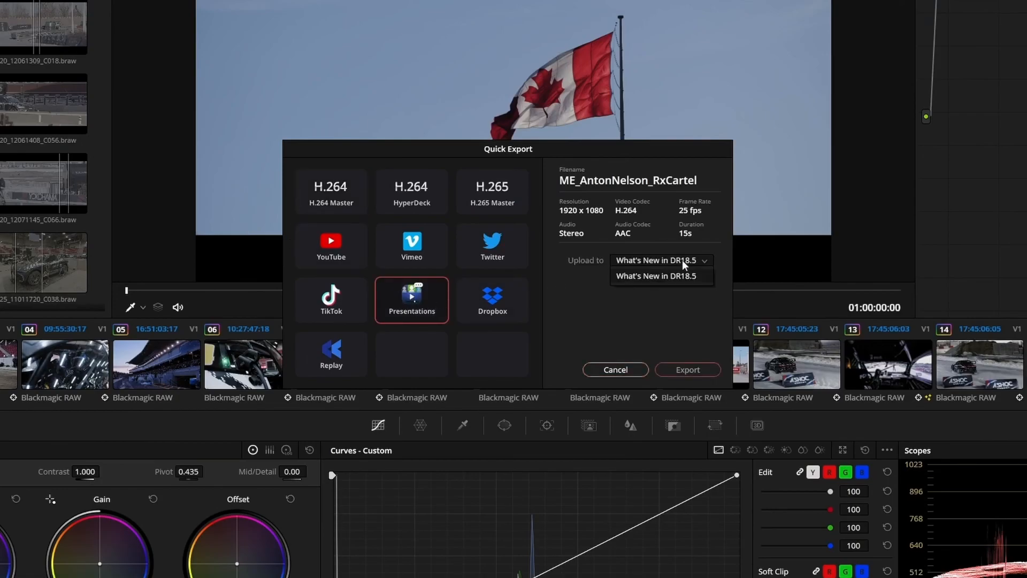
{"action": "left_click", "coordinate": [686, 369]}
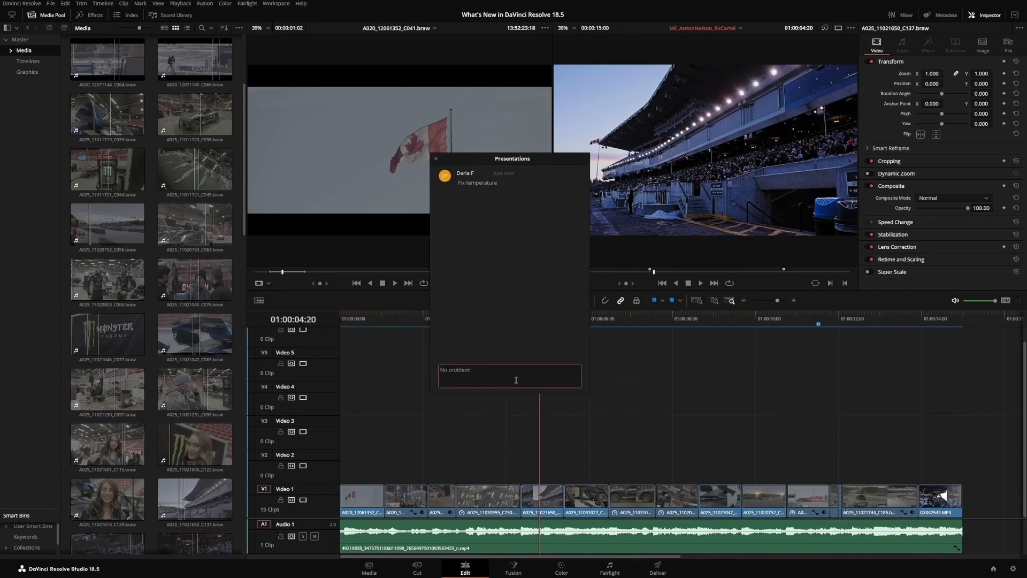
{"action": "left_click", "coordinate": [435, 159]}
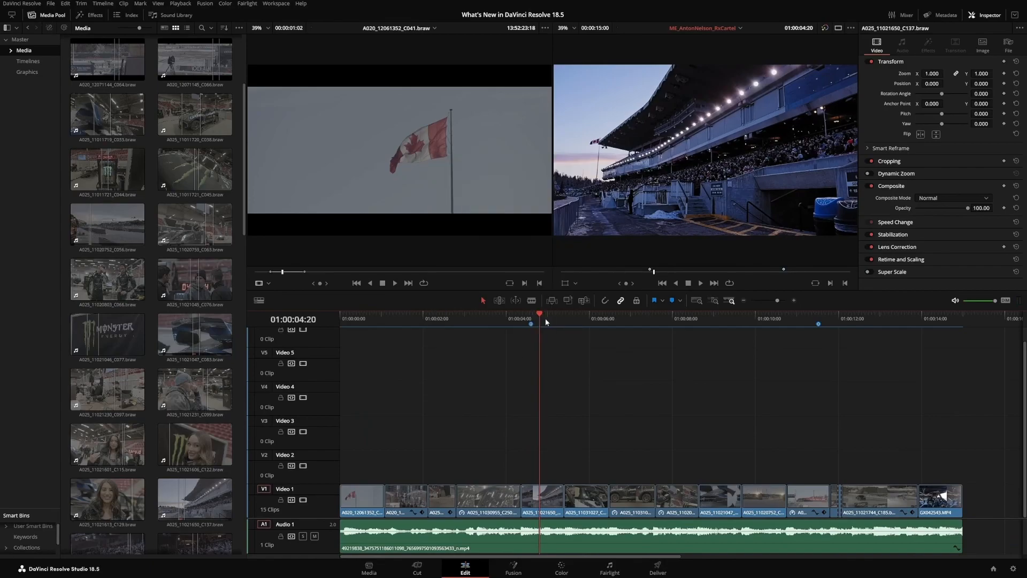